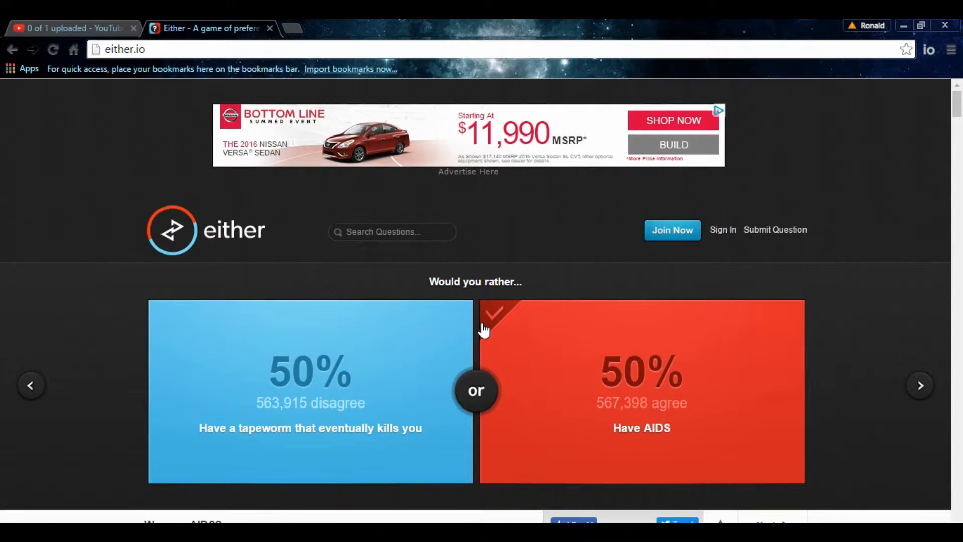
mouse_move(113, 378)
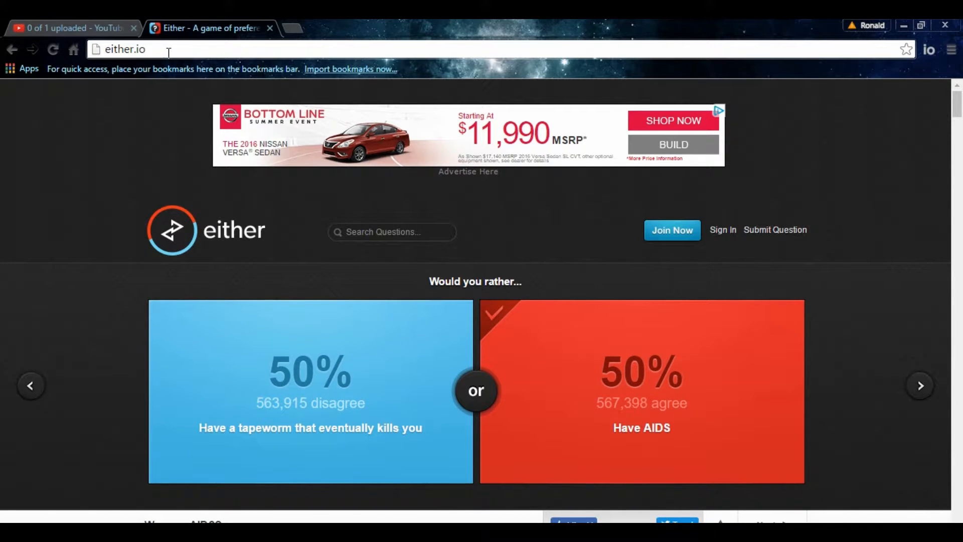
mouse_move(367, 27)
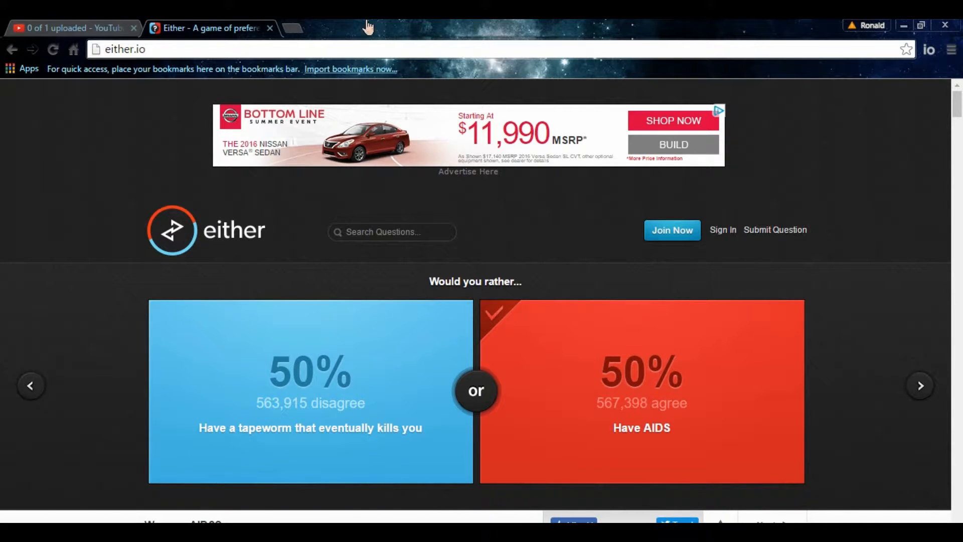
- Bookmark the either.io Would You Rather page in Chrome
click(907, 49)
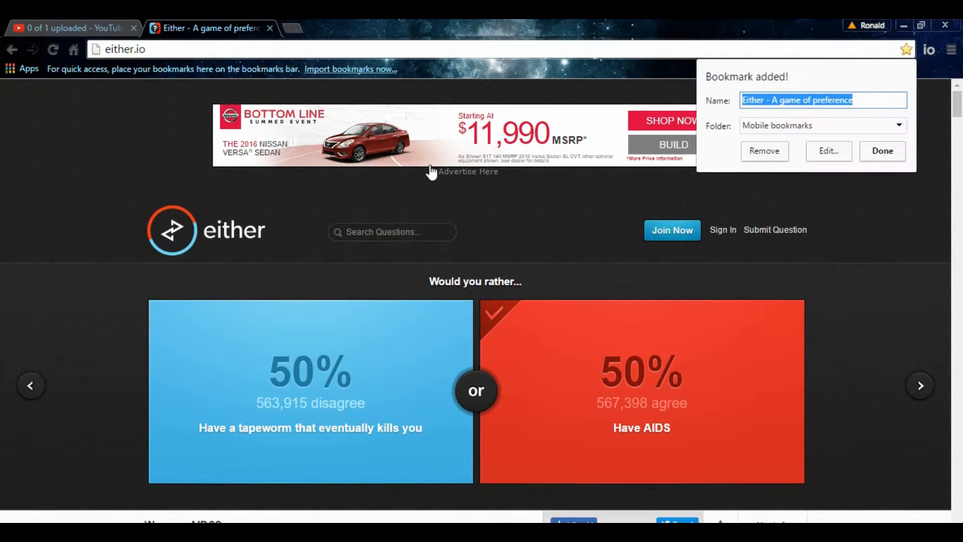
click(880, 150)
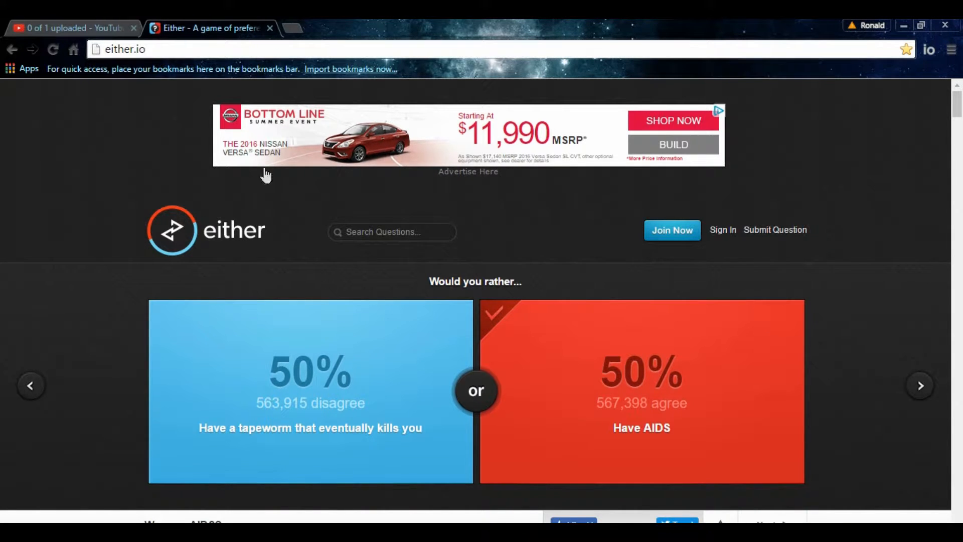
- Peek at the YouTube upload tab, then return to the either.io question
click(73, 28)
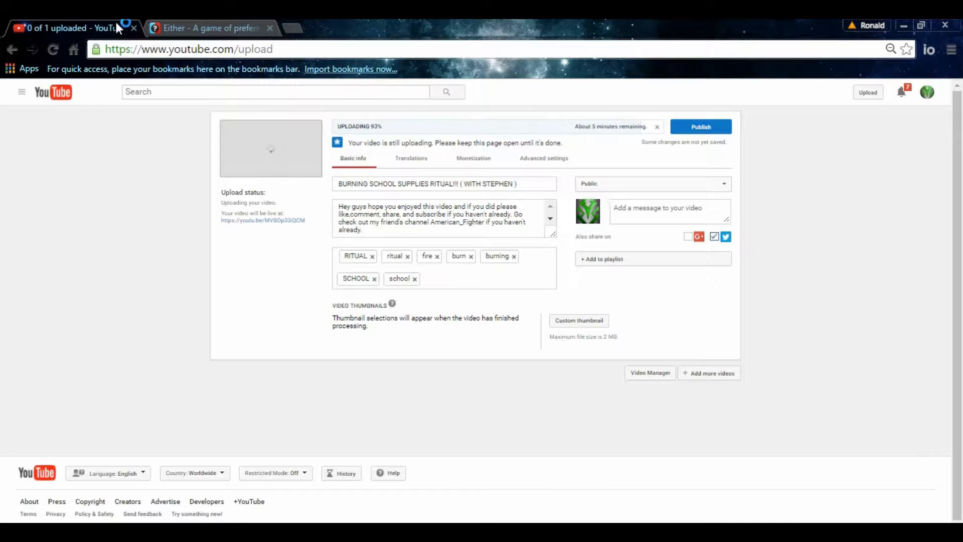
click(212, 28)
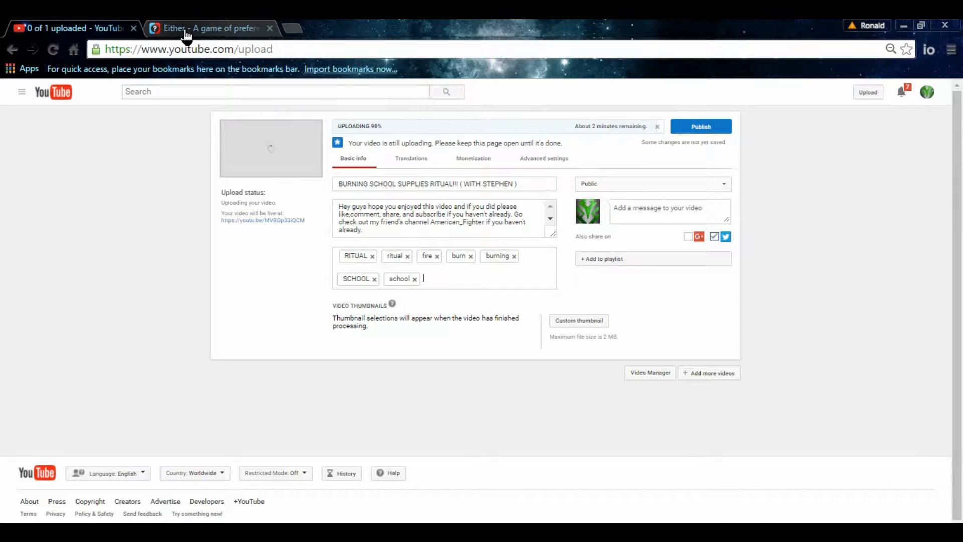
click(206, 28)
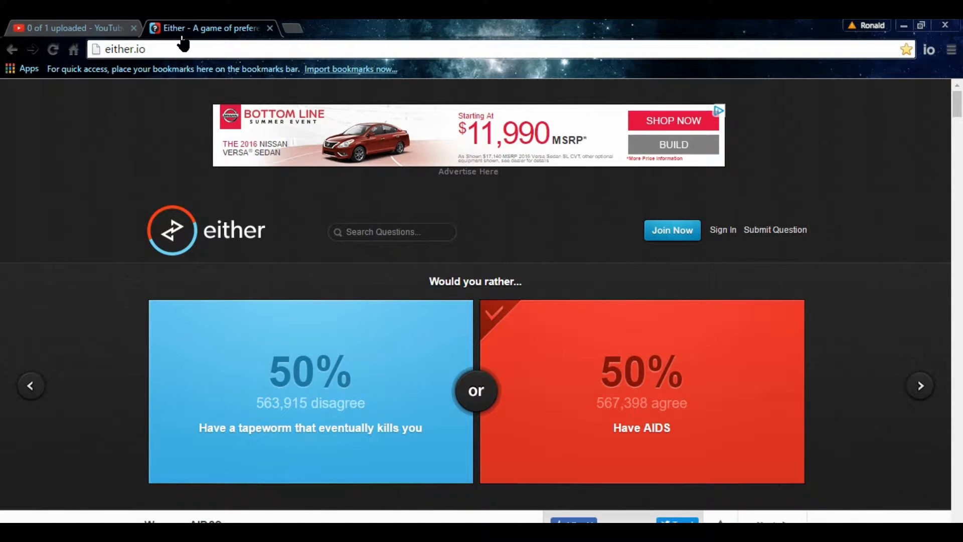
mouse_move(379, 272)
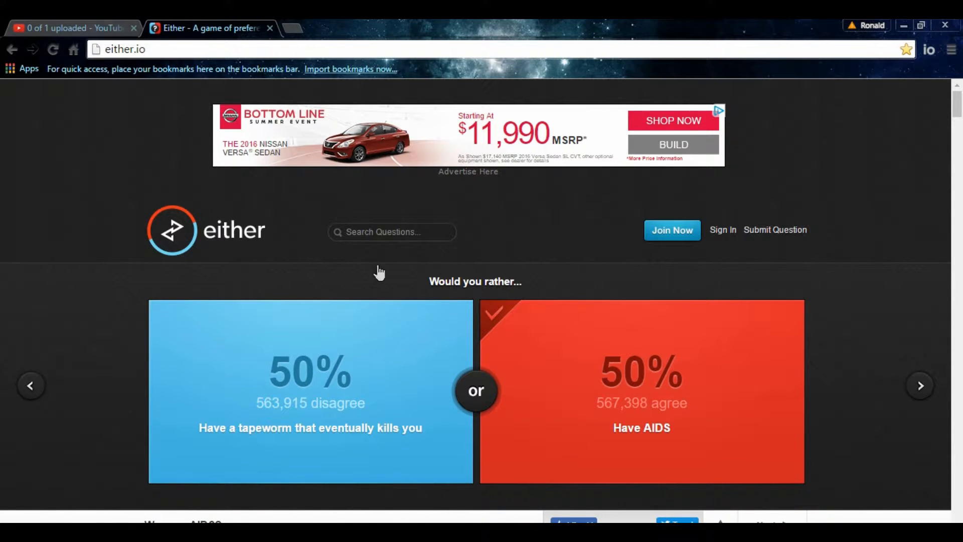
mouse_move(402, 387)
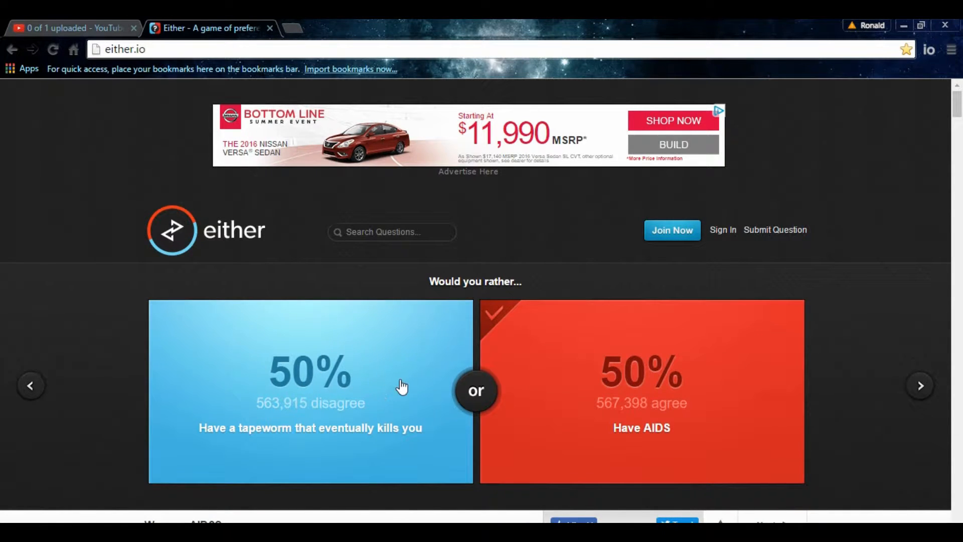
mouse_move(393, 403)
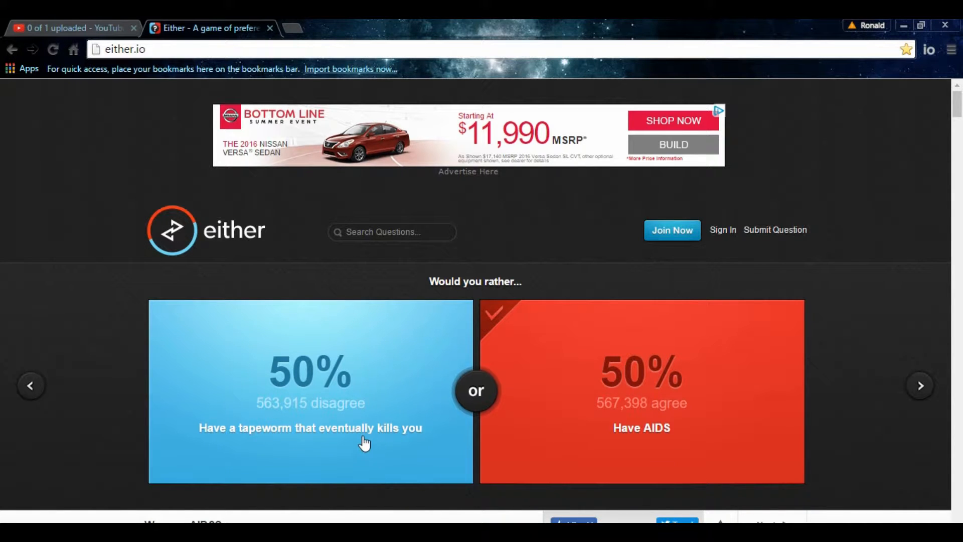
mouse_move(681, 449)
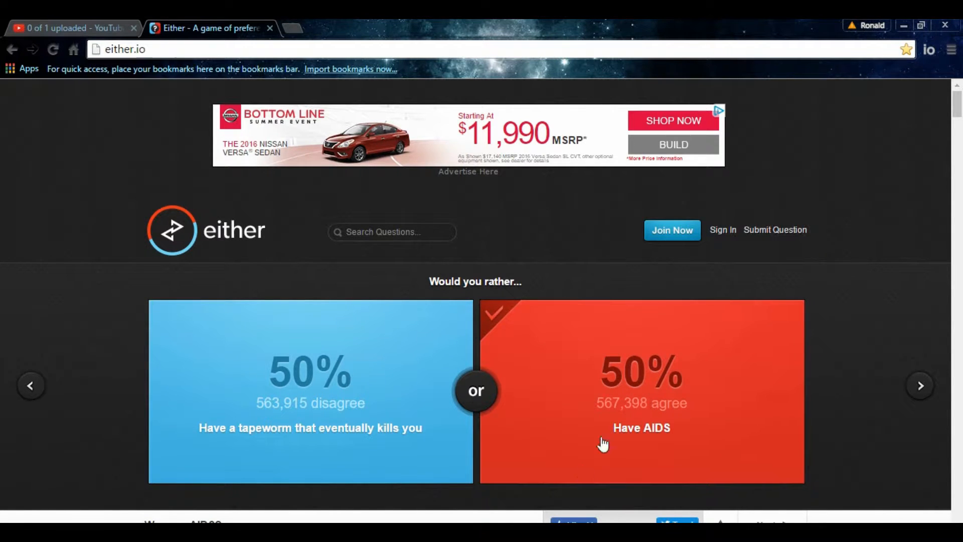
mouse_move(277, 473)
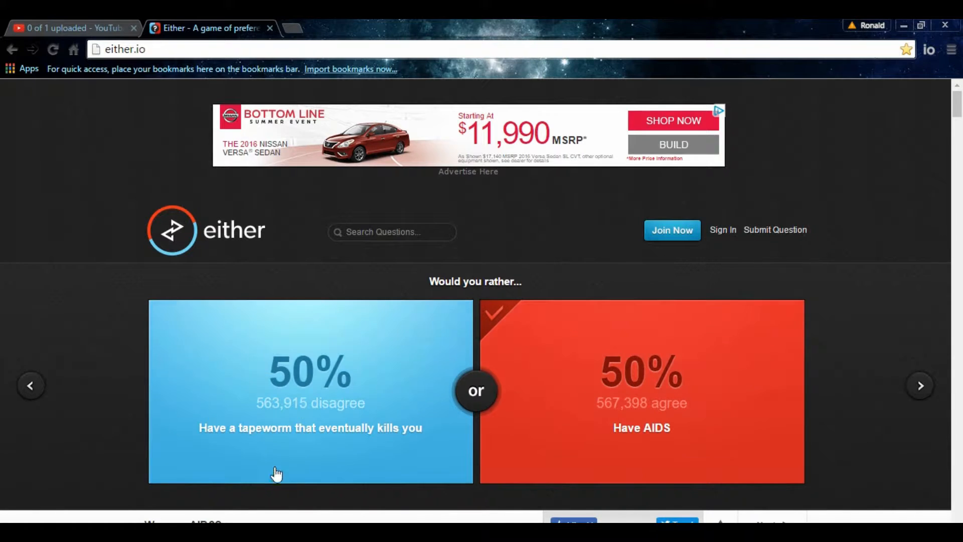
mouse_move(491, 340)
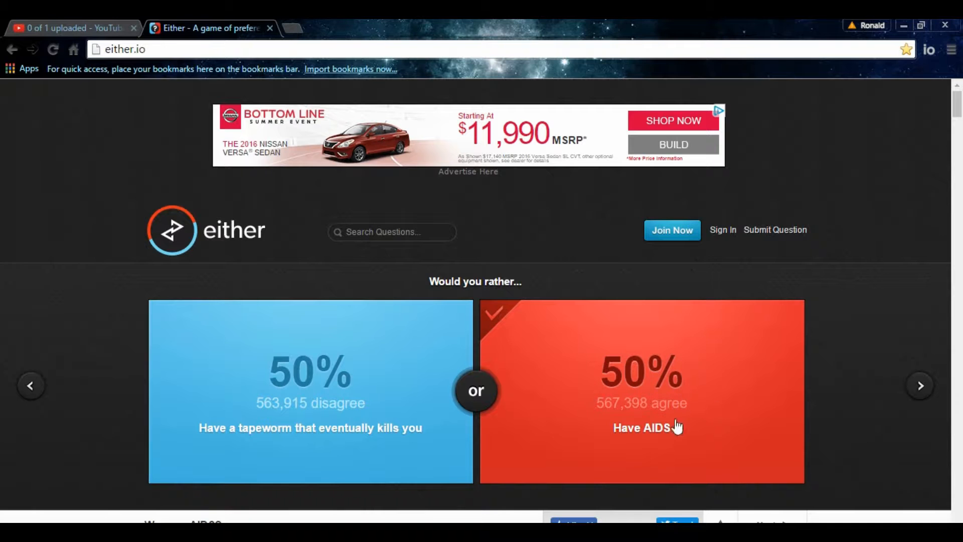
mouse_move(645, 368)
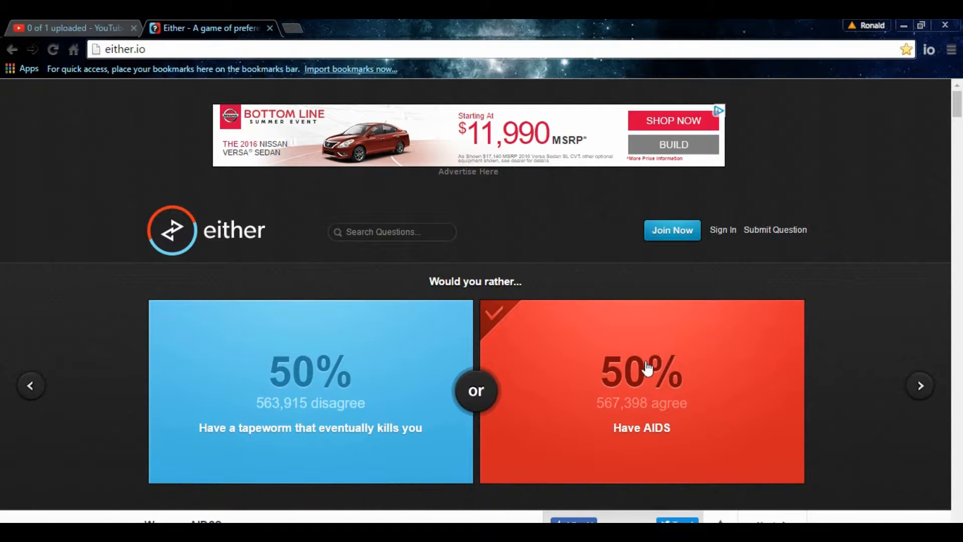
mouse_move(671, 307)
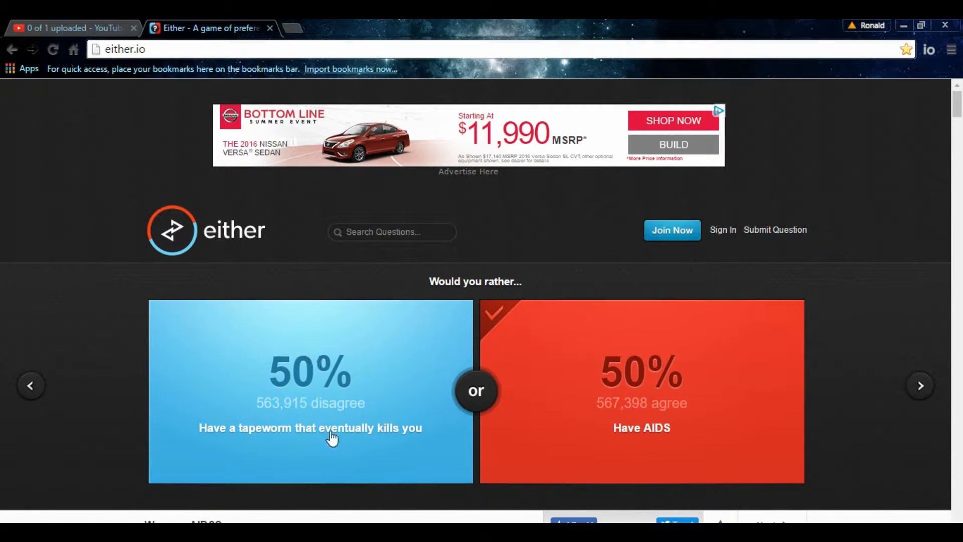
mouse_move(398, 455)
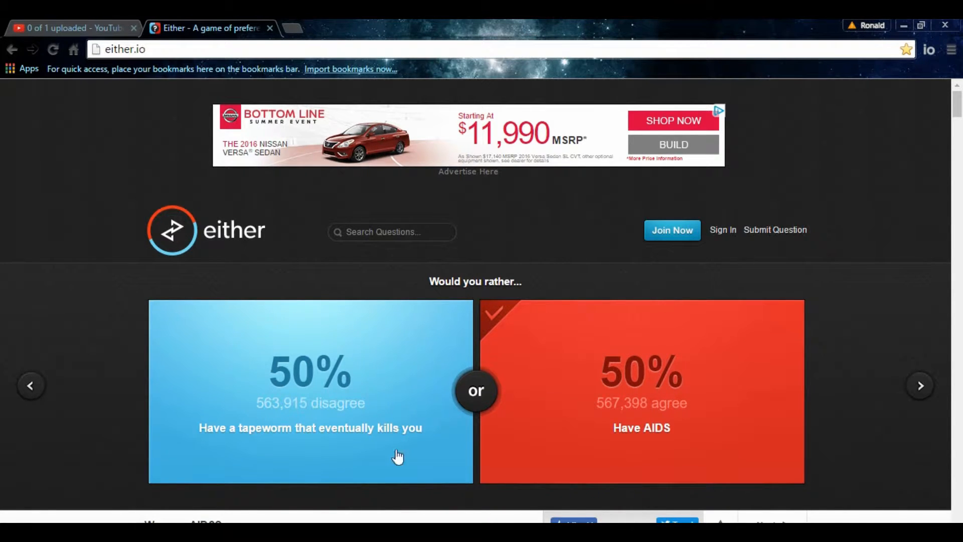
mouse_move(255, 391)
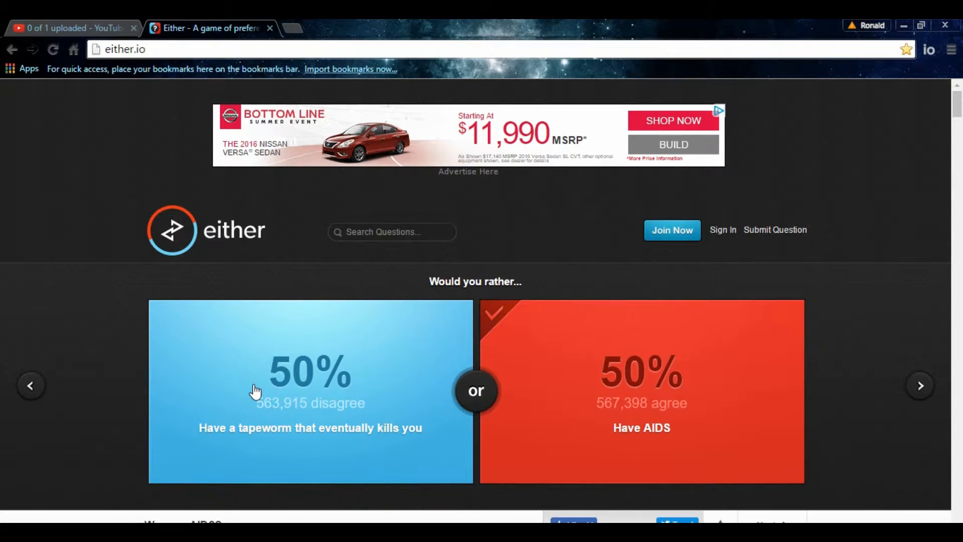
mouse_move(530, 376)
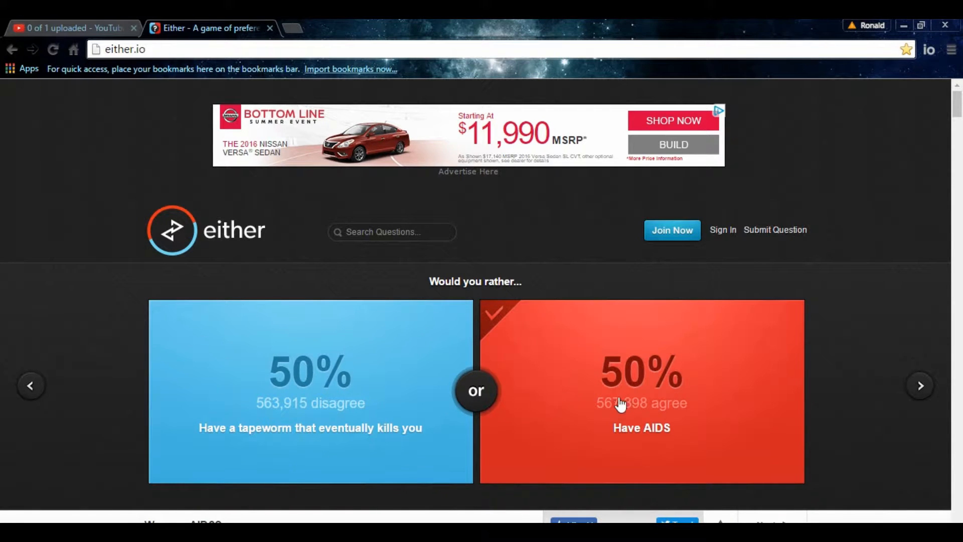
mouse_move(439, 422)
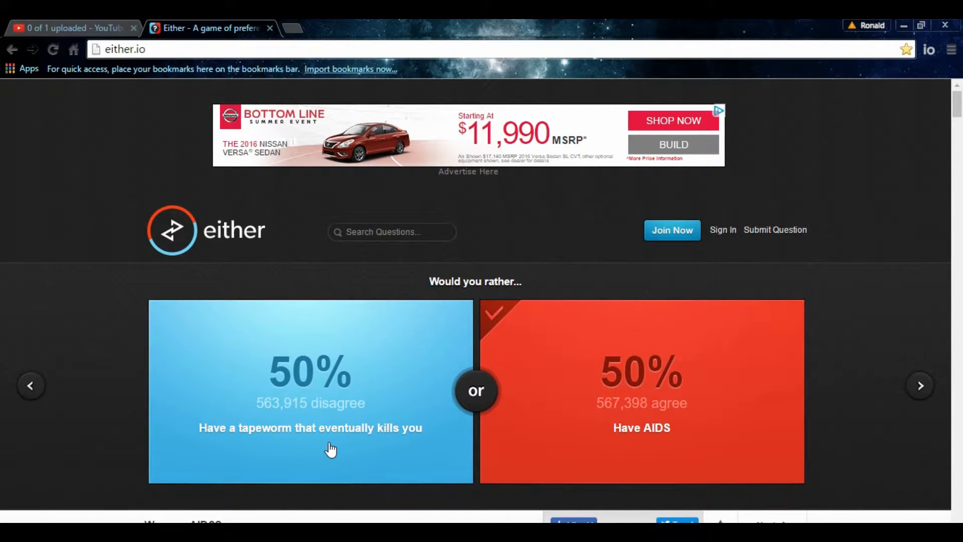
mouse_move(335, 422)
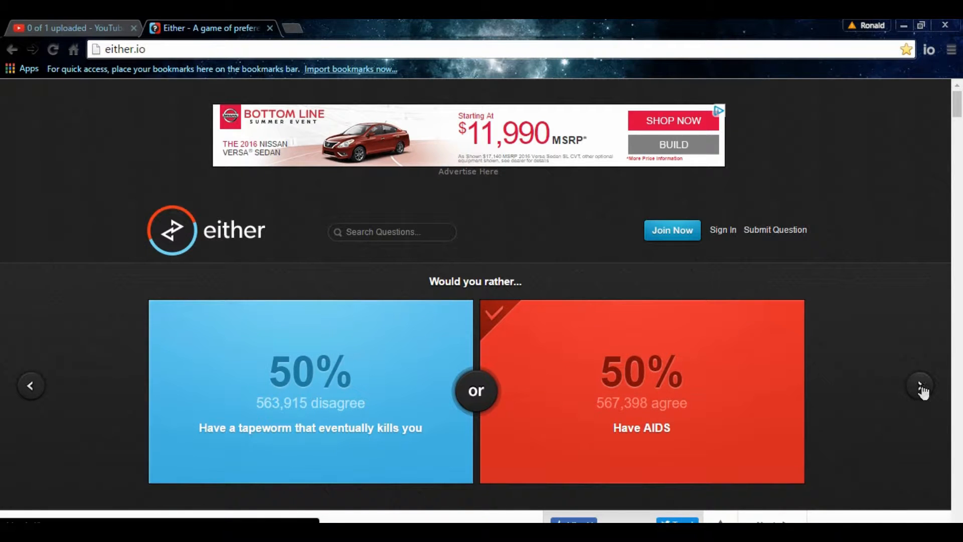
- Advance to the blind-or-dumb question and vote 'Be dumb', revealing 62% versus 38%
click(920, 385)
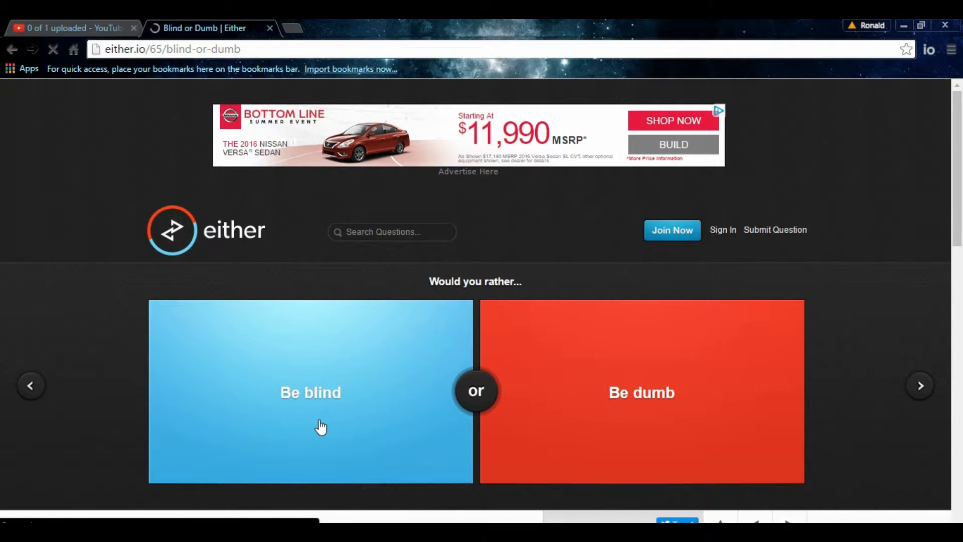
mouse_move(596, 403)
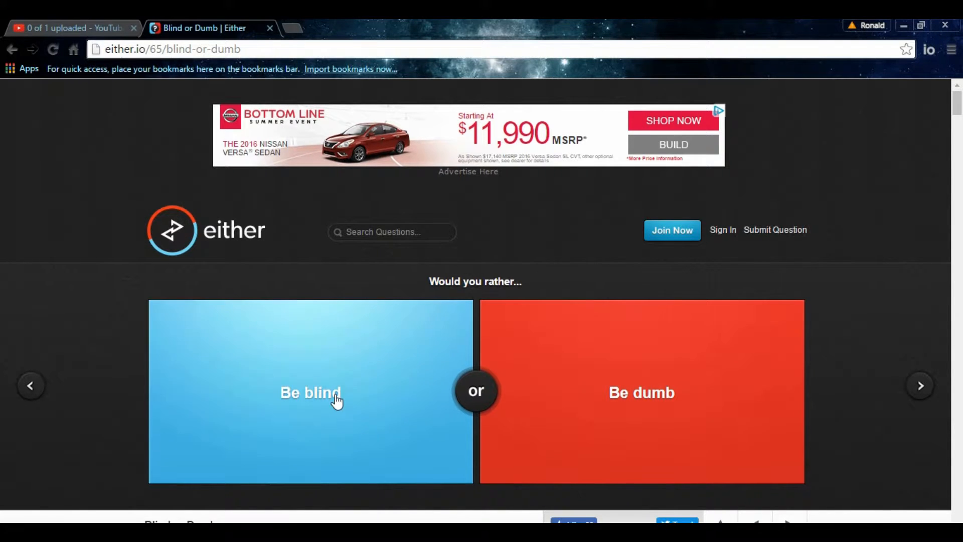
mouse_move(443, 400)
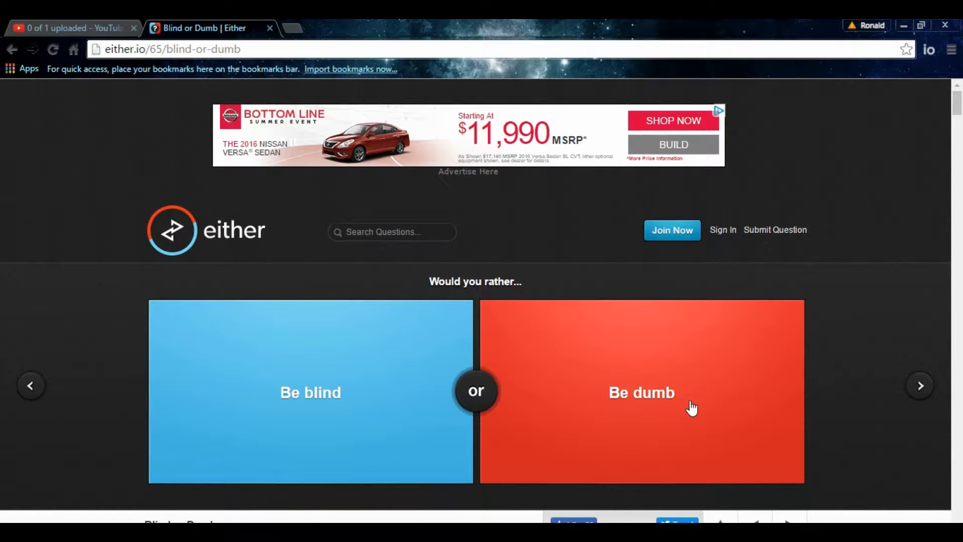
mouse_move(595, 390)
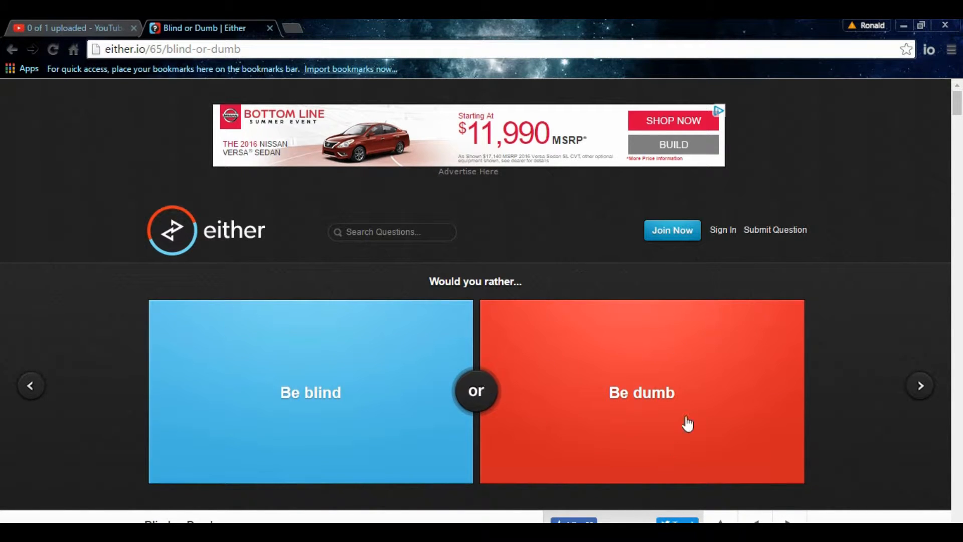
mouse_move(302, 372)
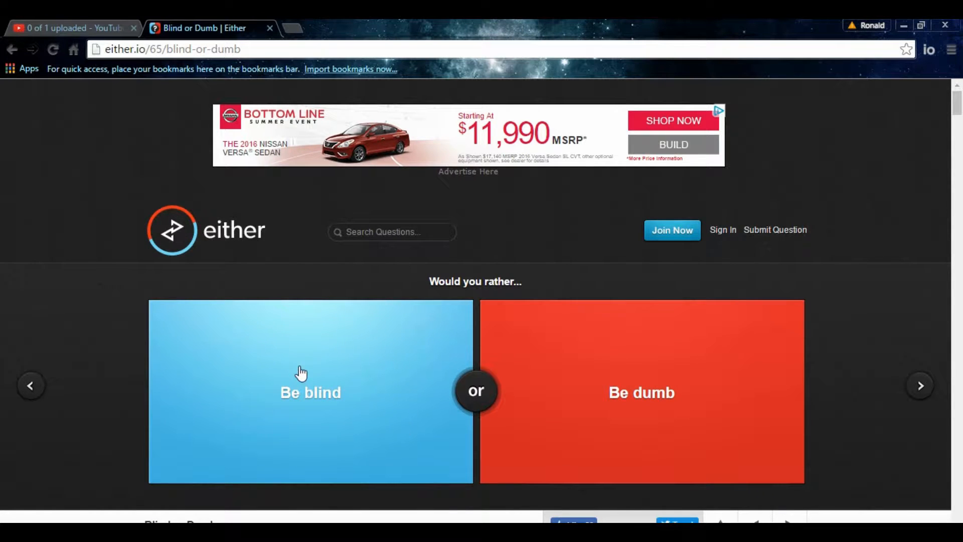
mouse_move(247, 414)
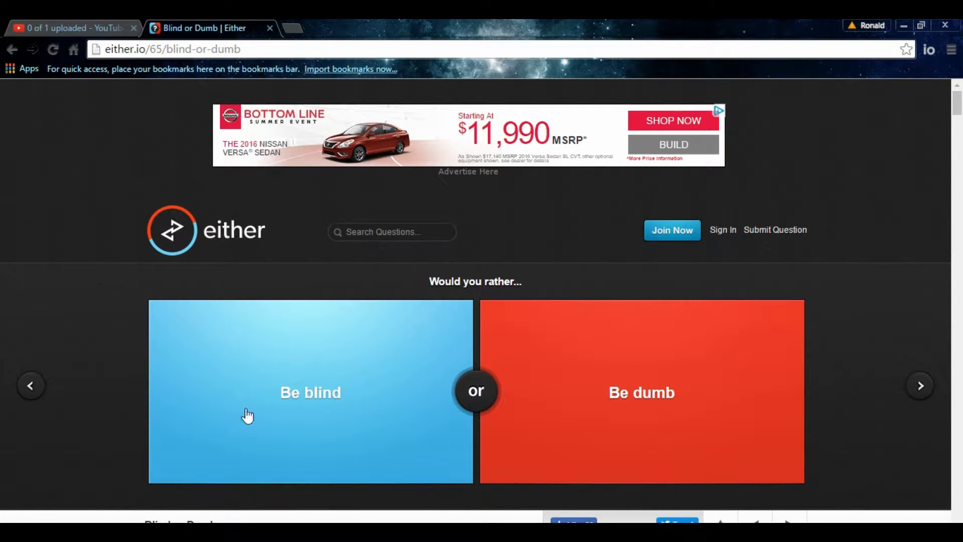
mouse_move(324, 367)
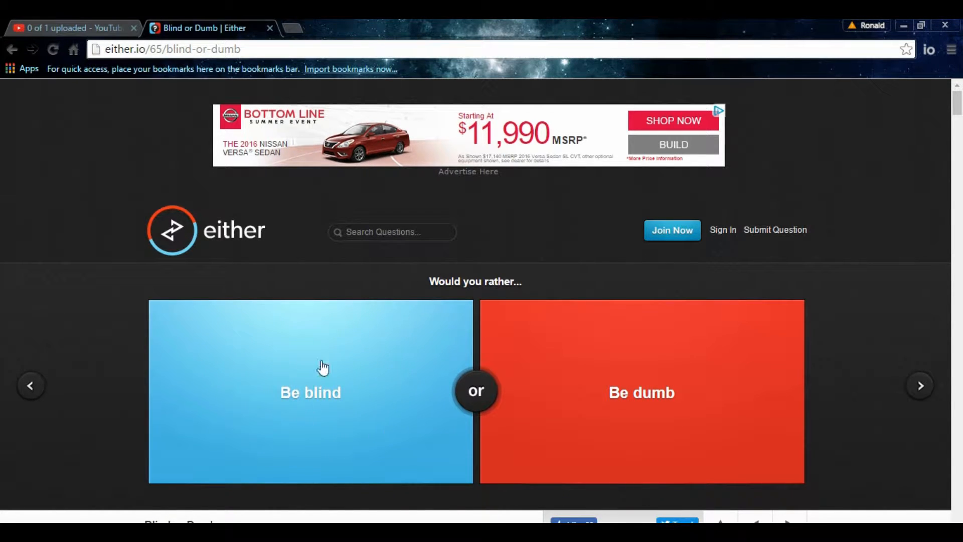
mouse_move(238, 447)
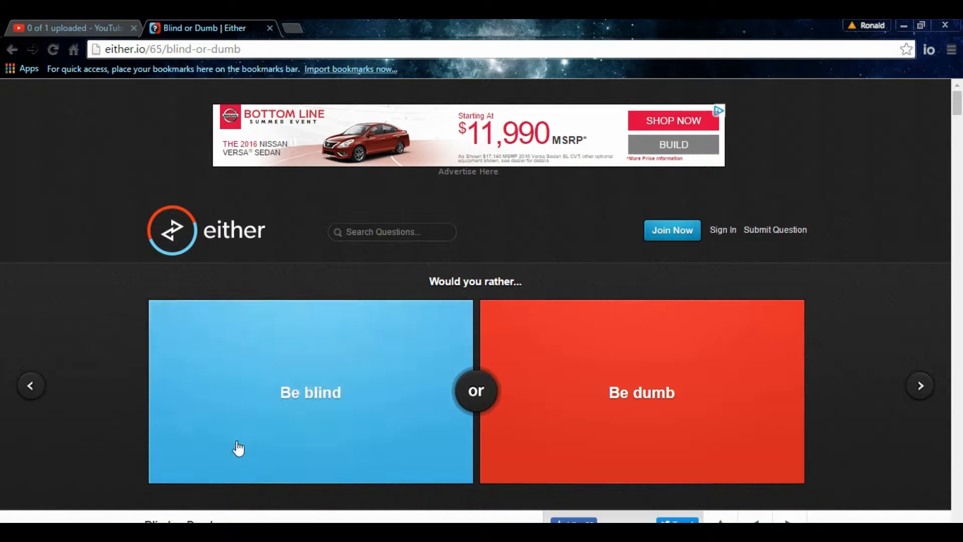
click(641, 392)
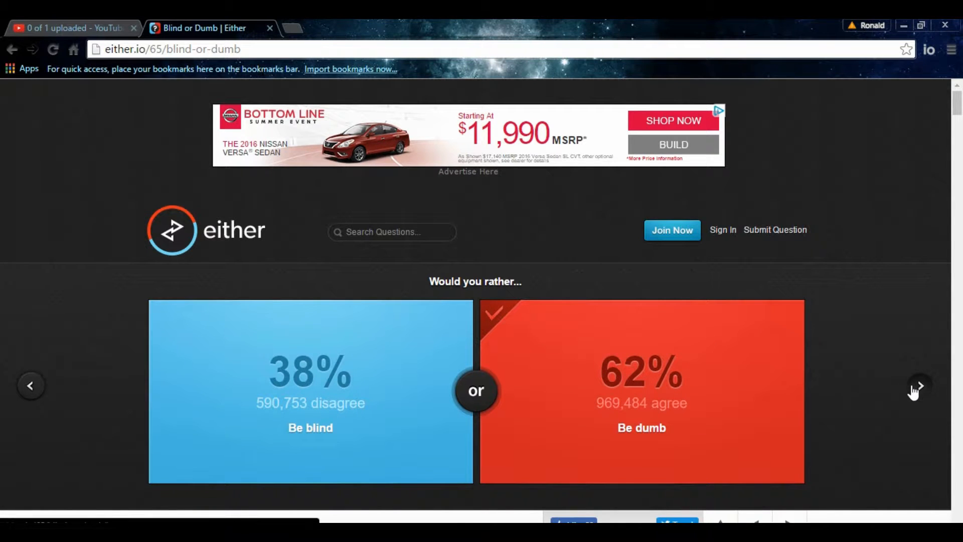
- Advance to the whisper-or-shout question and vote 'Only be able to shout', showing 28% agree
click(920, 385)
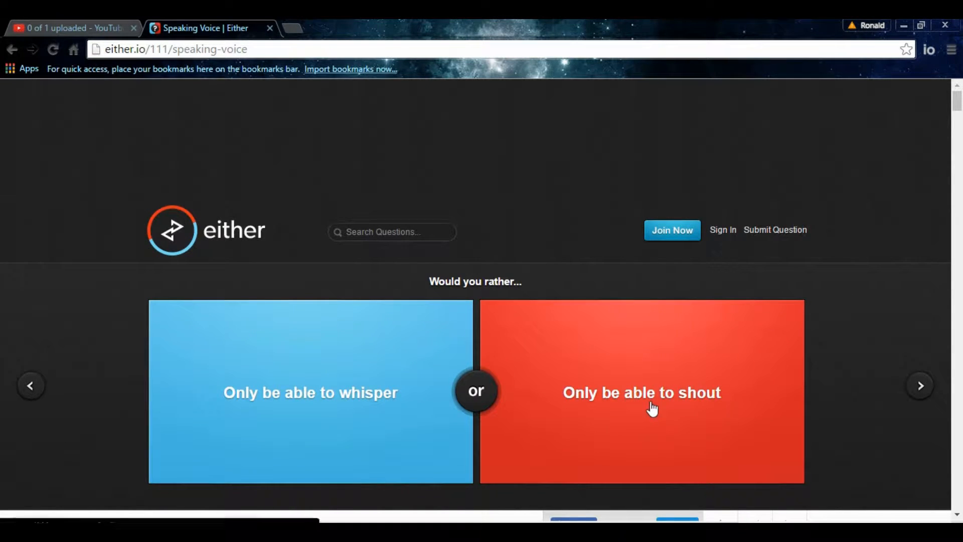
click(641, 393)
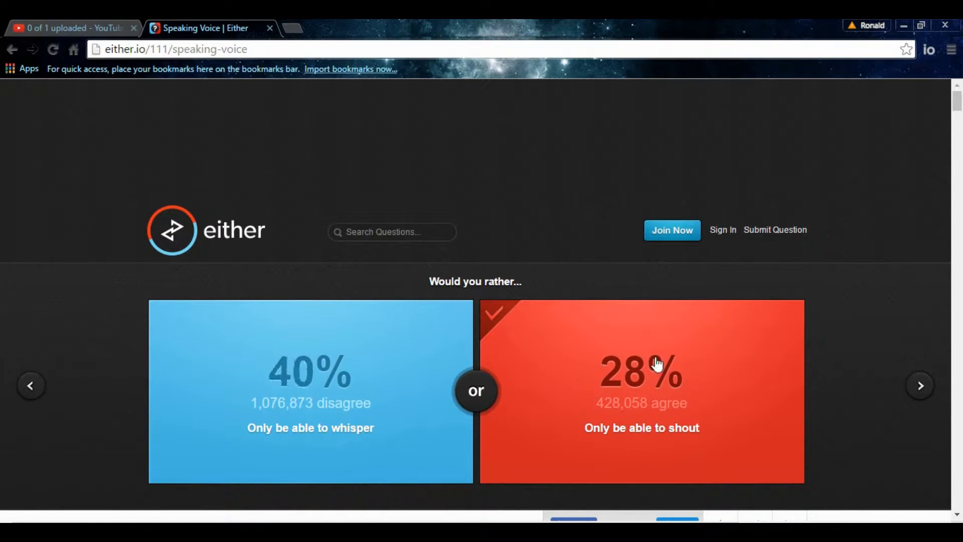
click(310, 393)
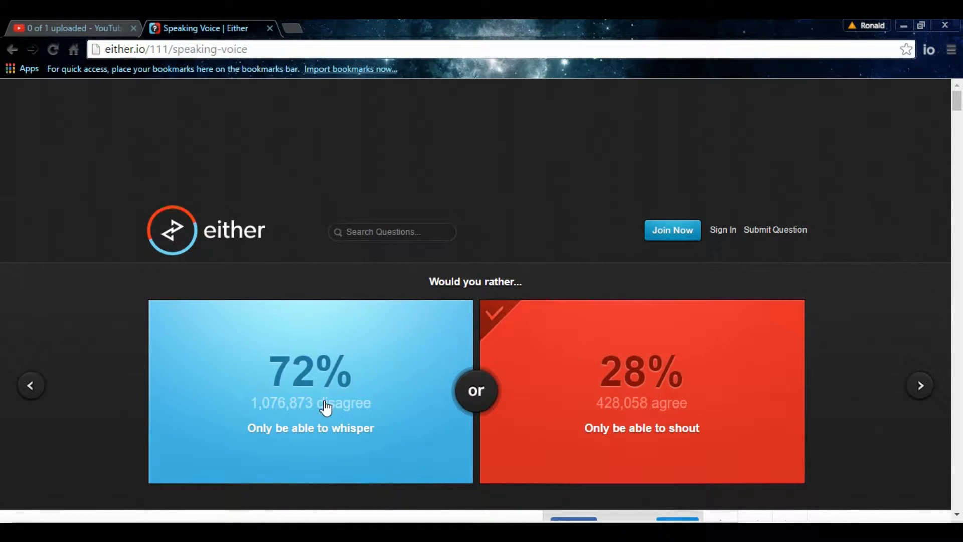
mouse_move(652, 399)
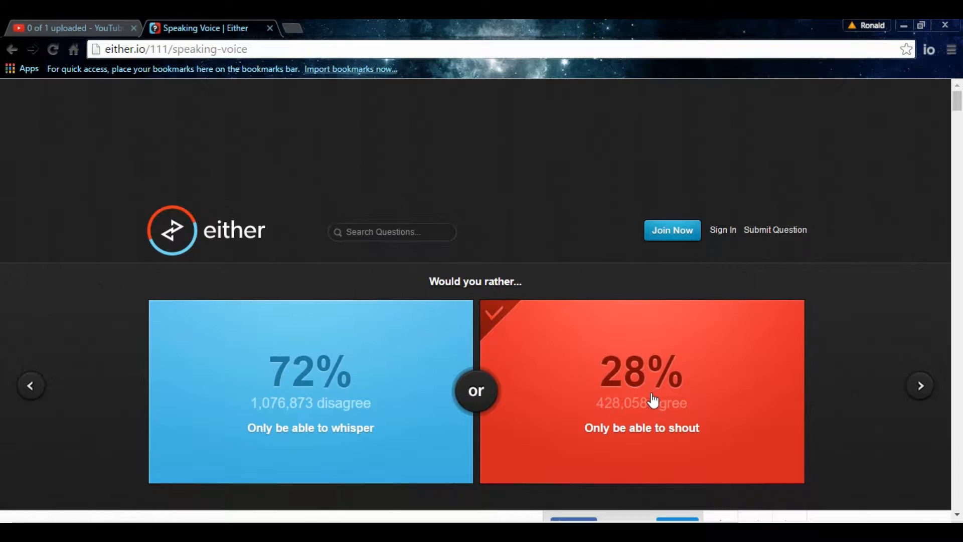
mouse_move(891, 398)
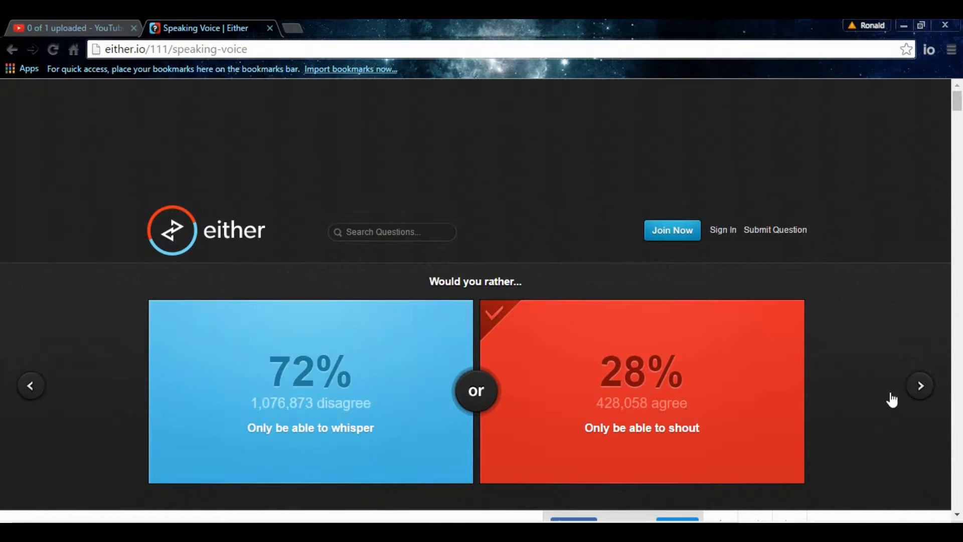
- Advance to the Cinnamon Challenge versus Gallon Challenge question
click(920, 385)
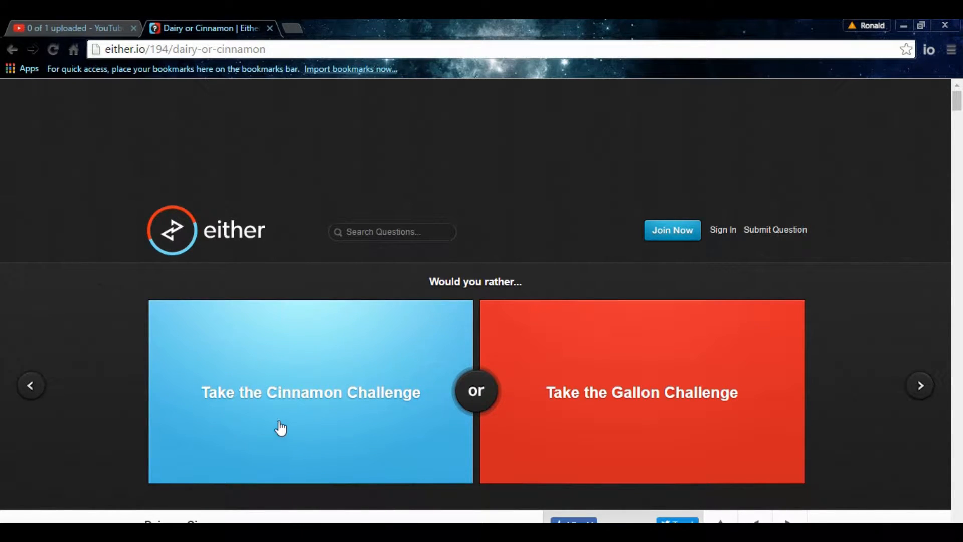
mouse_move(595, 414)
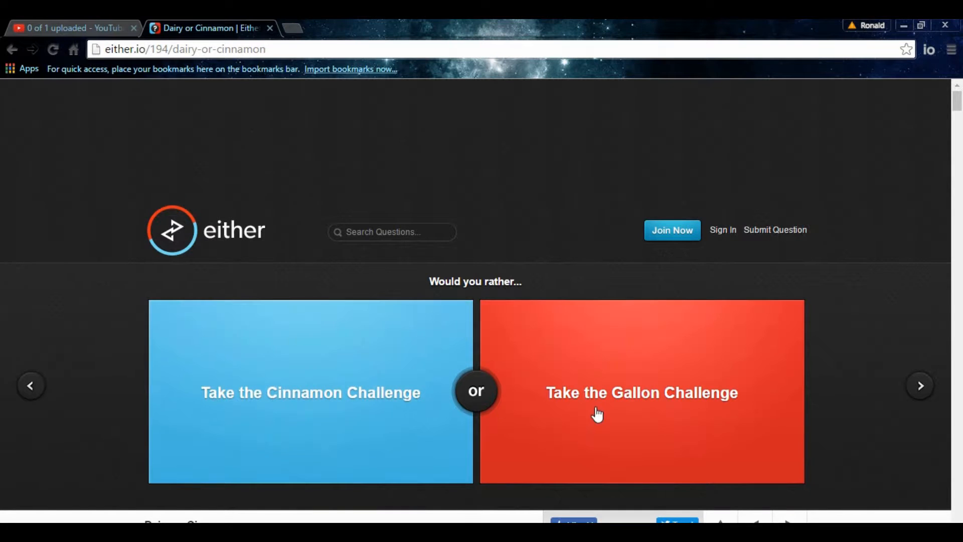
mouse_move(530, 432)
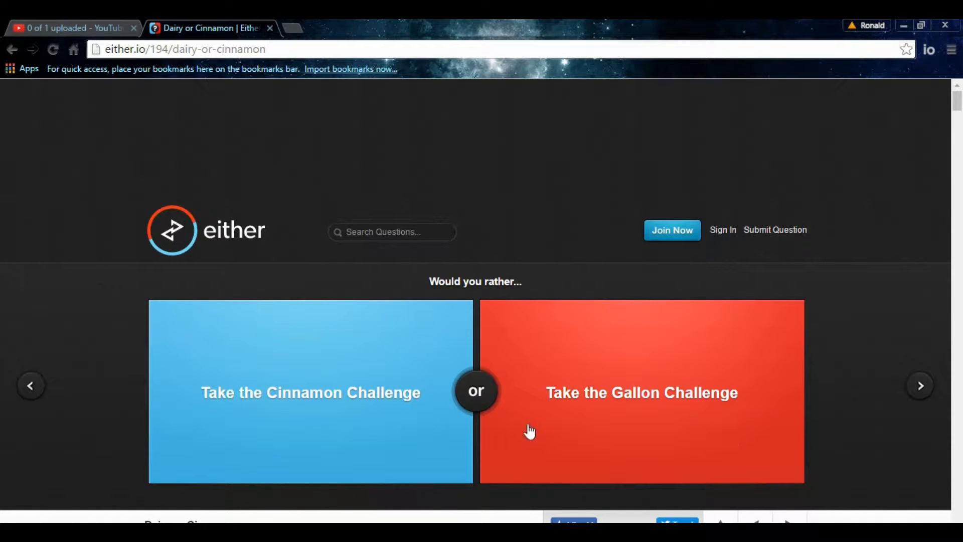
mouse_move(289, 31)
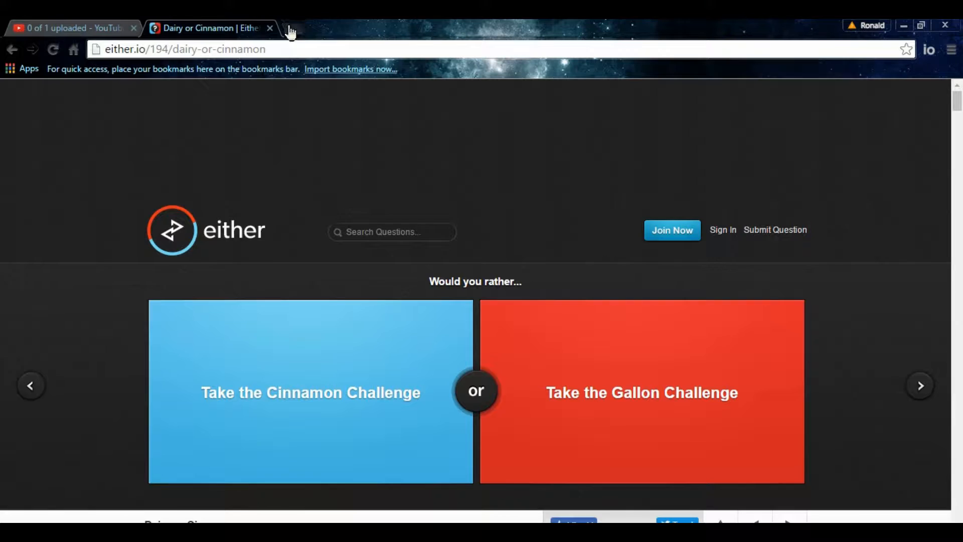
- Search Google in a new tab for 'the gallon challenge' and skim the results
click(289, 31)
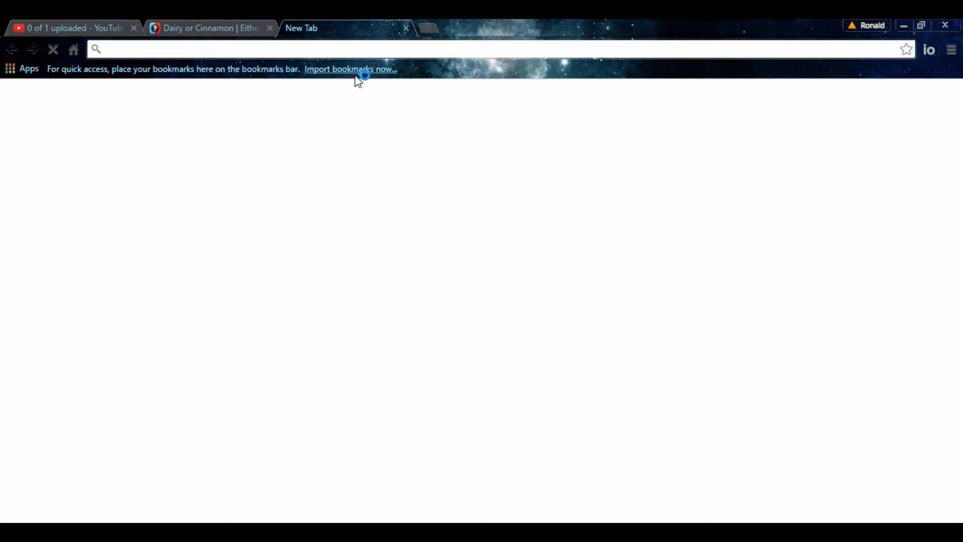
text(thelocalsearchnetwork.com)
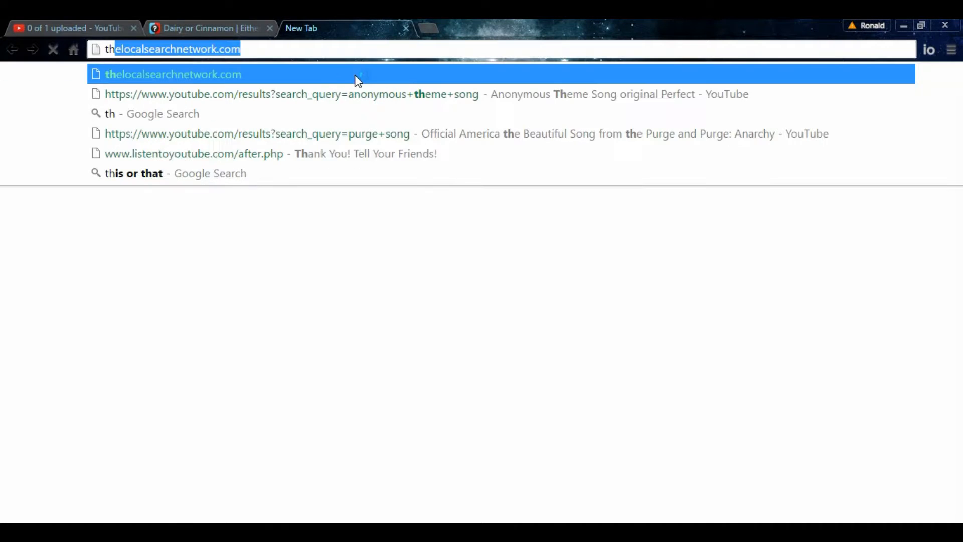
text(the galoon)
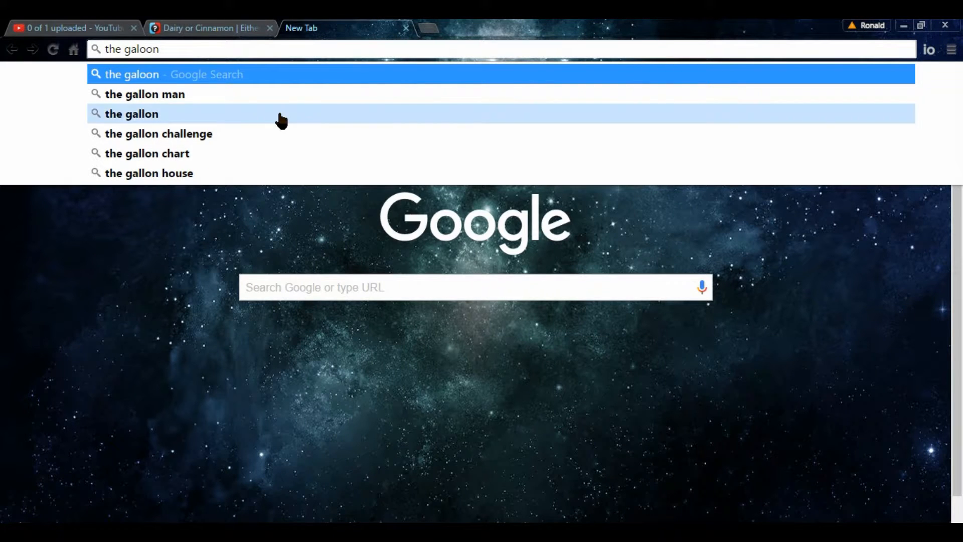
click(158, 134)
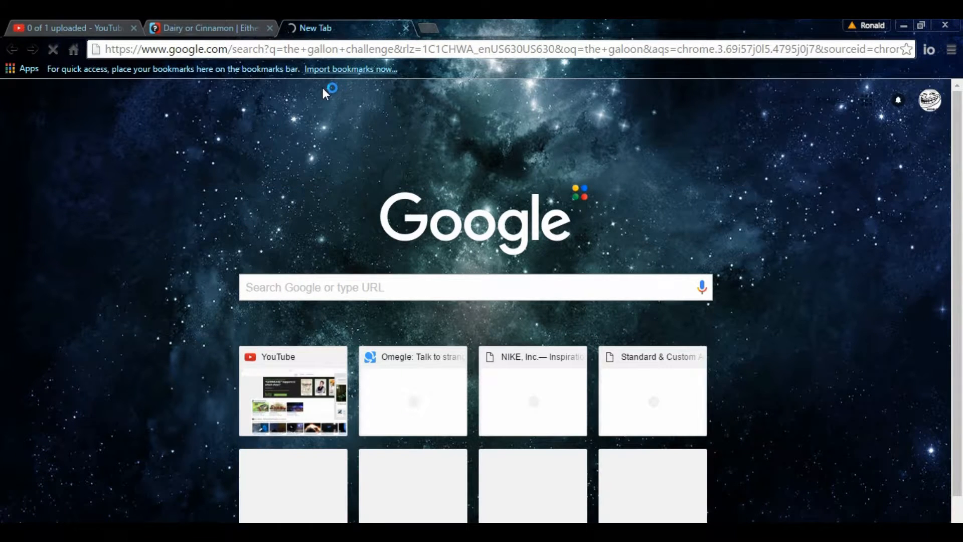
mouse_move(396, 170)
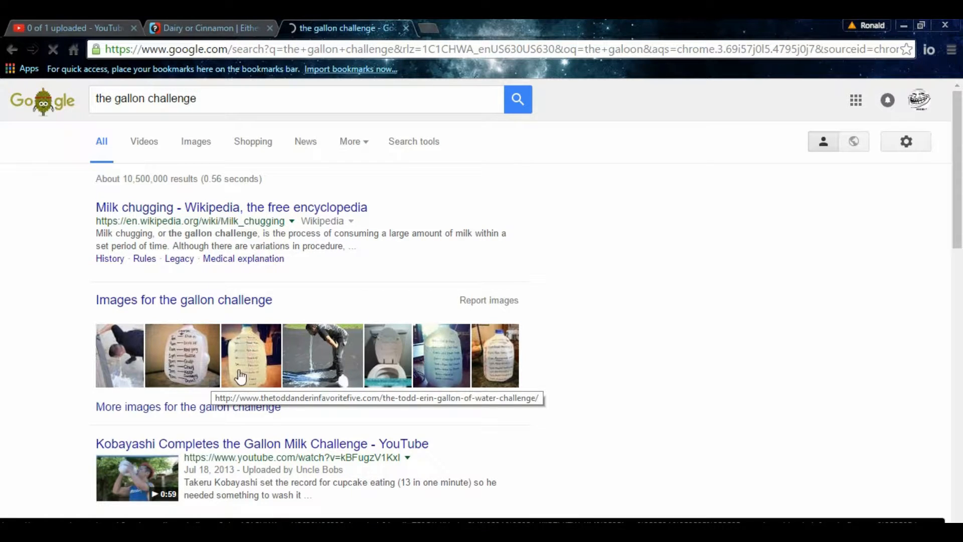
mouse_move(280, 377)
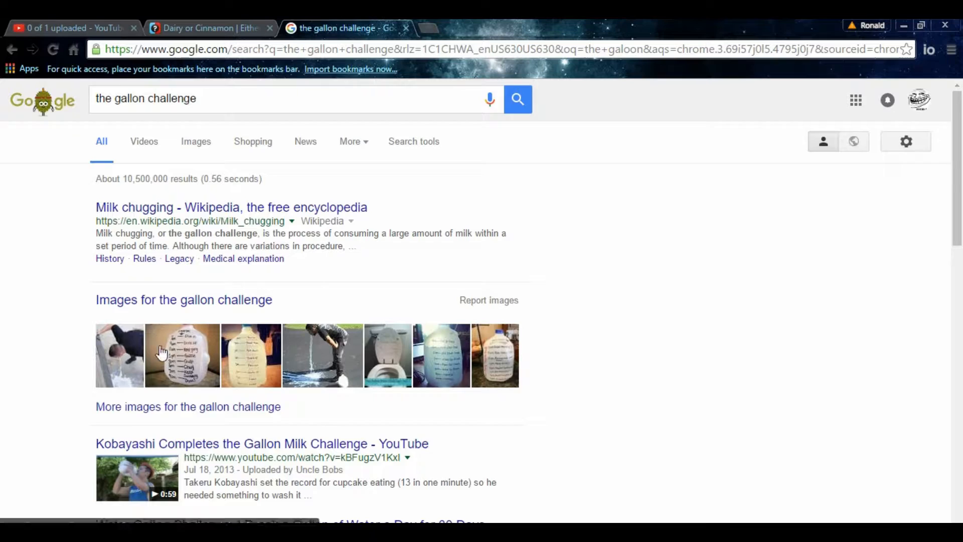
scroll(down, 3)
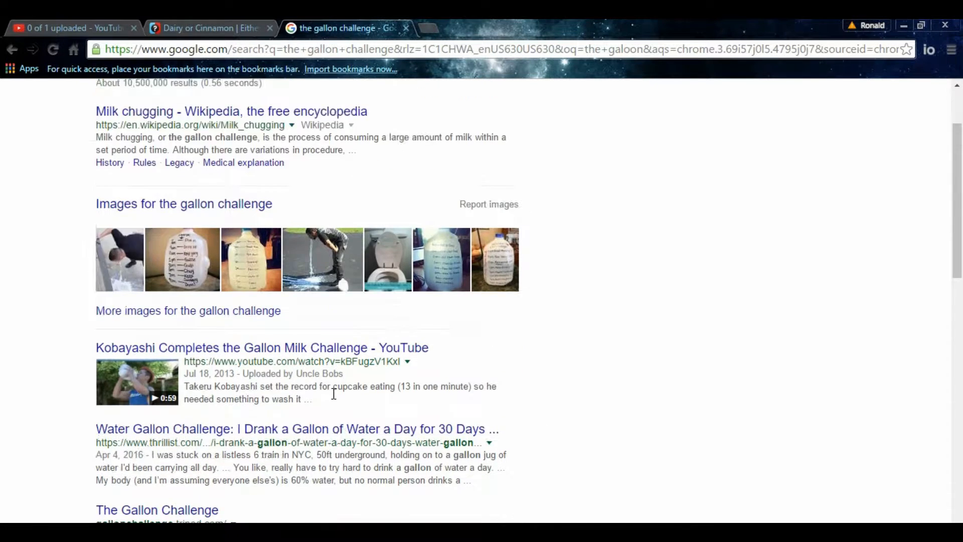
scroll(up, 3)
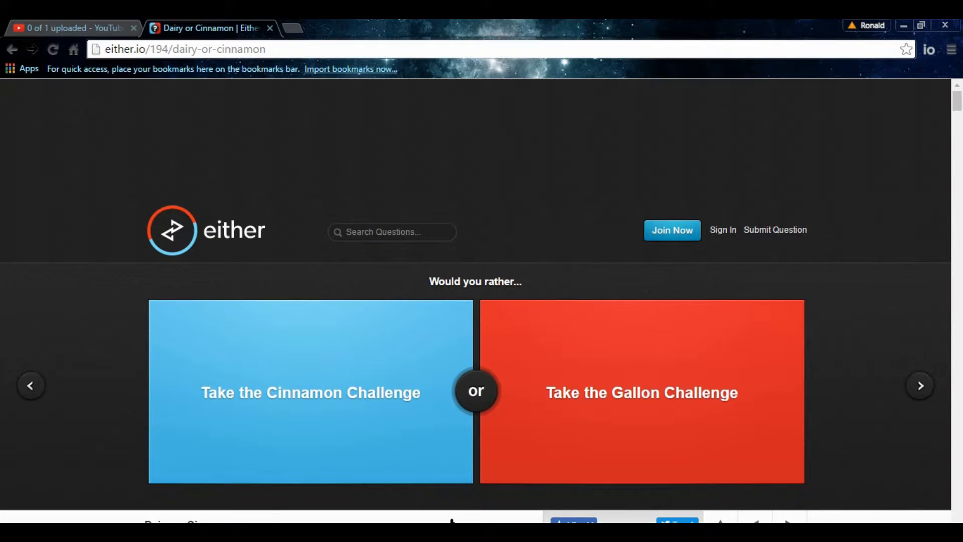
mouse_move(589, 370)
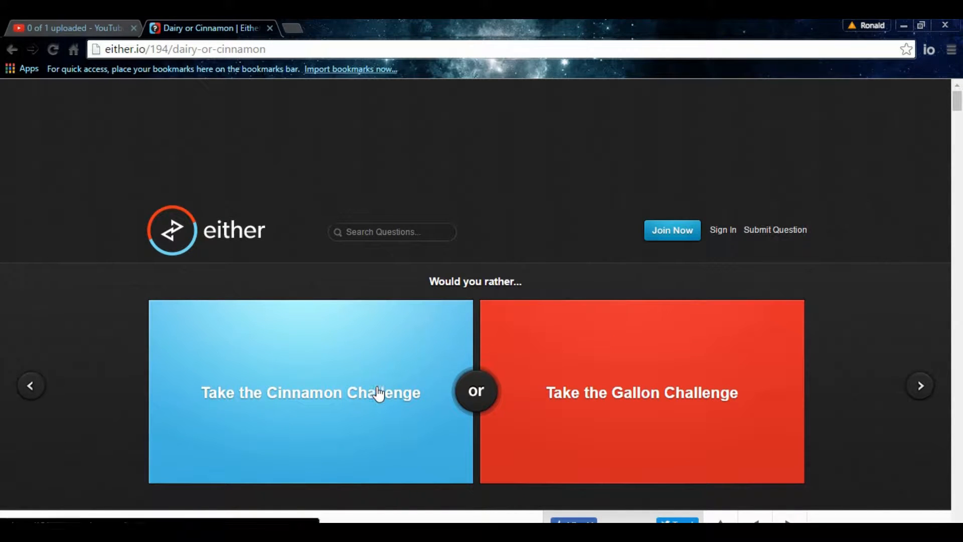
- Vote for the Cinnamon Challenge (60% agree) and advance to the Cowboy-or-Indian question
click(310, 394)
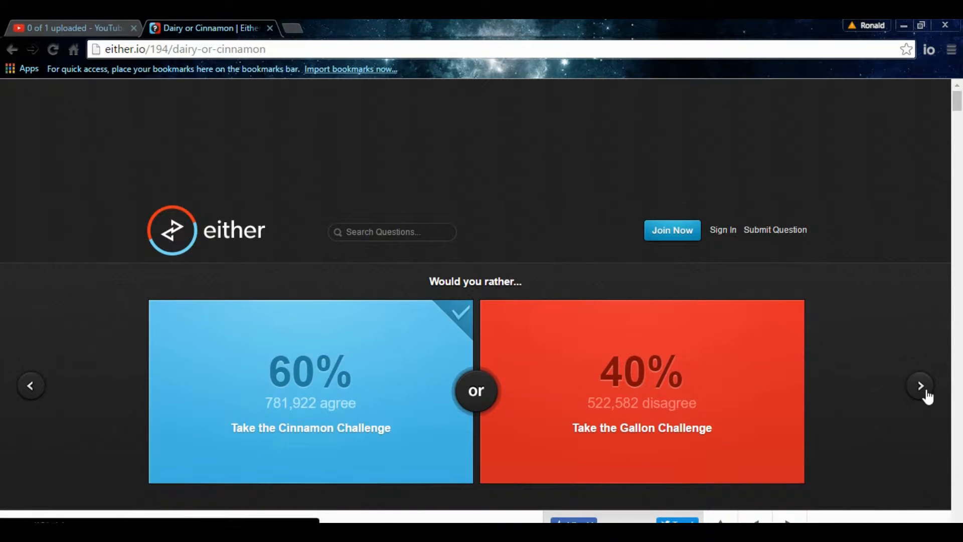
click(920, 385)
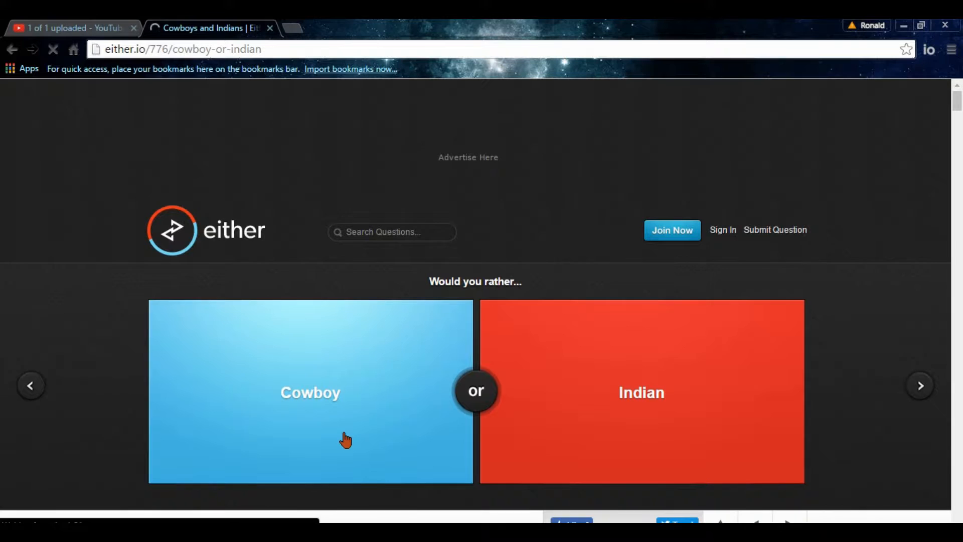
mouse_move(551, 396)
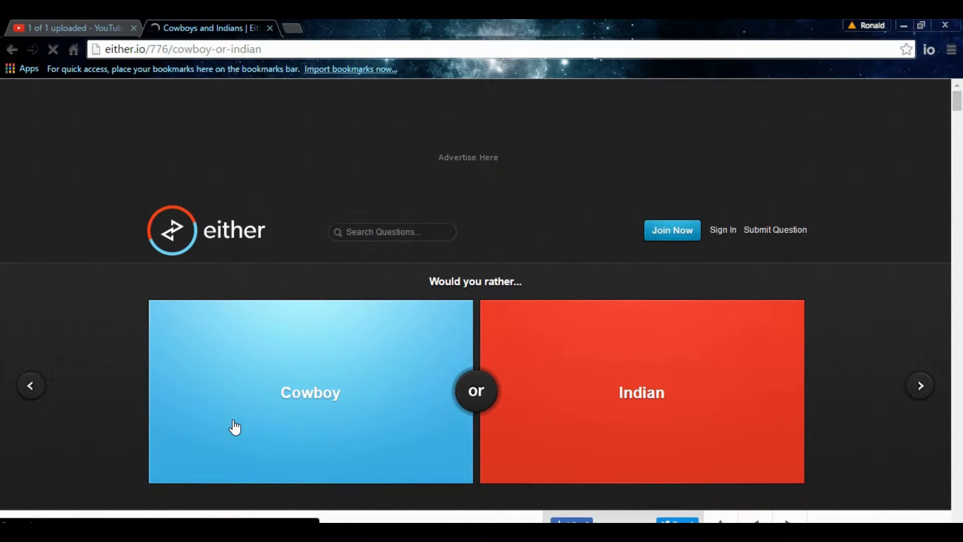
mouse_move(312, 452)
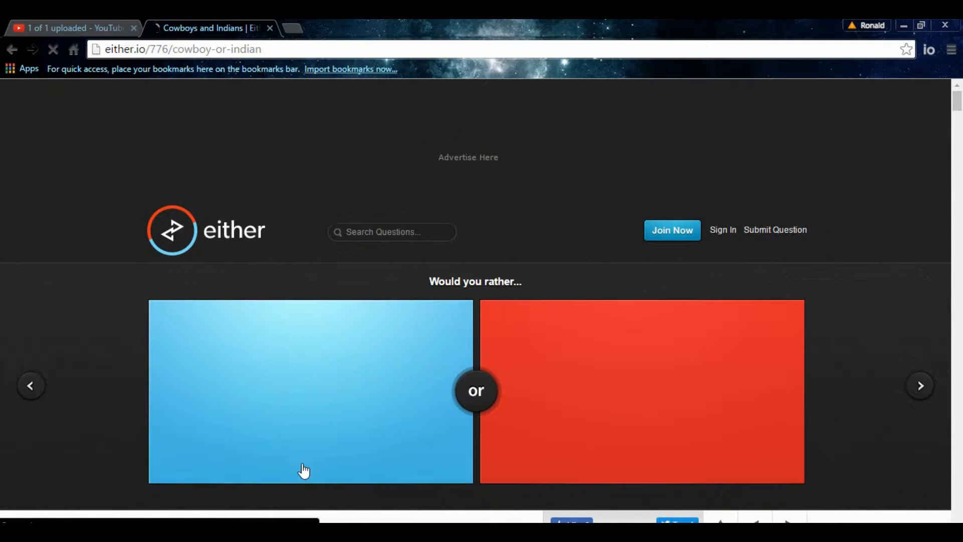
- Vote Cowboy (66% agree), then switch to the YouTube upload tab
click(310, 391)
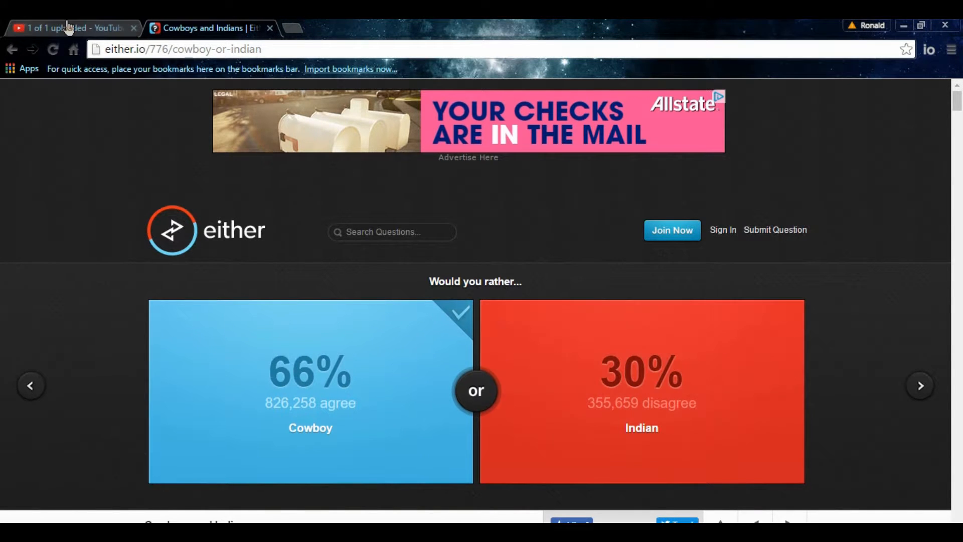
click(72, 28)
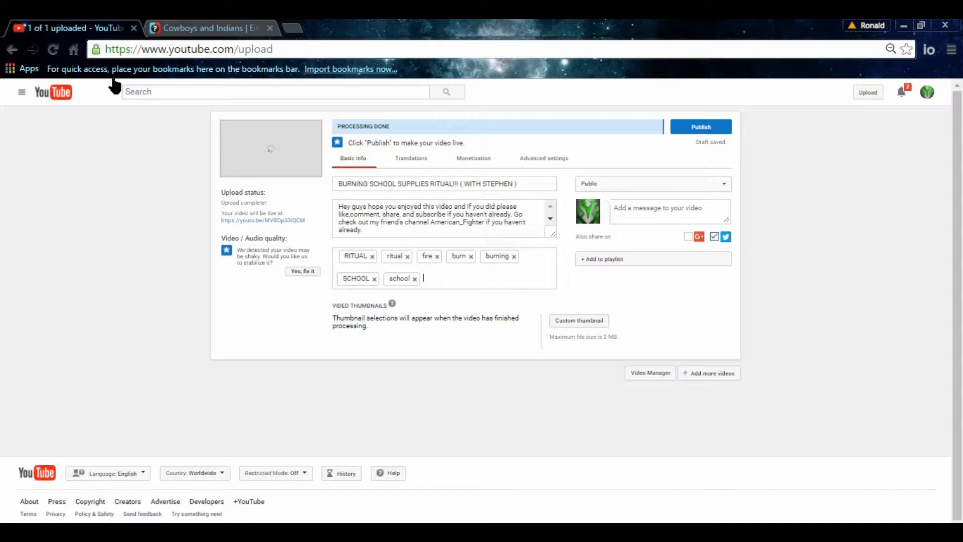
- Return from the finished YouTube upload to the either.io tab
click(212, 28)
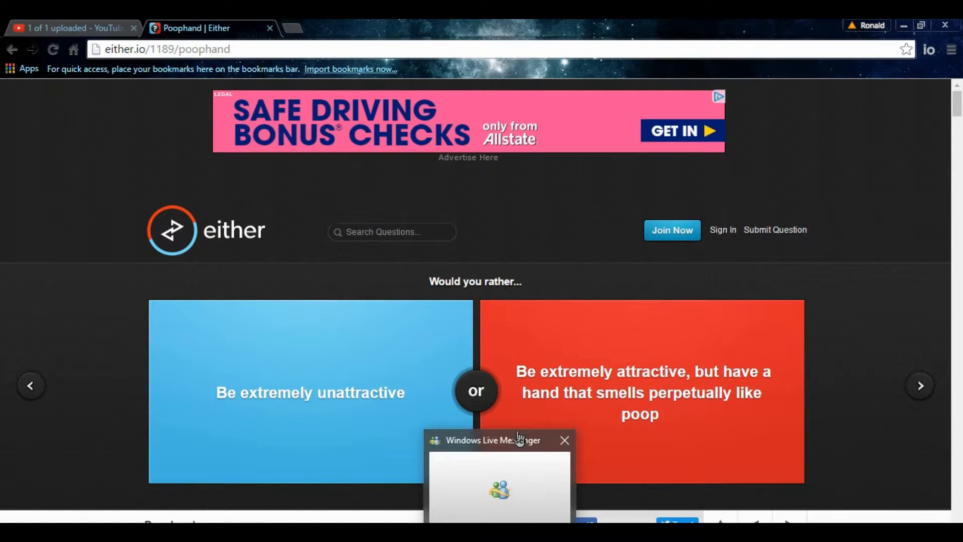
- Vote for being attractive with the poop-smelling hand (59% agree) and advance to the itchy-or-naked question
click(563, 440)
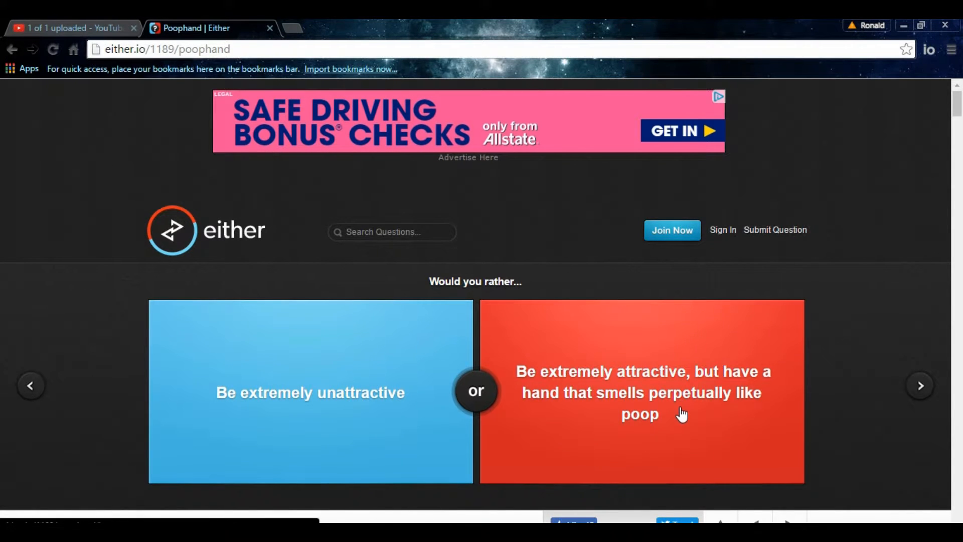
click(641, 392)
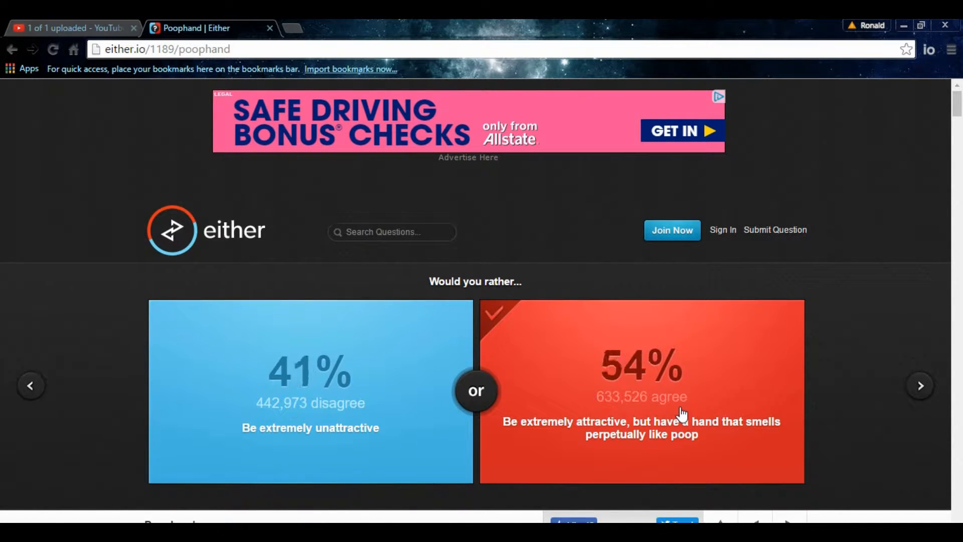
click(641, 391)
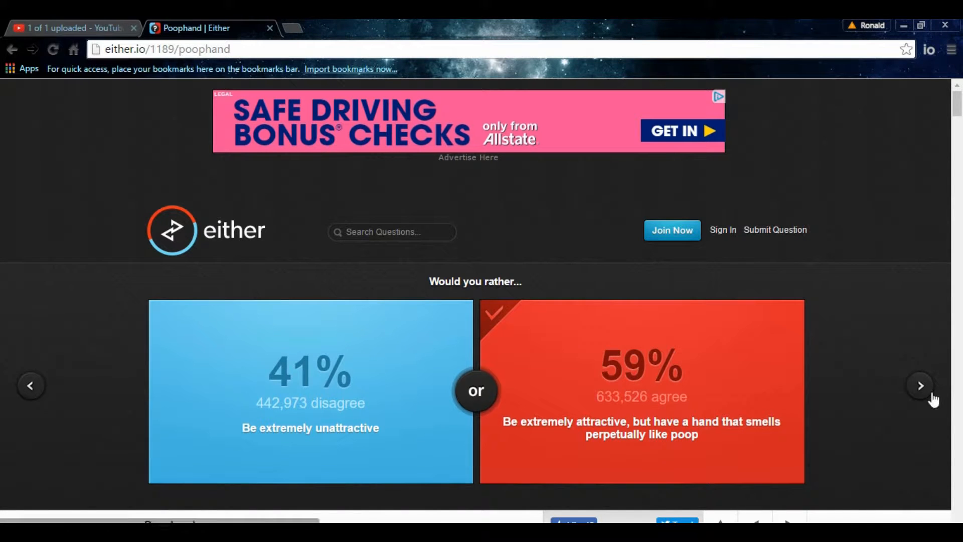
click(920, 385)
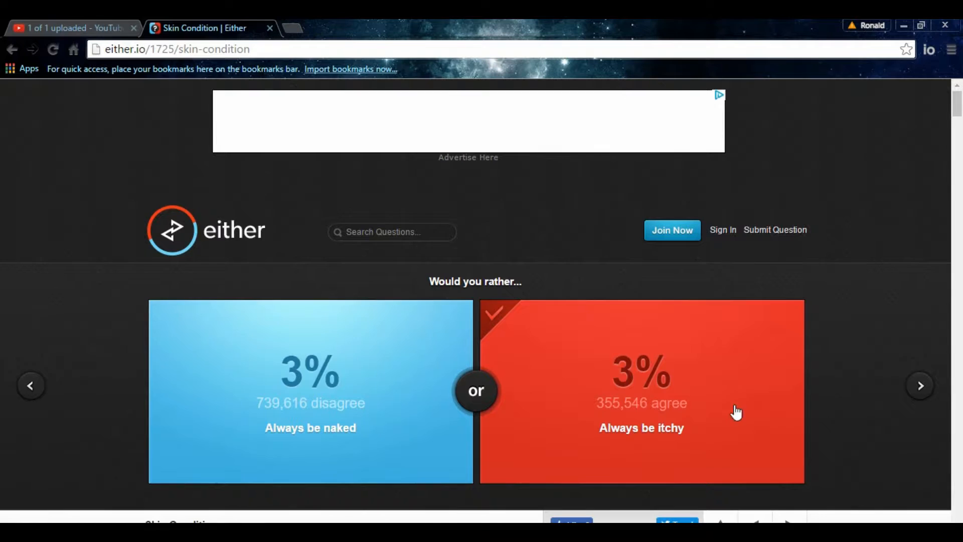
- Vote 'Always be itchy' (32% agree) and advance to the burp-versus-fart question
click(309, 391)
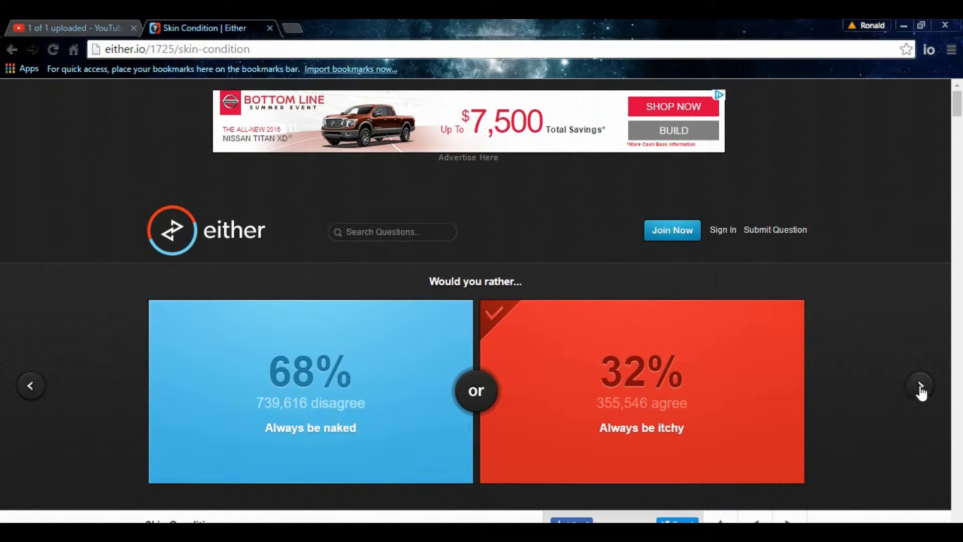
click(920, 385)
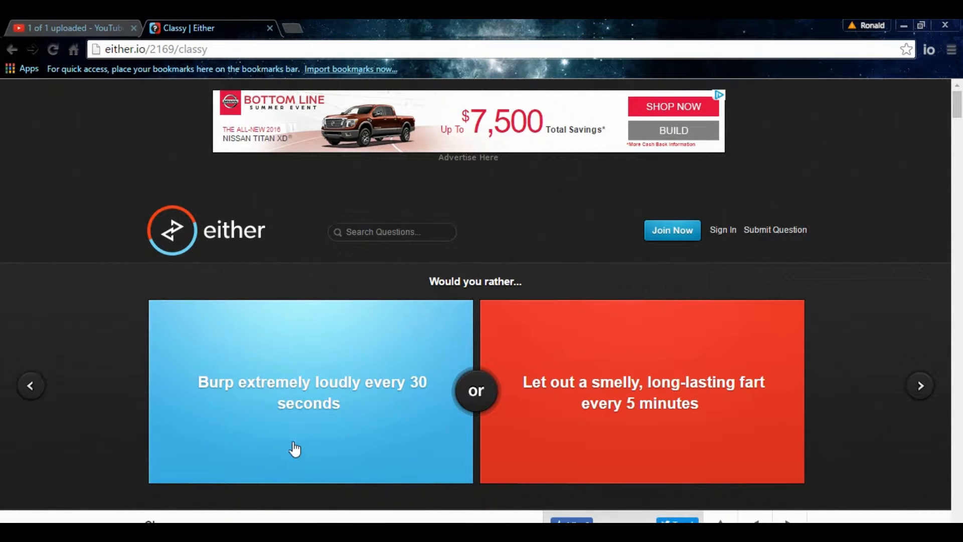
mouse_move(479, 461)
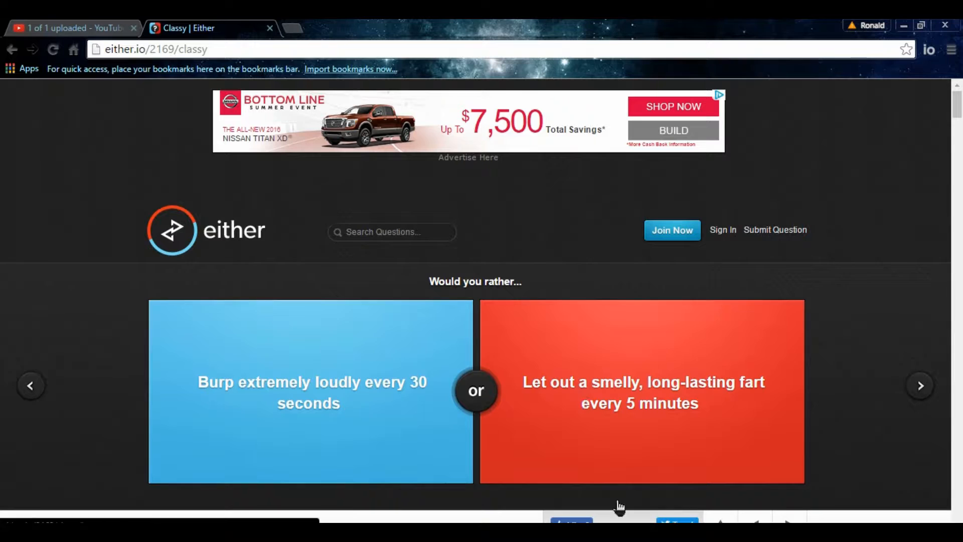
mouse_move(576, 437)
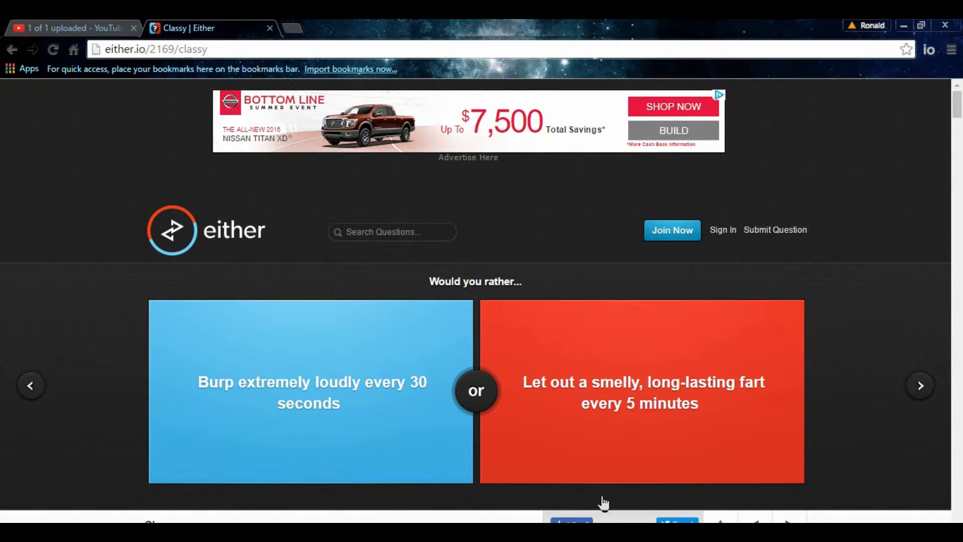
- Vote for the smelly, long-lasting fart option (33% agree) and advance to the next question
click(641, 391)
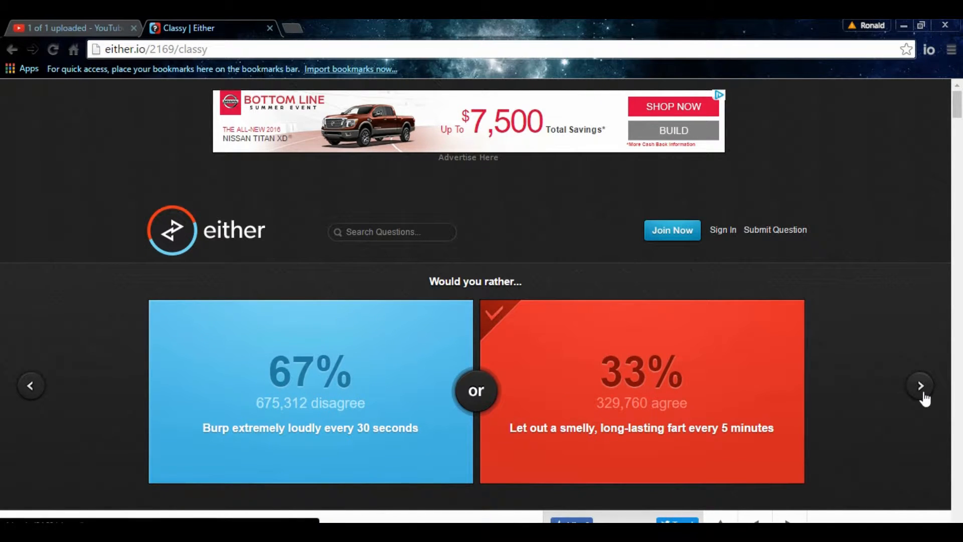
click(920, 385)
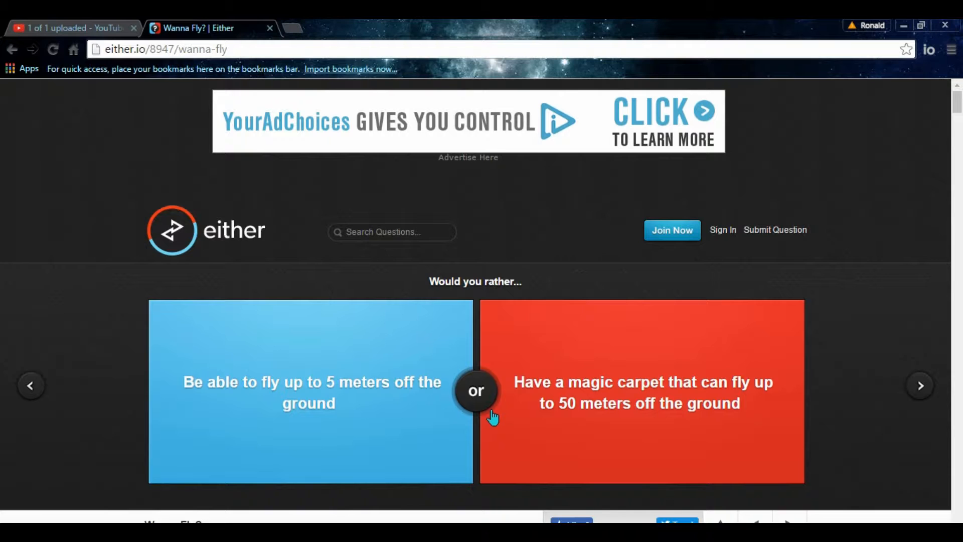
- Vote to fly up to 5 meters off the ground (48% agree) and advance to the next question
click(52, 49)
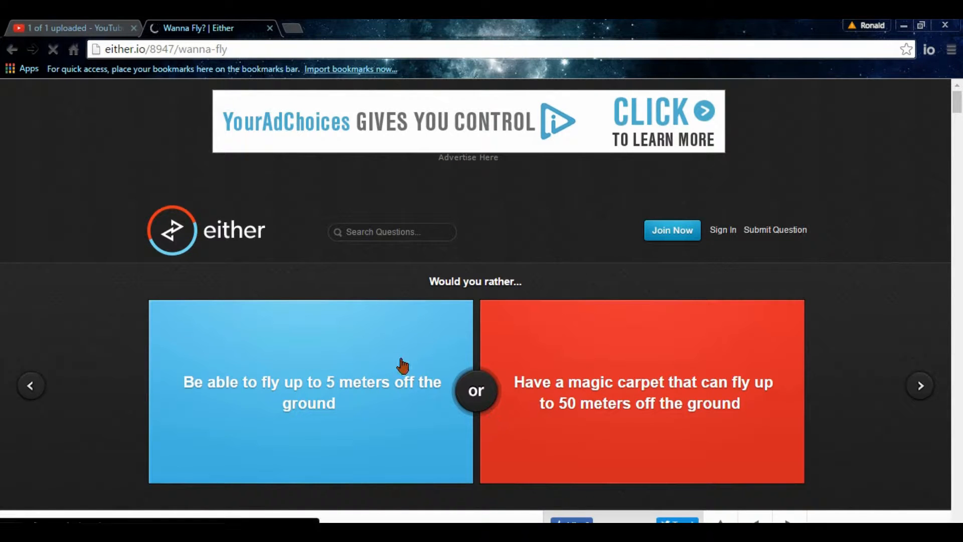
click(310, 382)
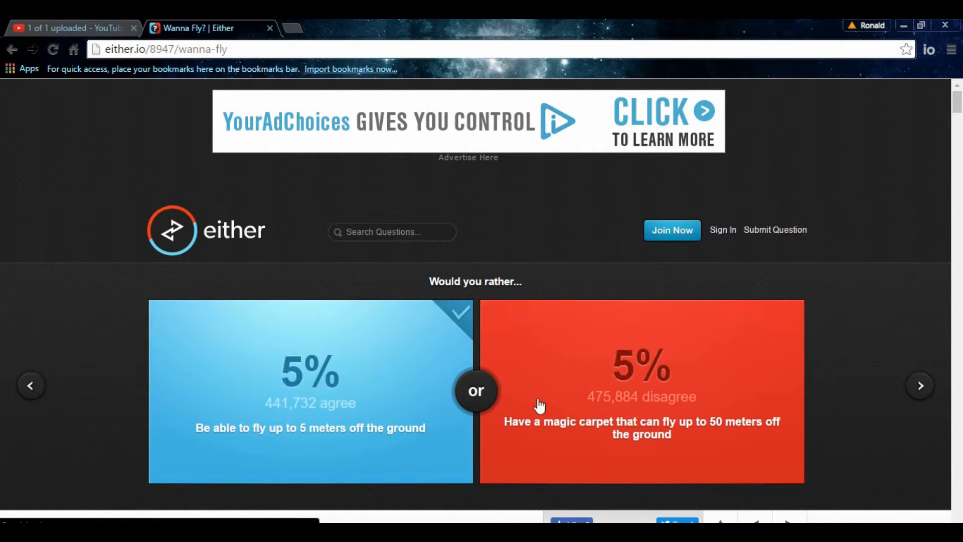
click(310, 391)
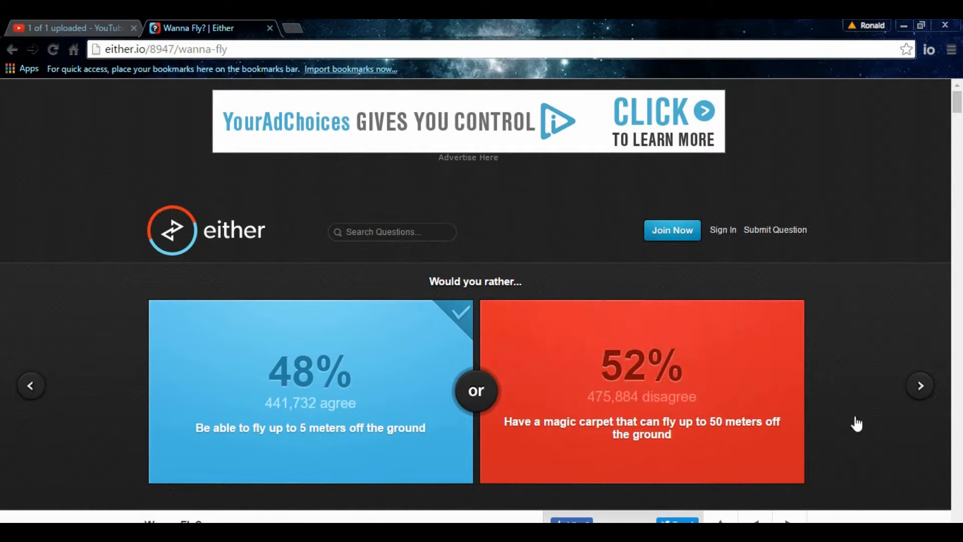
click(920, 385)
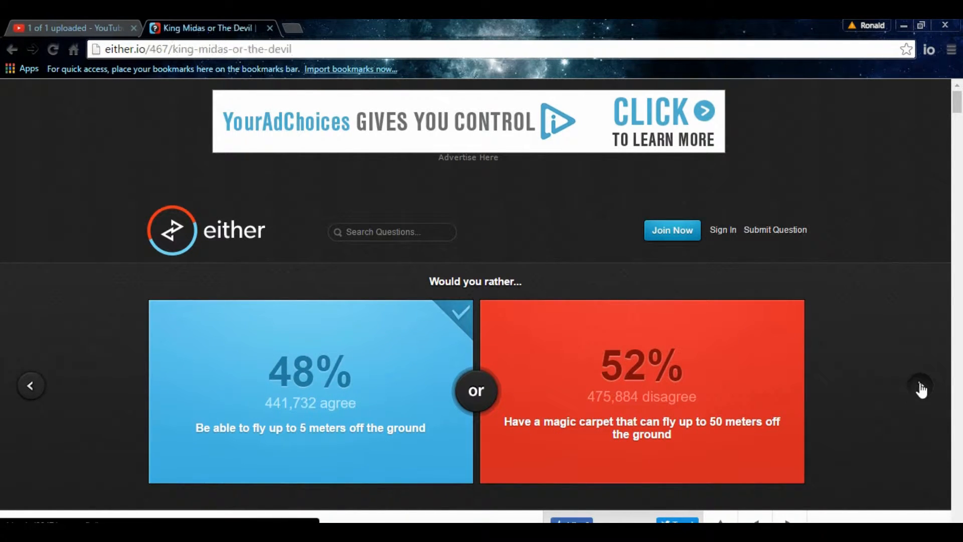
- Vote for everything you touch turning to gold (92% agree) and advance to the next question
click(920, 386)
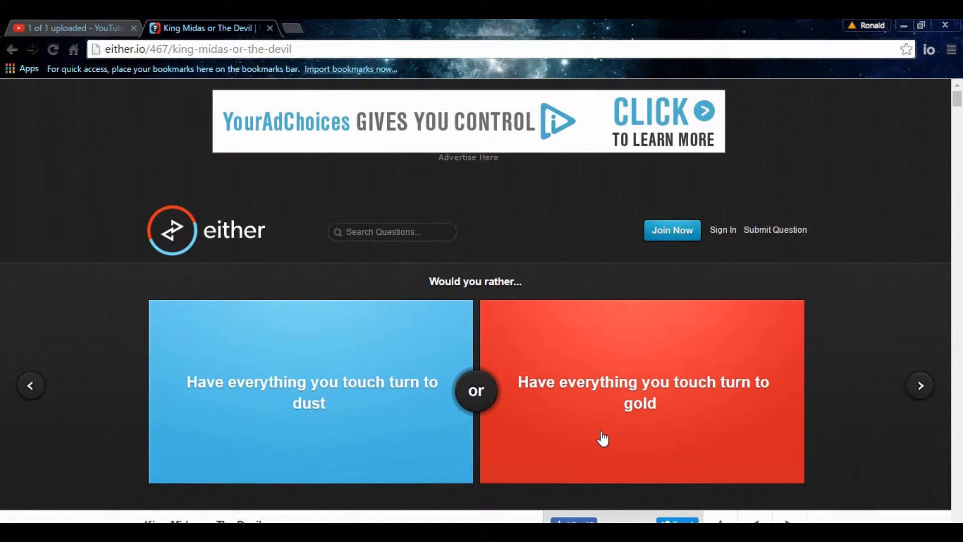
mouse_move(575, 419)
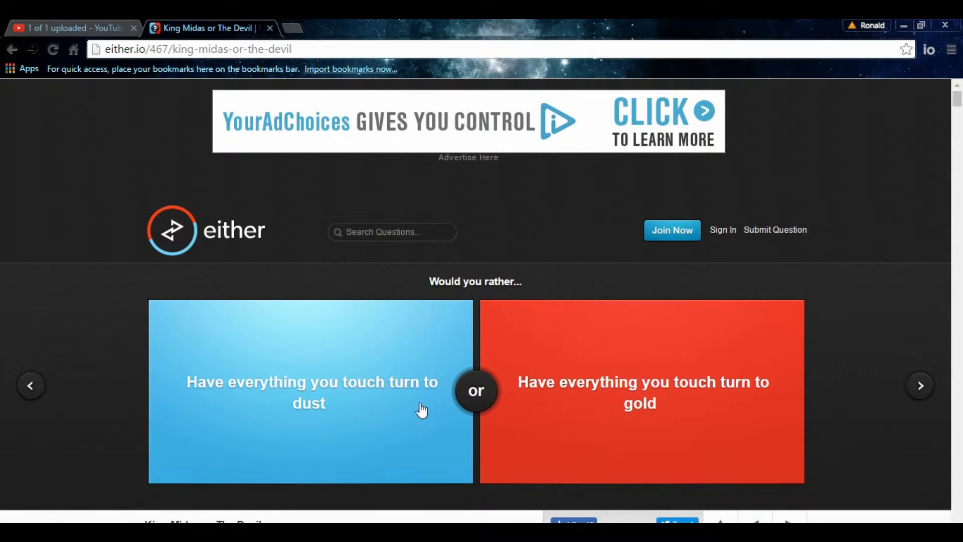
mouse_move(663, 427)
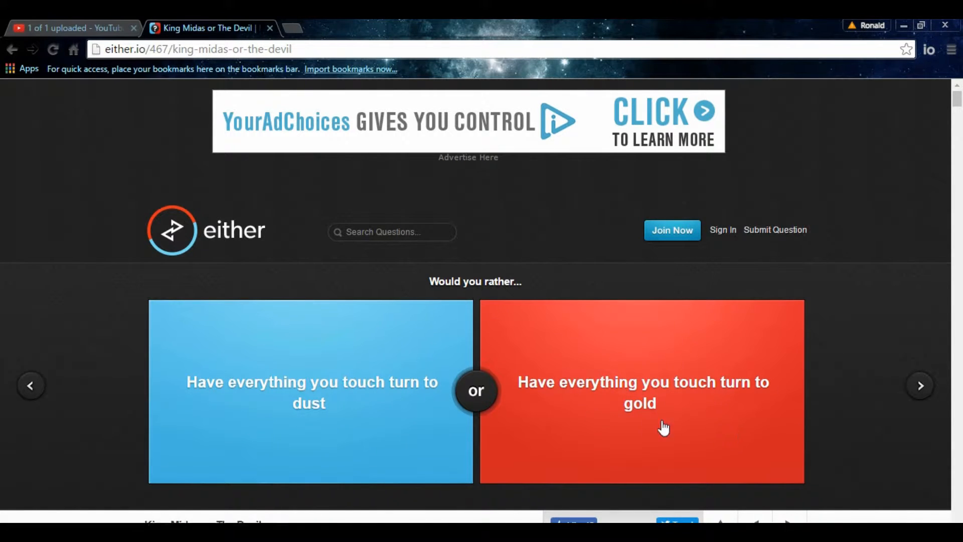
mouse_move(611, 420)
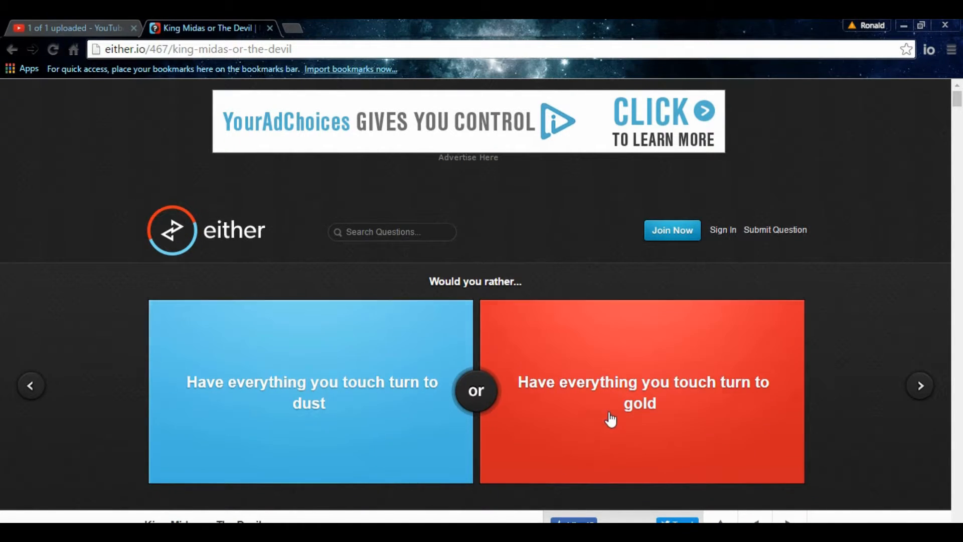
mouse_move(681, 407)
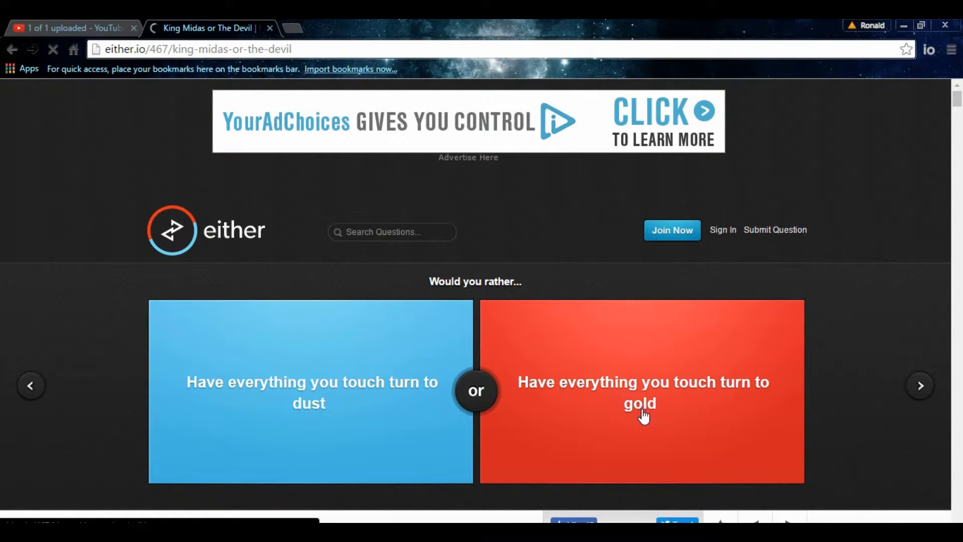
click(641, 394)
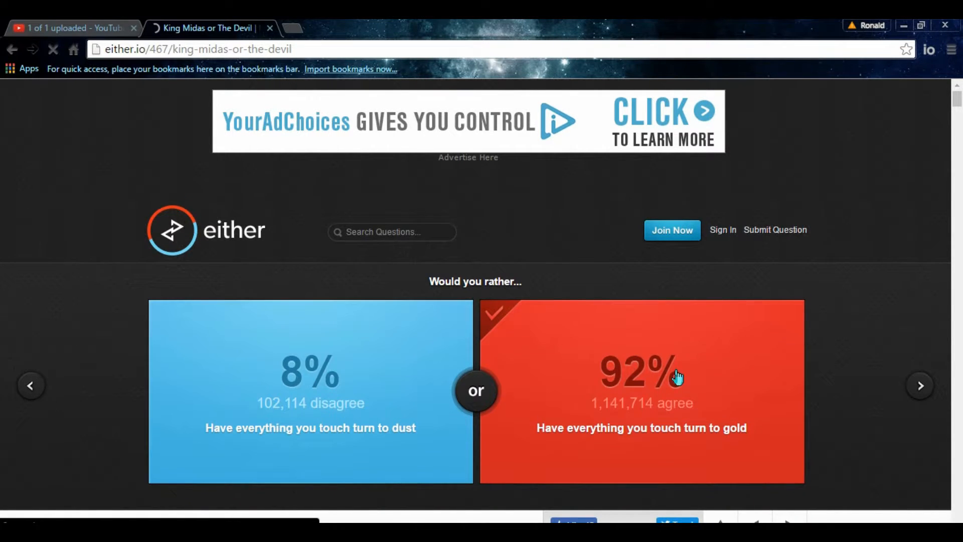
click(920, 385)
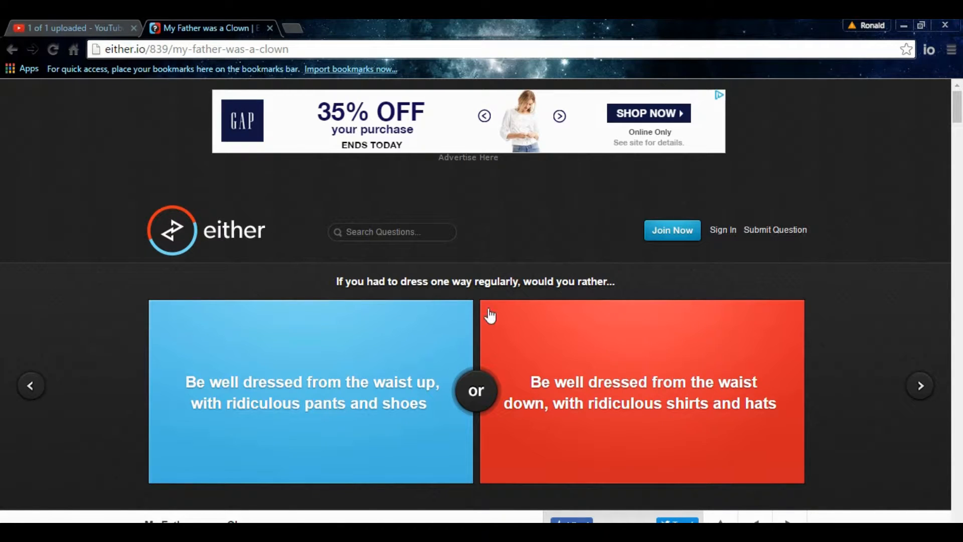
- Interact with the dress-style question card before opening a new blank browser tab
click(641, 391)
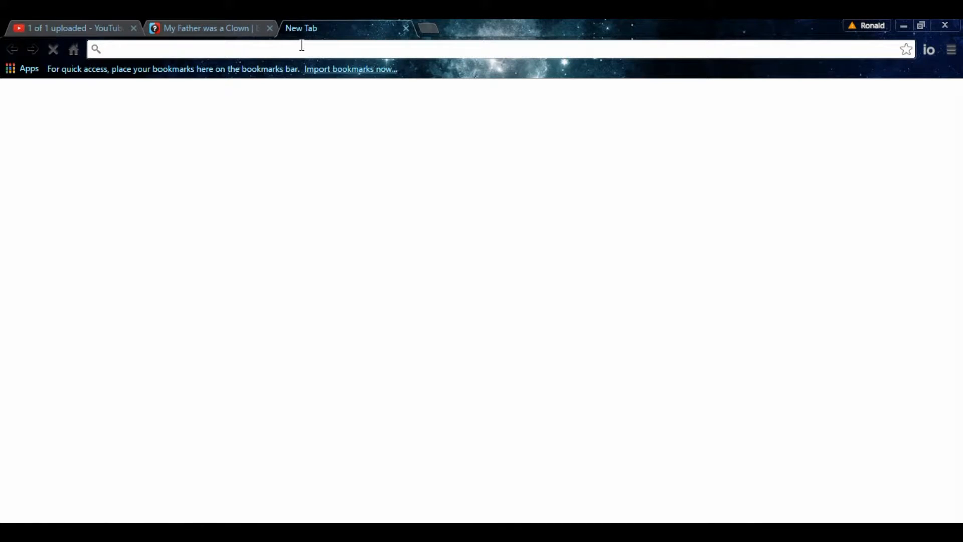
- Search Google for 'flamingo shirt' and switch to the image results
text(flam)
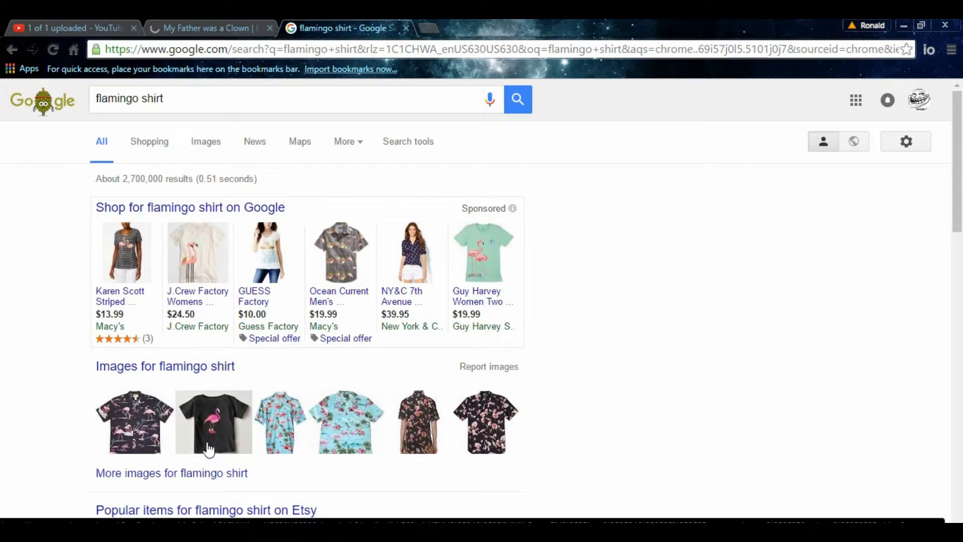
mouse_move(261, 393)
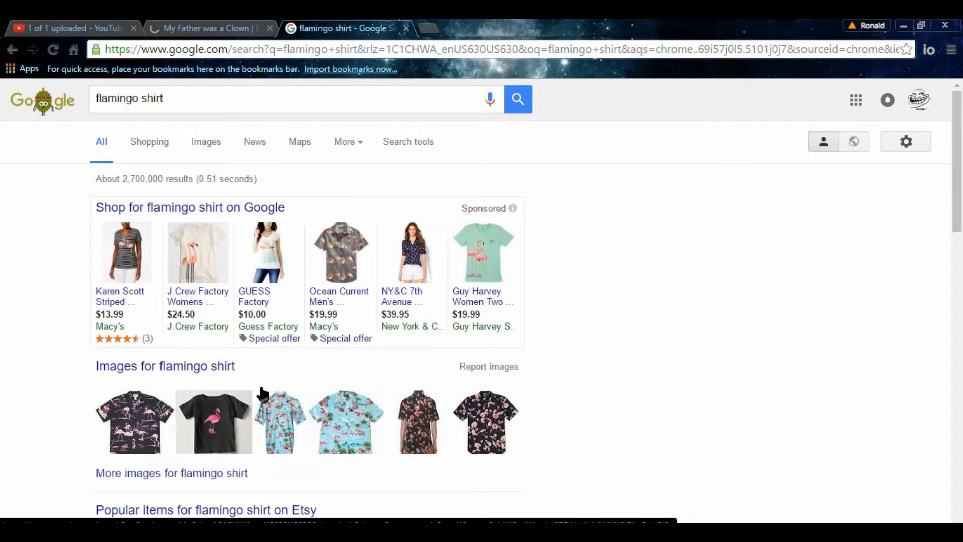
click(205, 141)
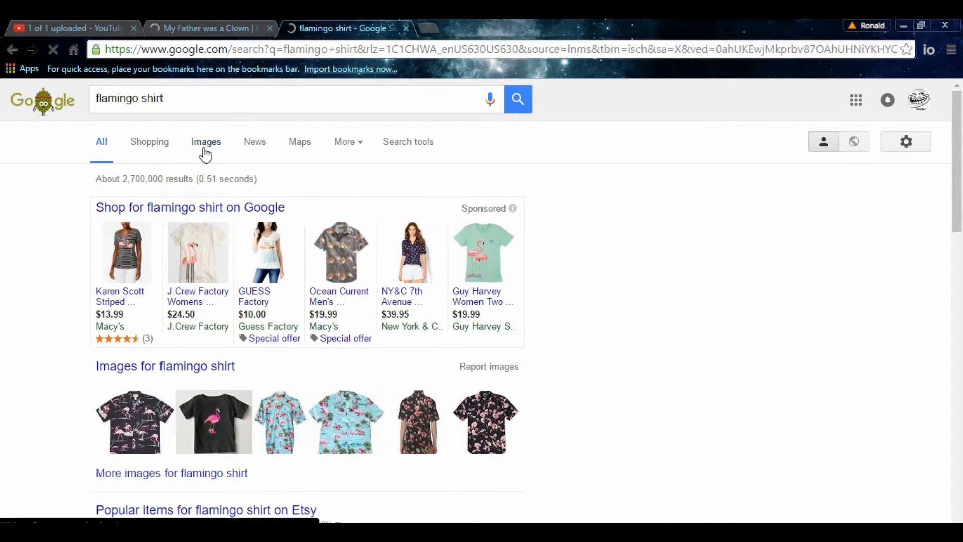
click(206, 142)
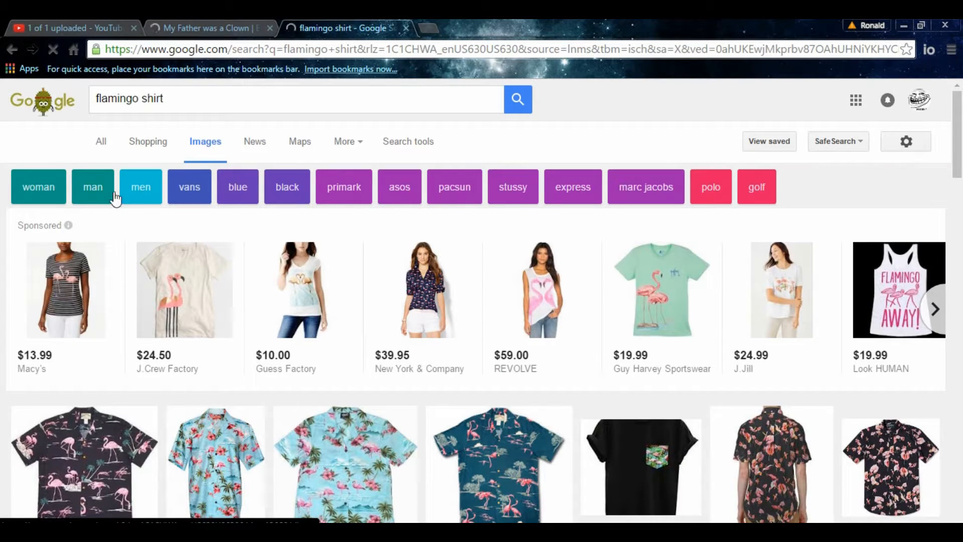
mouse_move(128, 196)
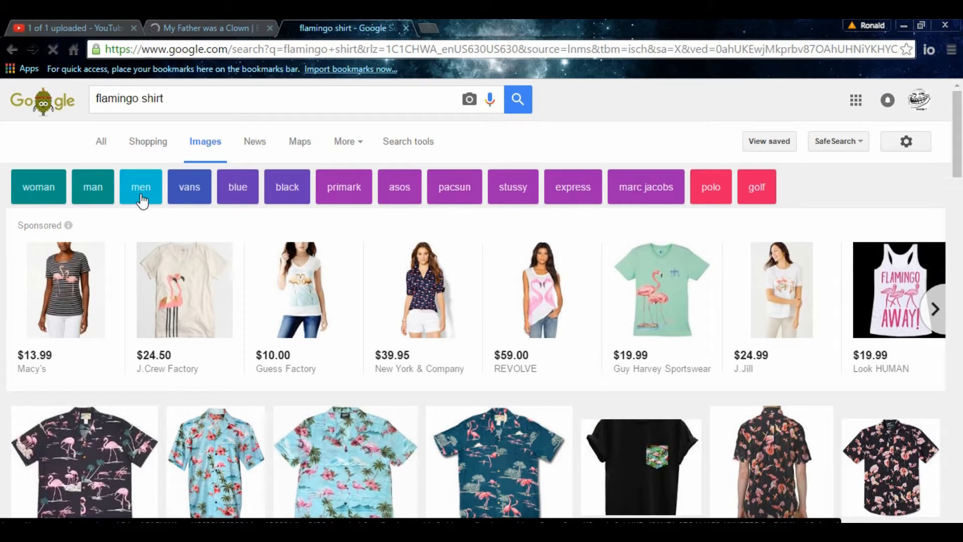
- Narrow images to men's shirts, open the $19.99 Macy's flamingo shirt, and close the search tab
click(140, 187)
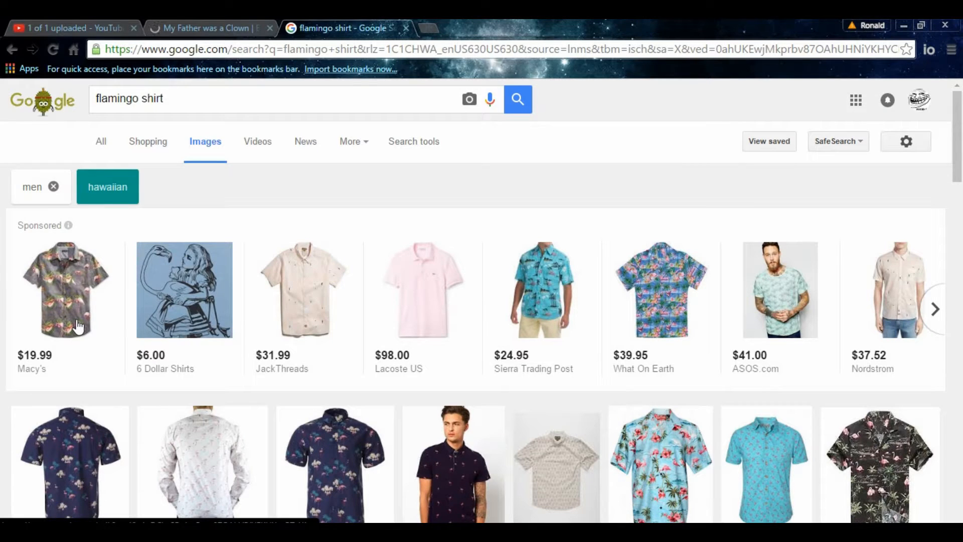
mouse_move(89, 288)
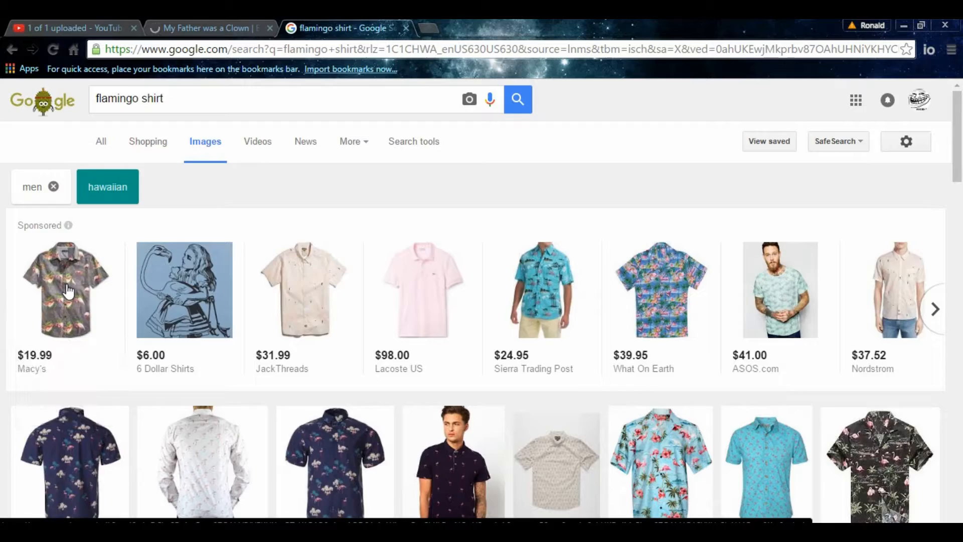
click(64, 289)
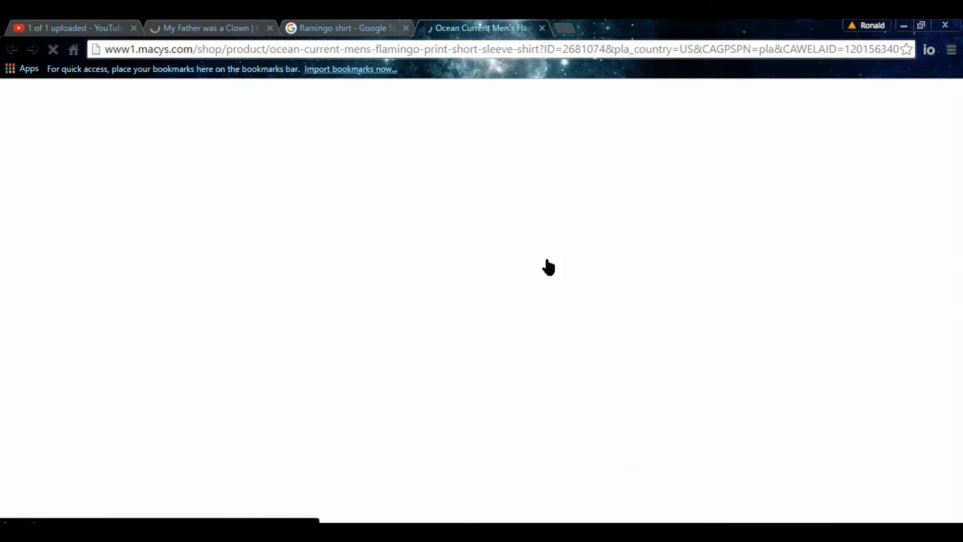
mouse_move(291, 143)
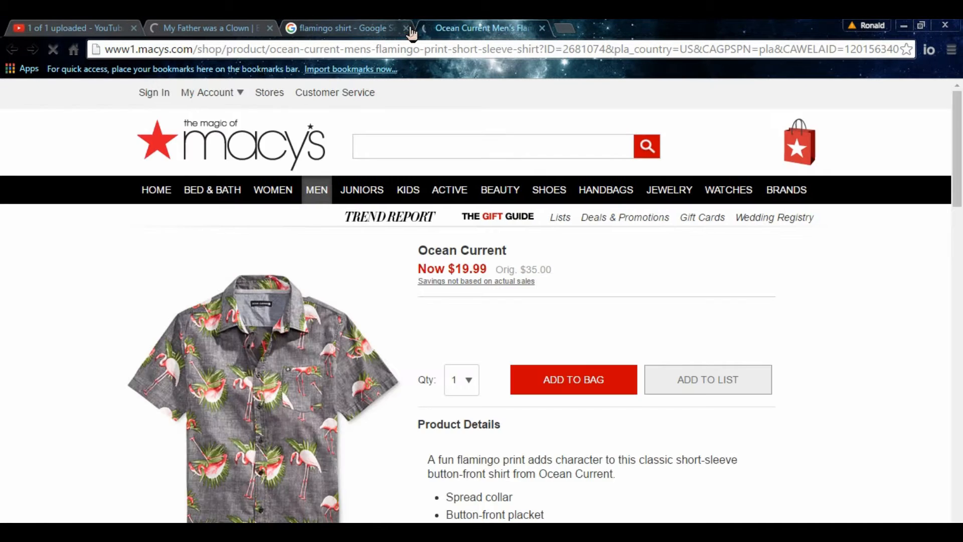
click(407, 28)
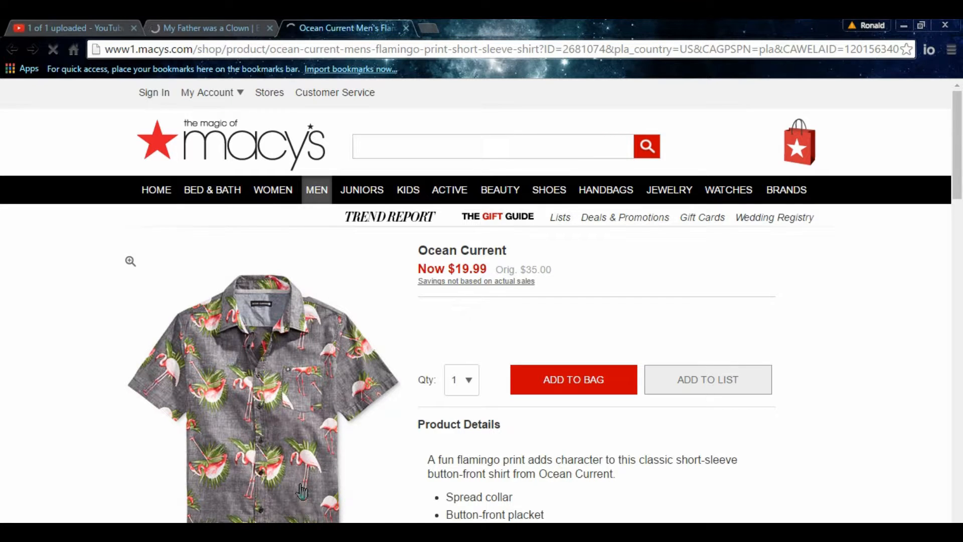
- Scroll through the Ocean Current flamingo shirt details and close the Macy's product tab
scroll(down, 3)
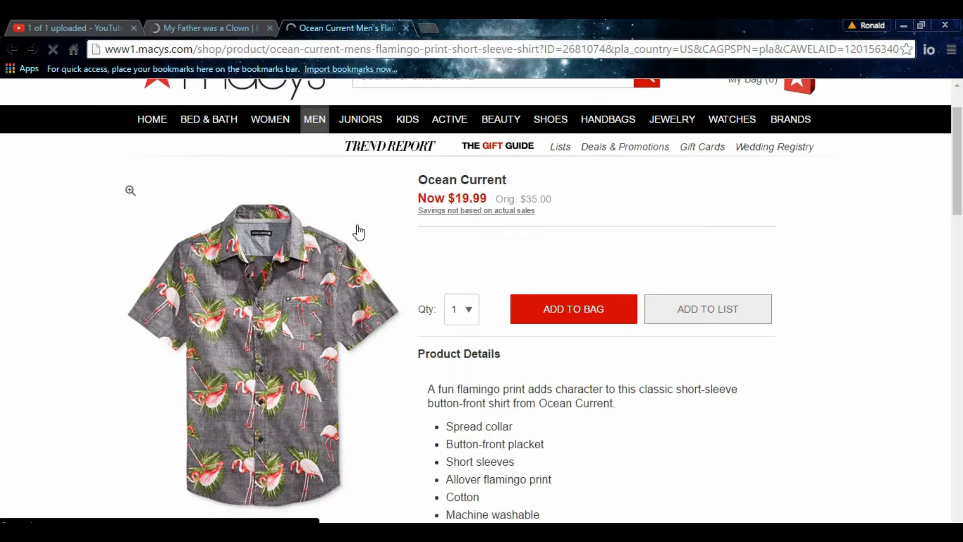
mouse_move(341, 371)
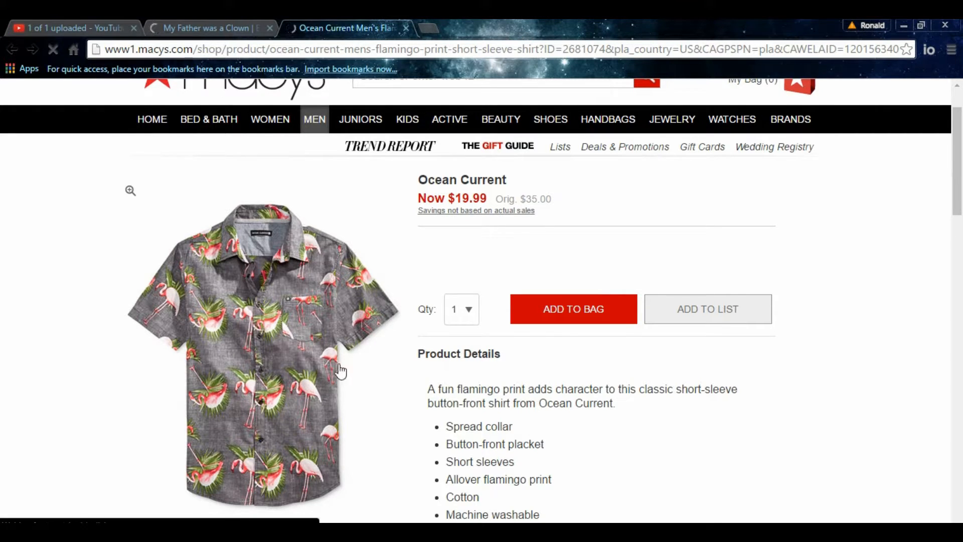
mouse_move(325, 321)
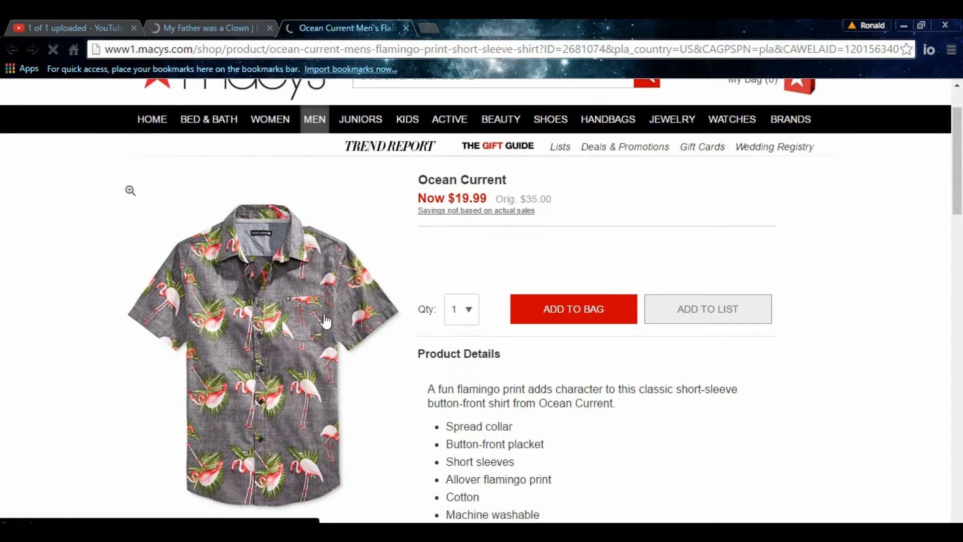
scroll(down, 3)
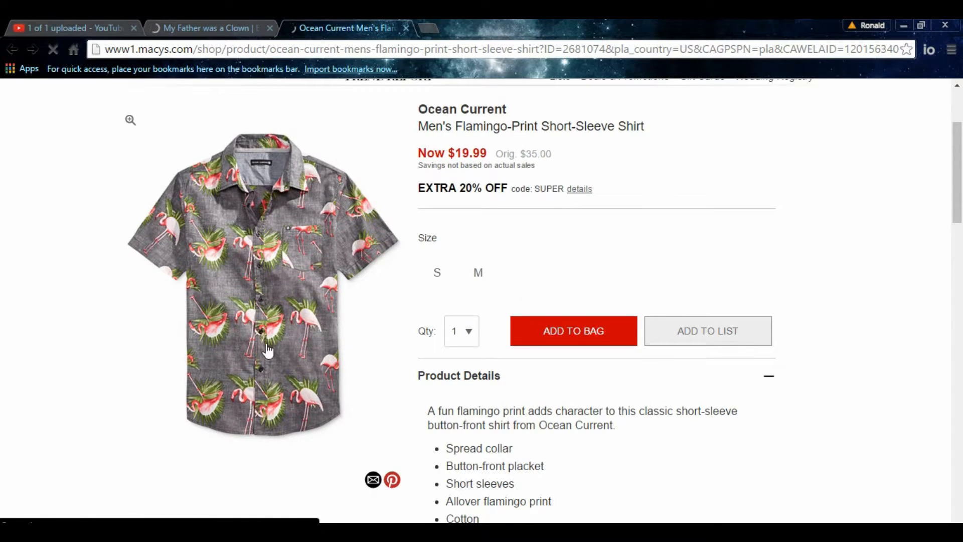
scroll(down, 3)
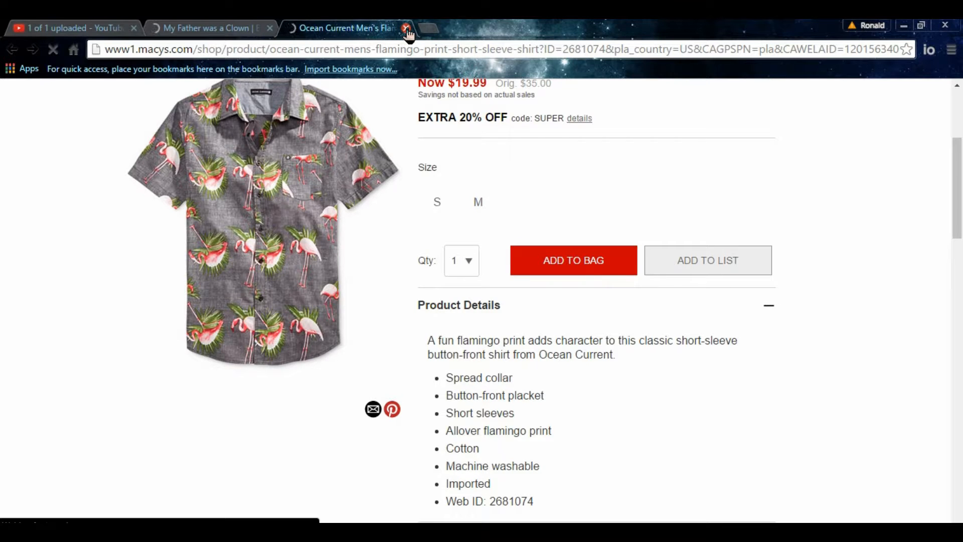
click(404, 28)
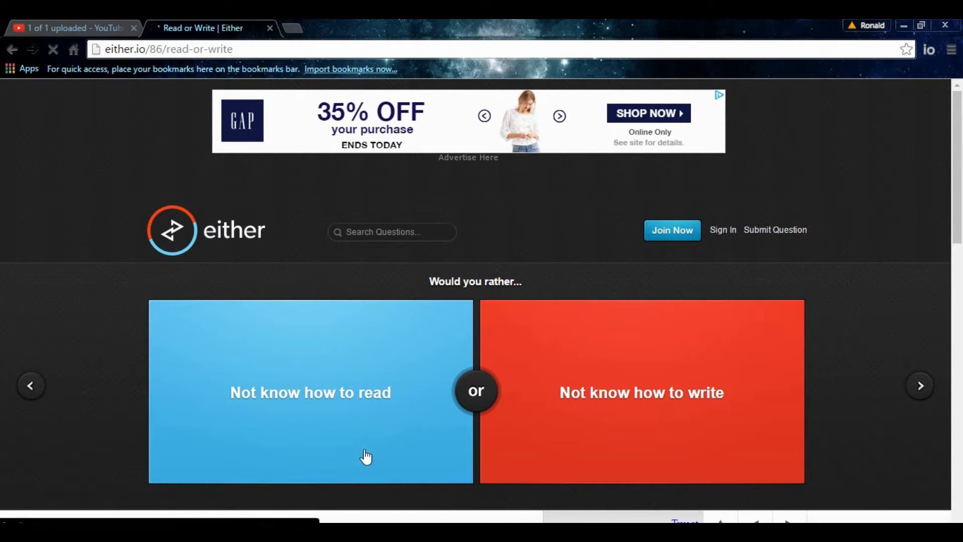
mouse_move(299, 483)
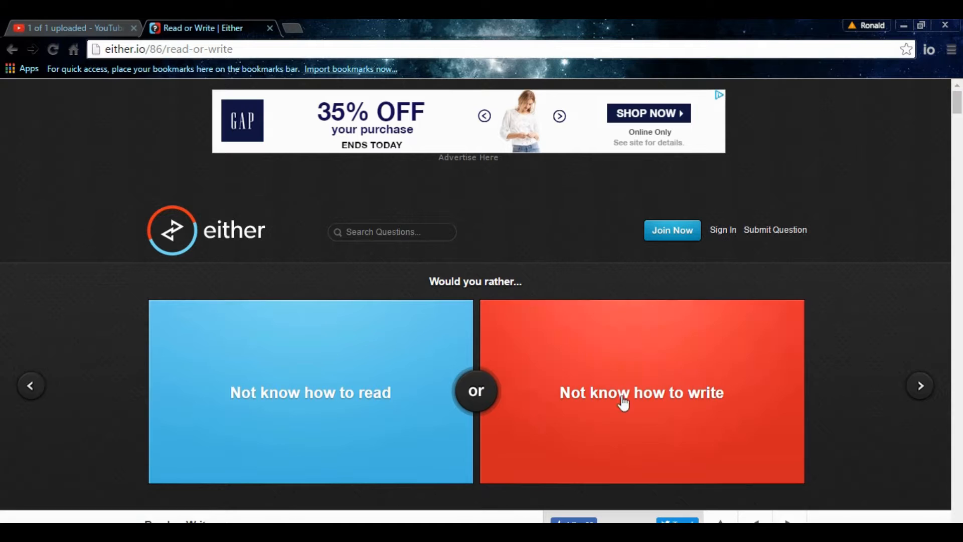
mouse_move(366, 488)
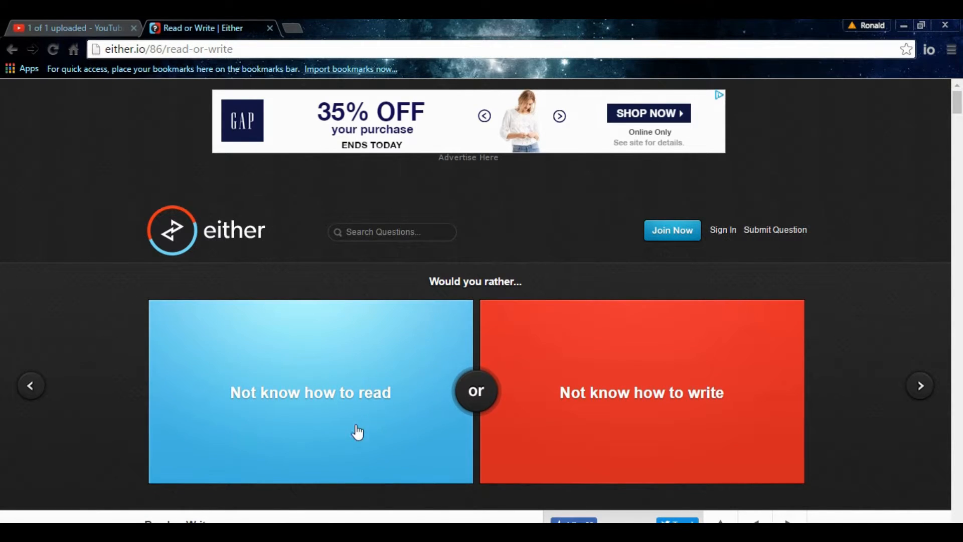
mouse_move(151, 379)
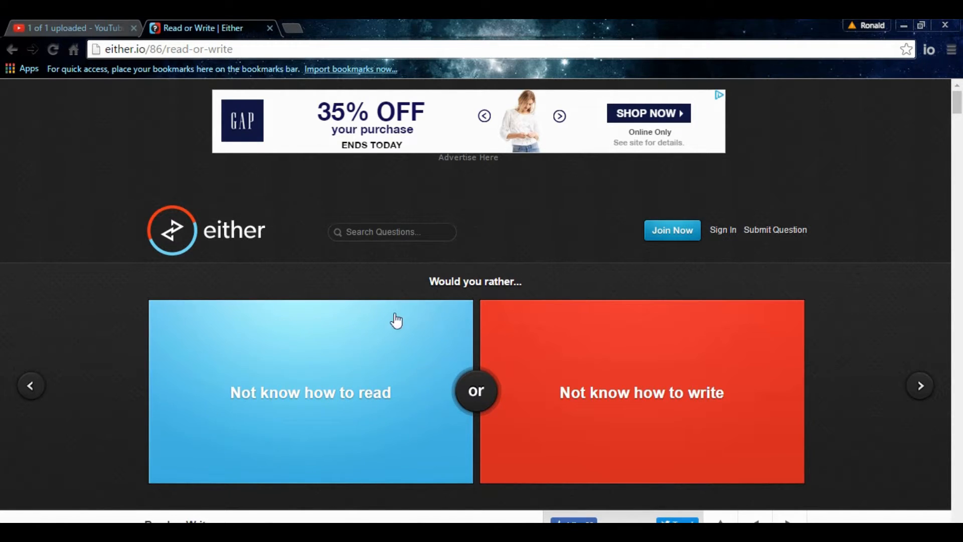
mouse_move(294, 444)
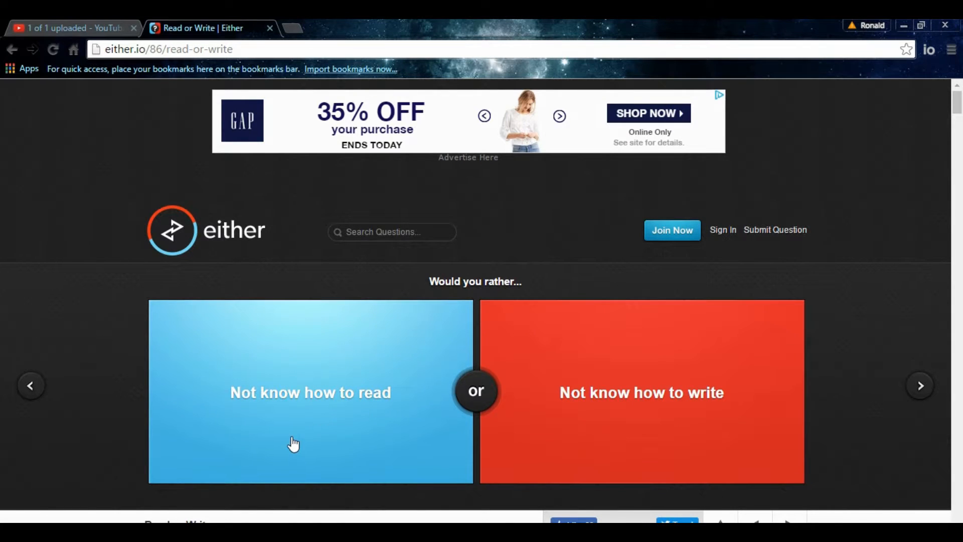
mouse_move(187, 326)
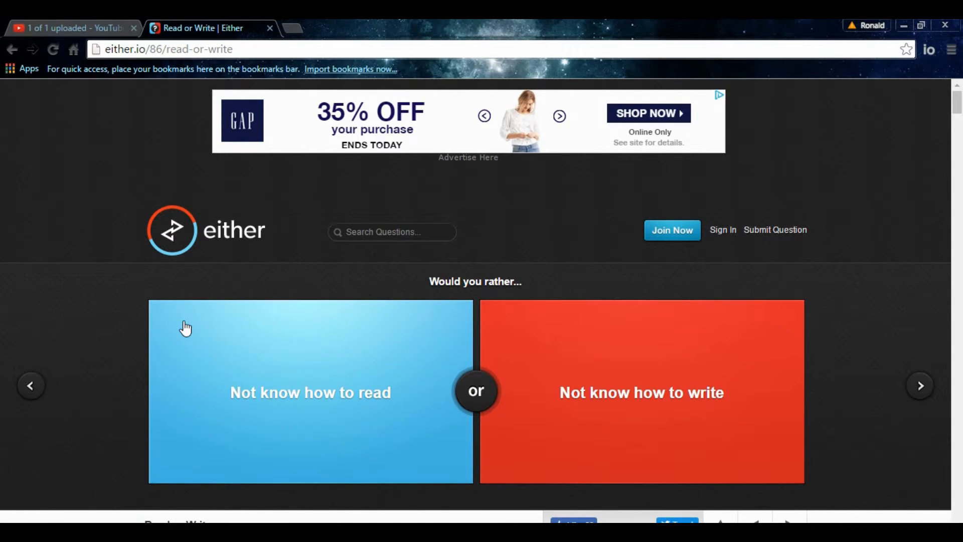
mouse_move(413, 270)
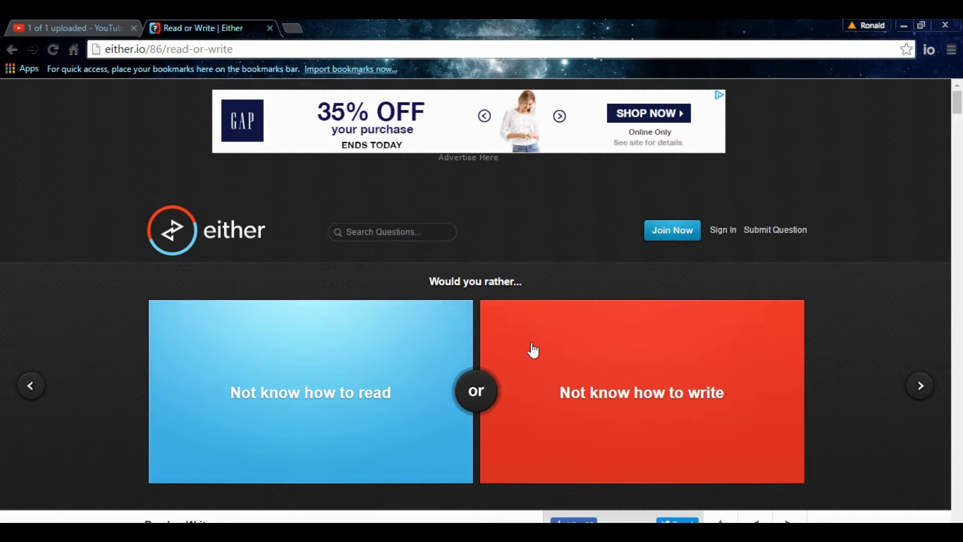
mouse_move(772, 461)
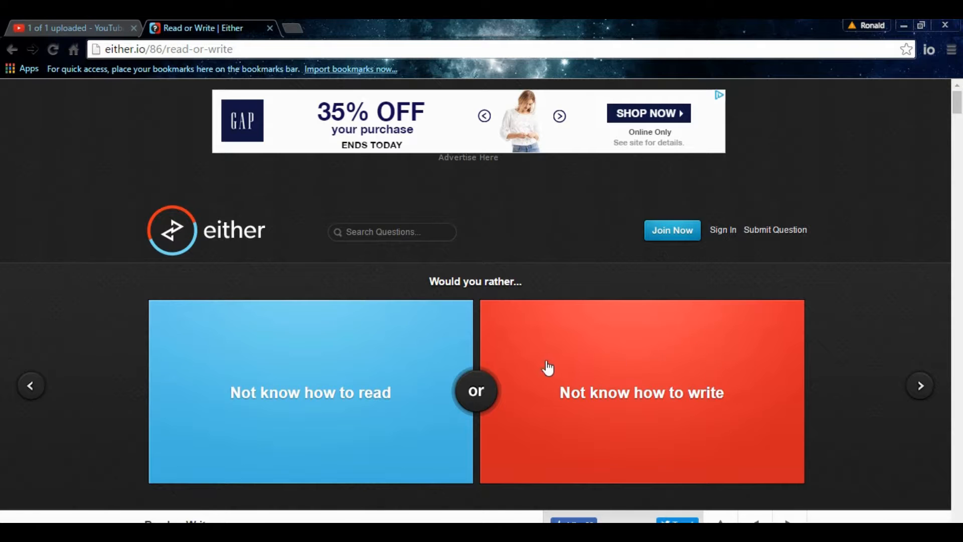
mouse_move(393, 454)
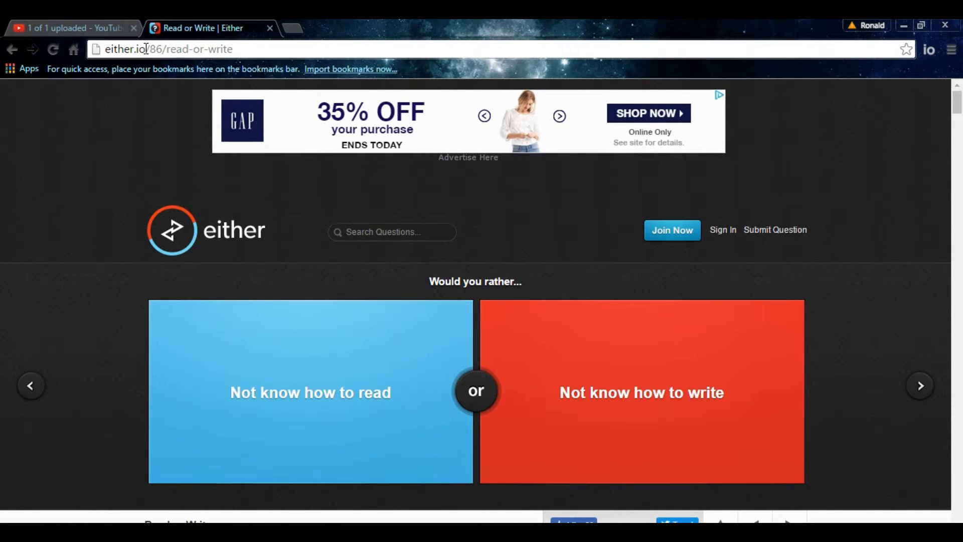
mouse_move(657, 466)
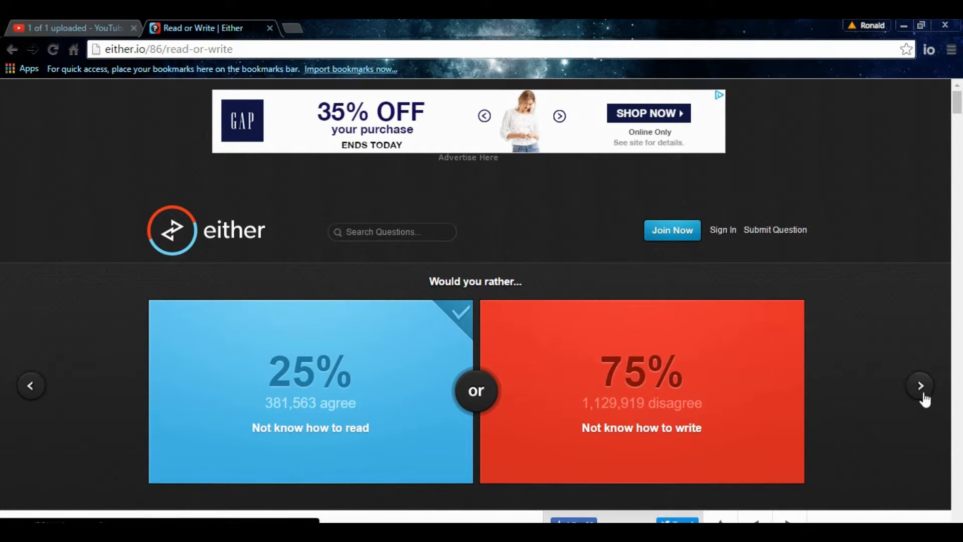
- Advance past the 'Not know how to read' result (25% versus 75%) to the next question
click(920, 385)
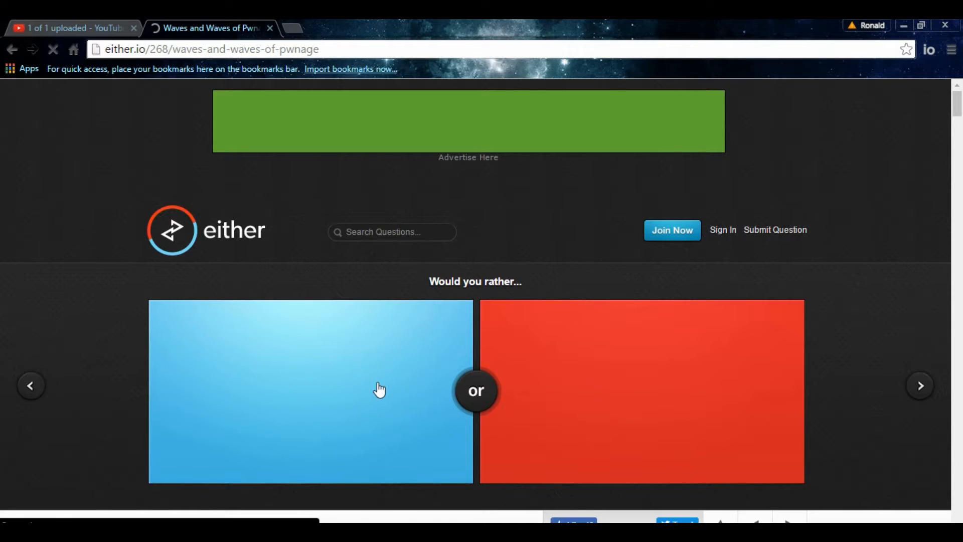
- Vote to play Firefight (Halo ODST) over Horde and move on to the next question
click(310, 391)
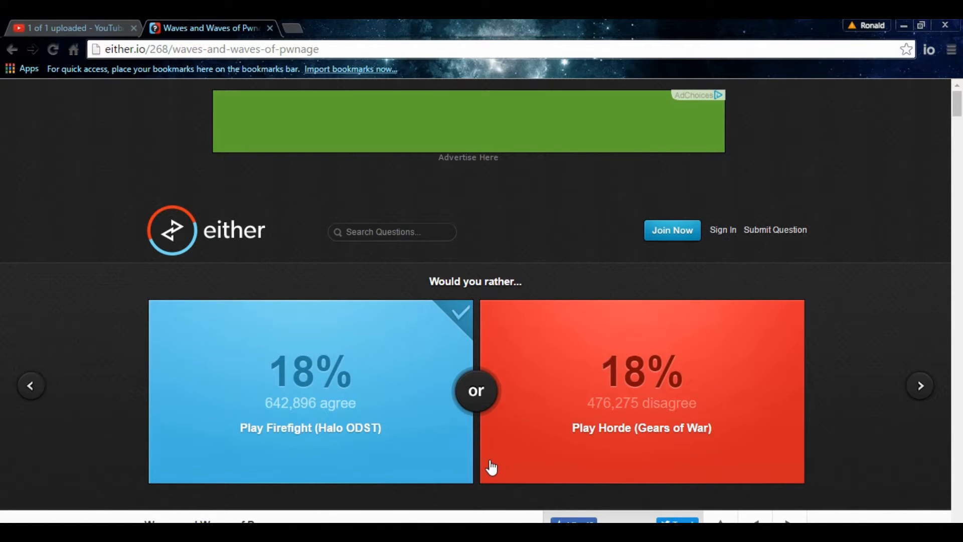
click(310, 403)
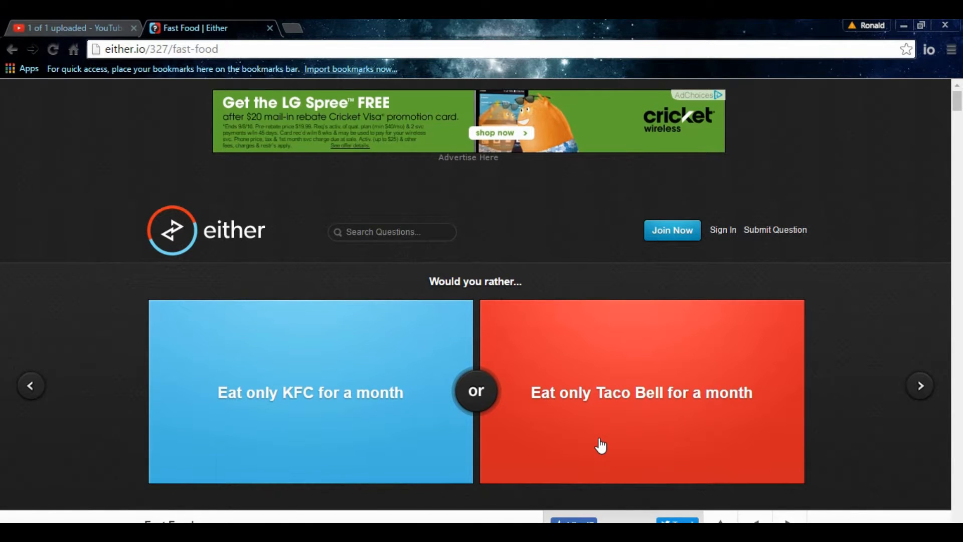
mouse_move(300, 387)
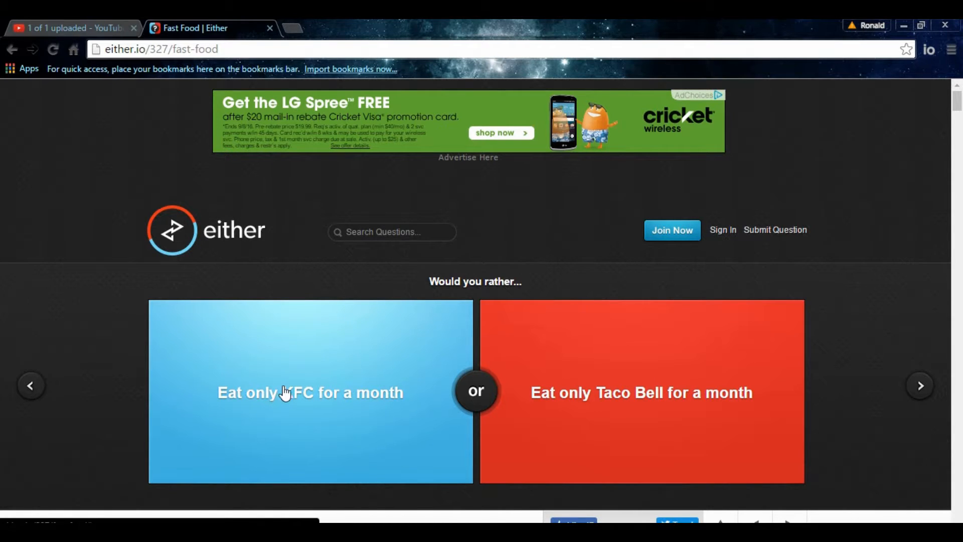
mouse_move(273, 400)
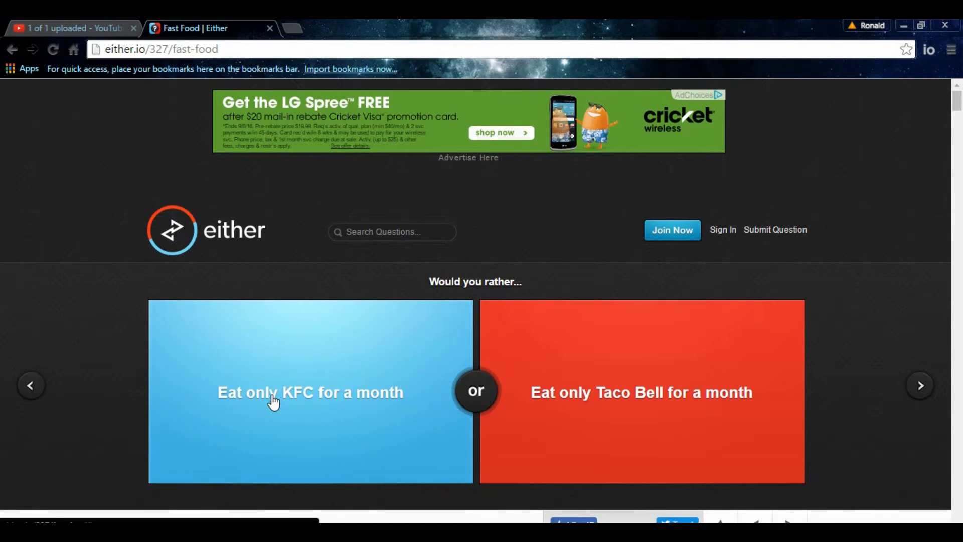
mouse_move(115, 373)
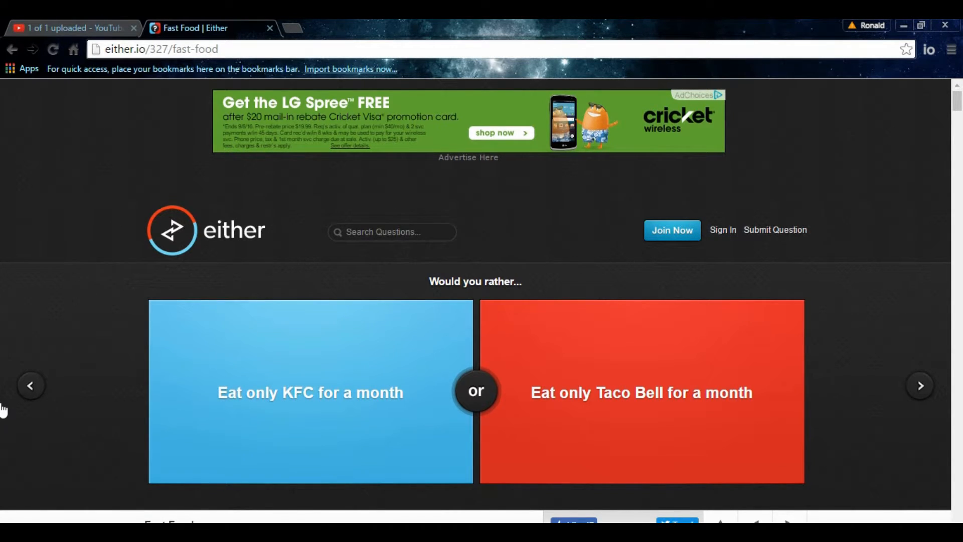
mouse_move(469, 368)
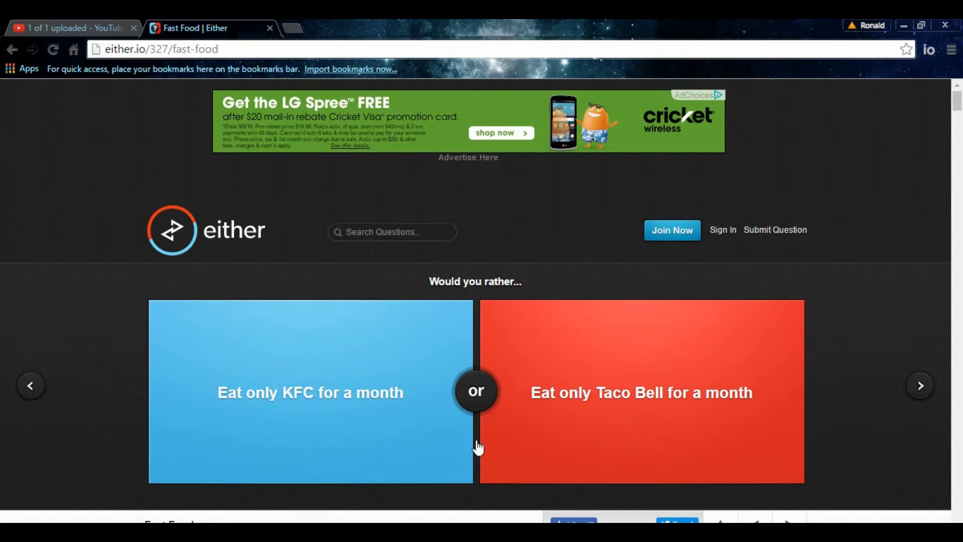
mouse_move(353, 97)
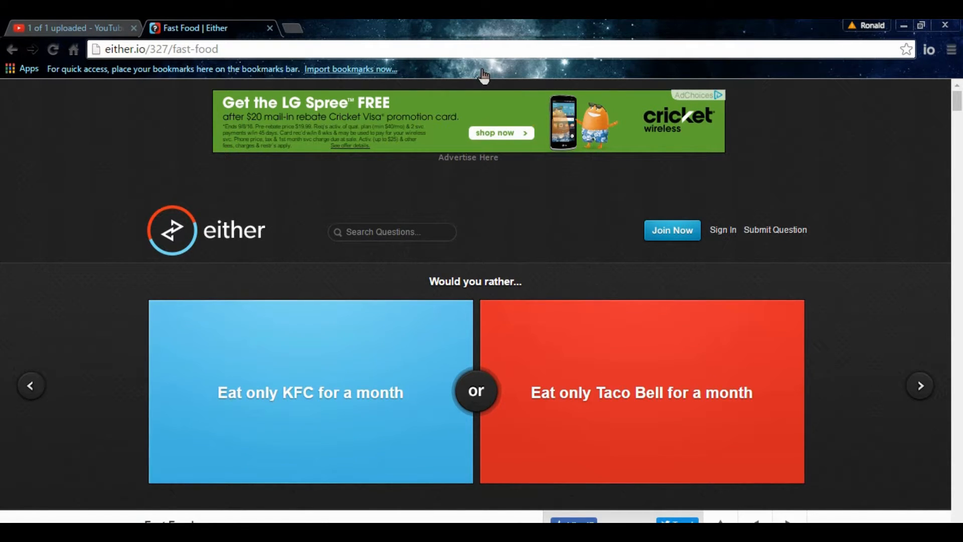
mouse_move(300, 420)
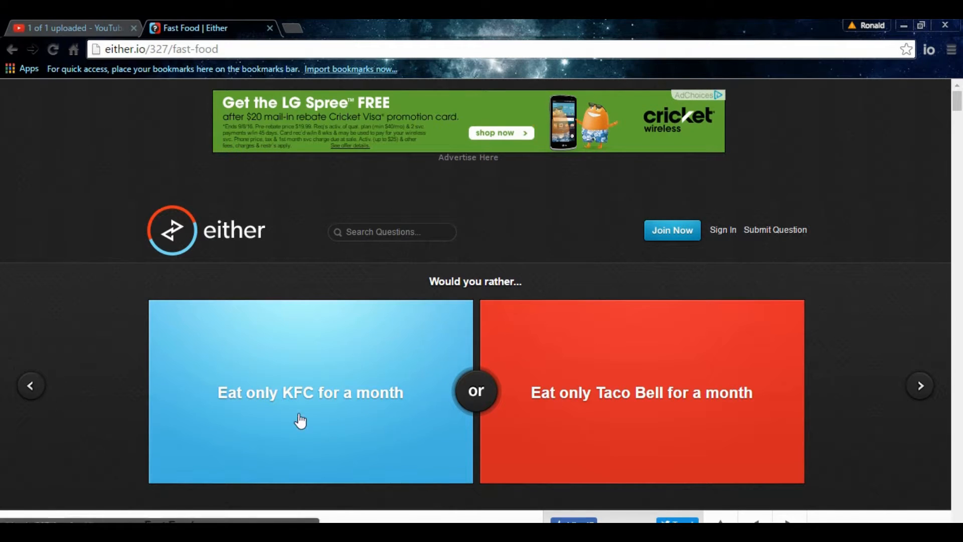
mouse_move(551, 430)
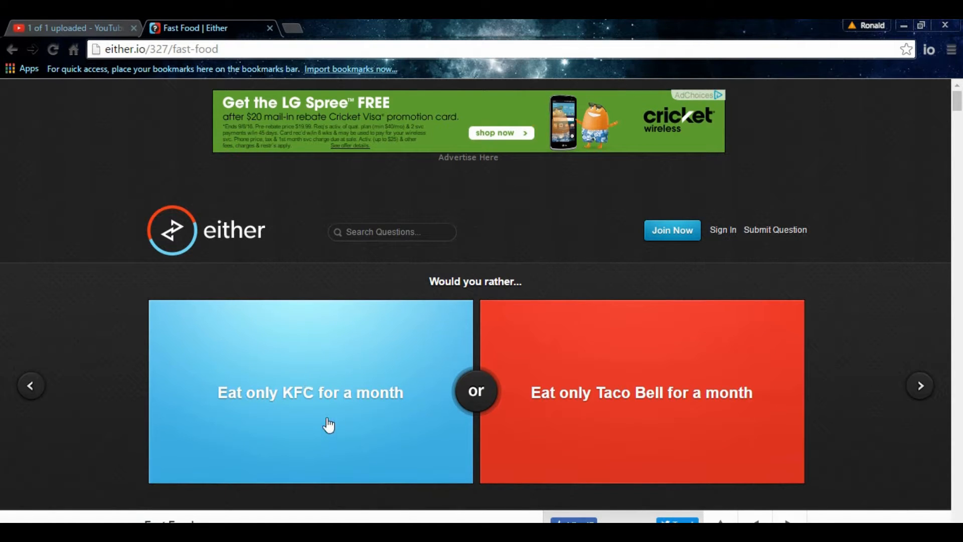
mouse_move(332, 345)
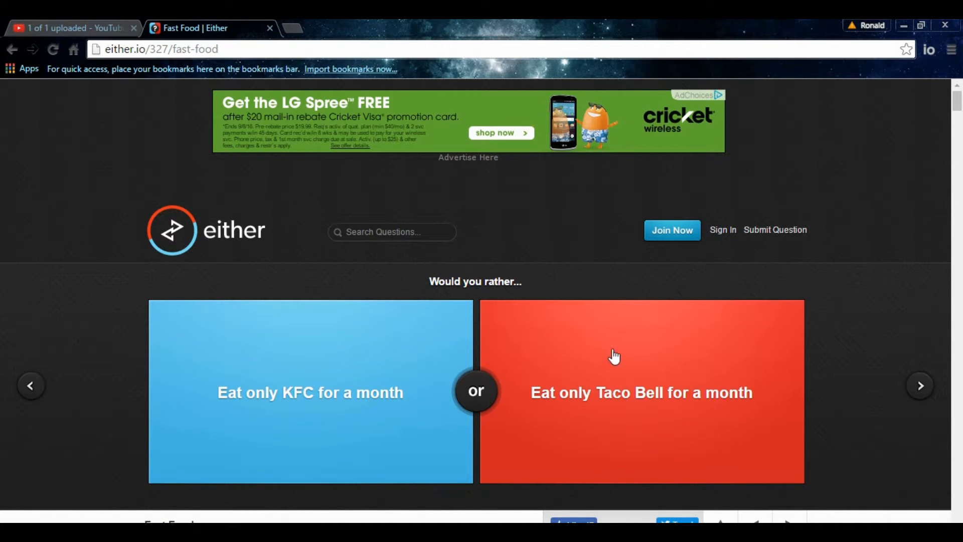
mouse_move(654, 324)
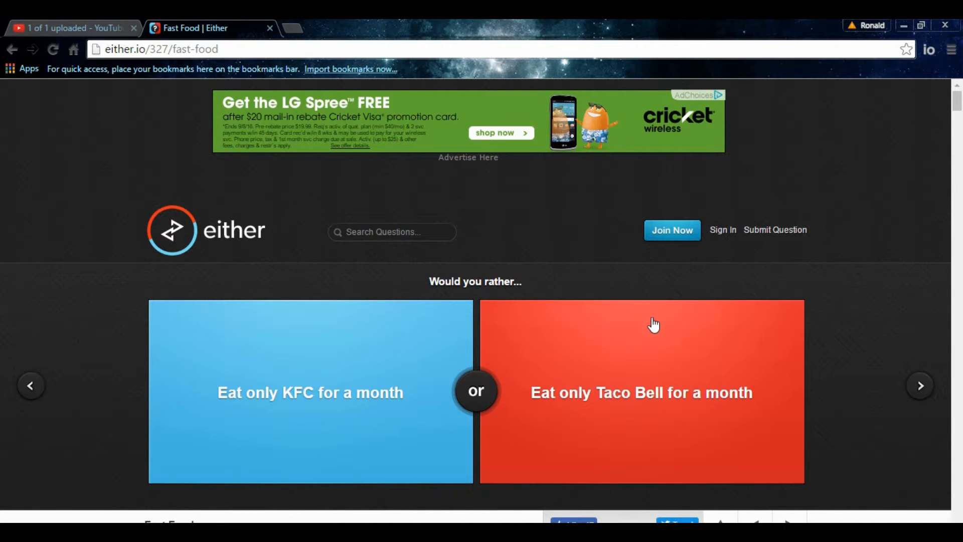
mouse_move(527, 436)
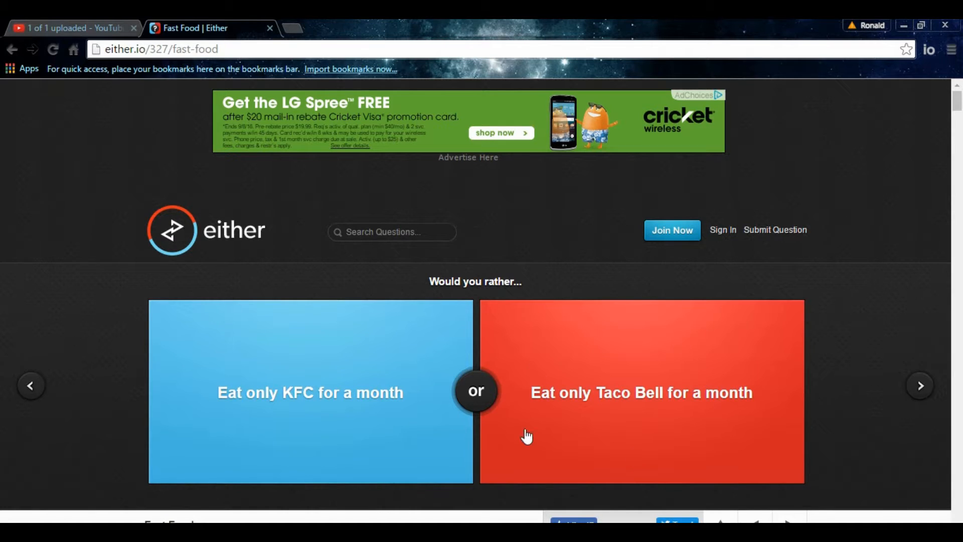
mouse_move(697, 402)
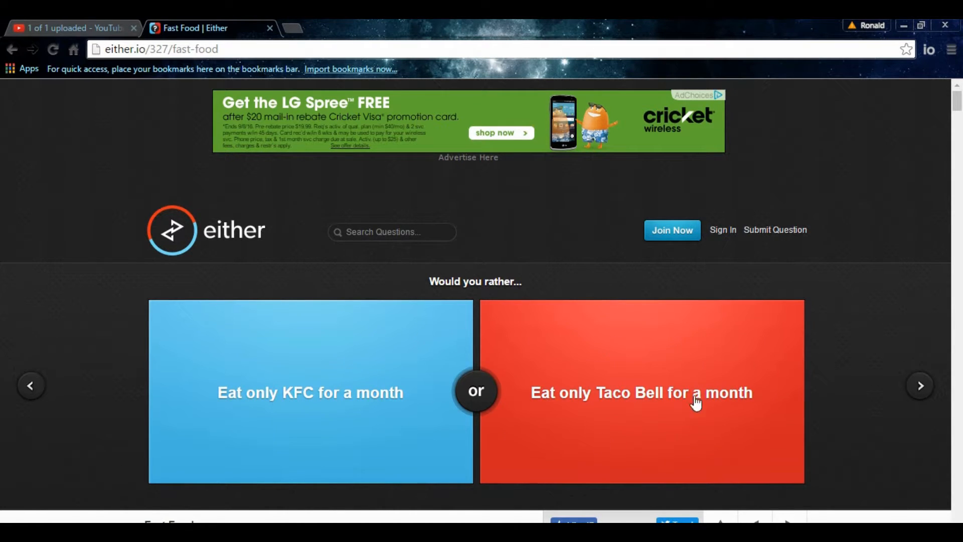
mouse_move(661, 373)
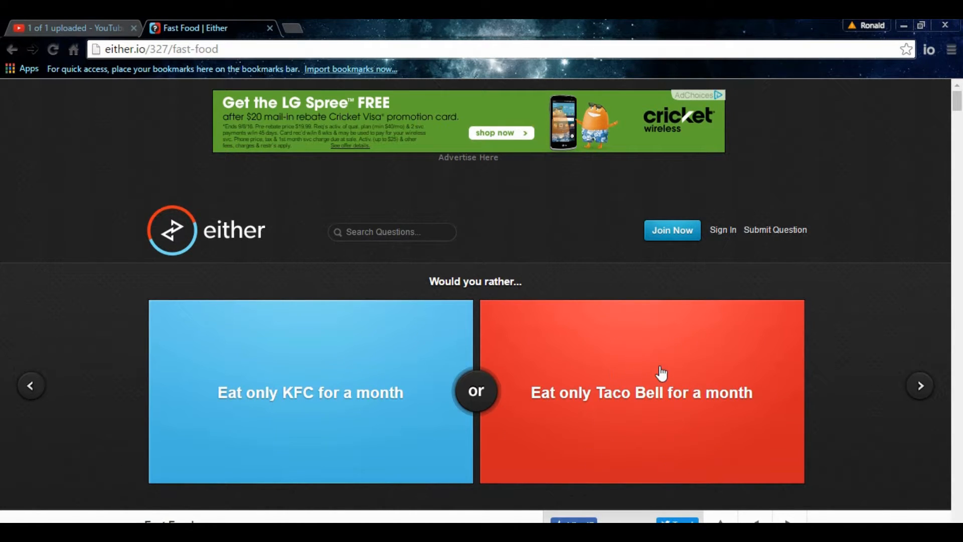
mouse_move(659, 429)
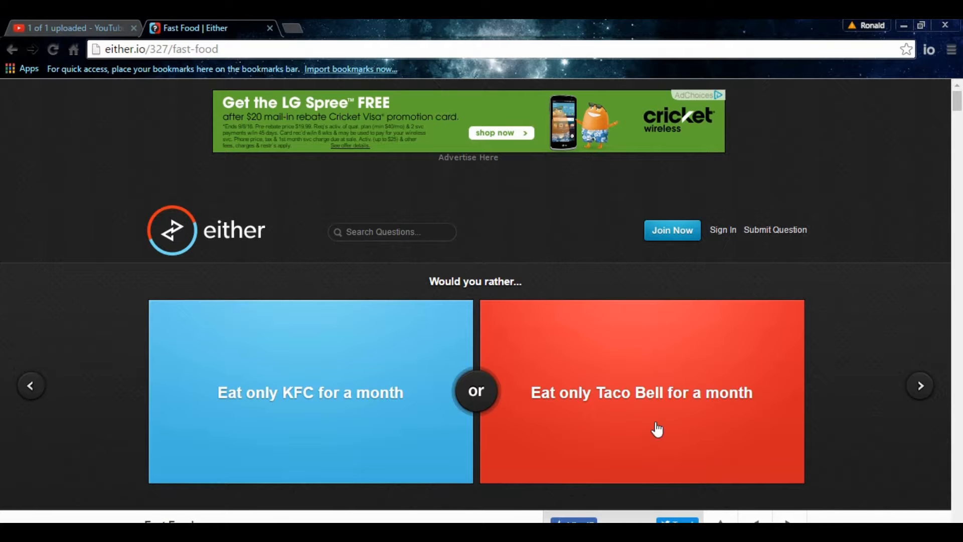
mouse_move(617, 411)
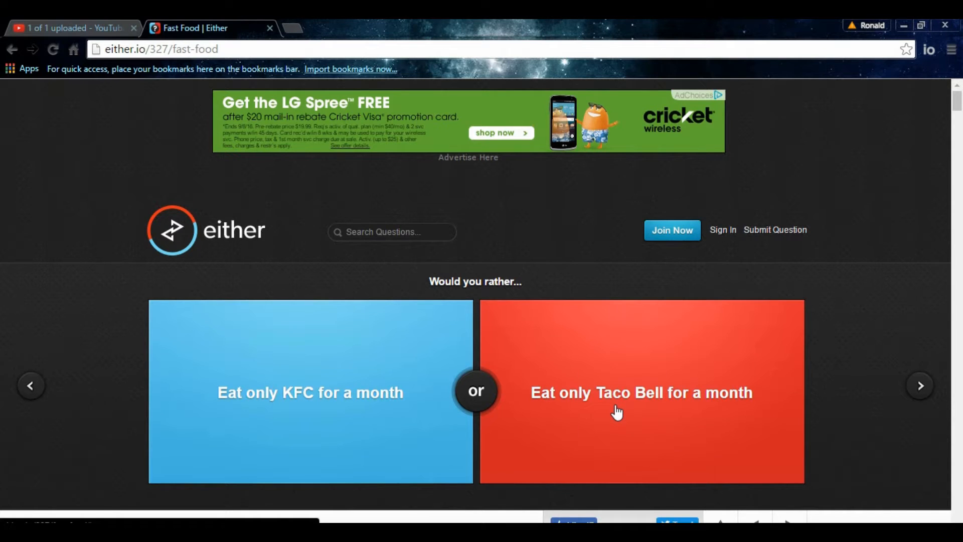
- Vote to eat only Taco Bell for a month (56% versus 44% KFC)
click(641, 393)
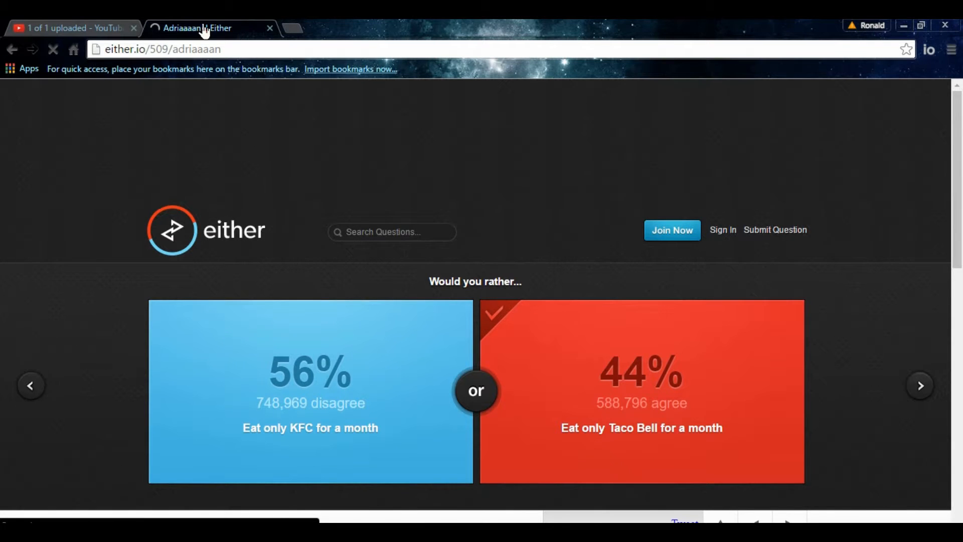
mouse_move(485, 423)
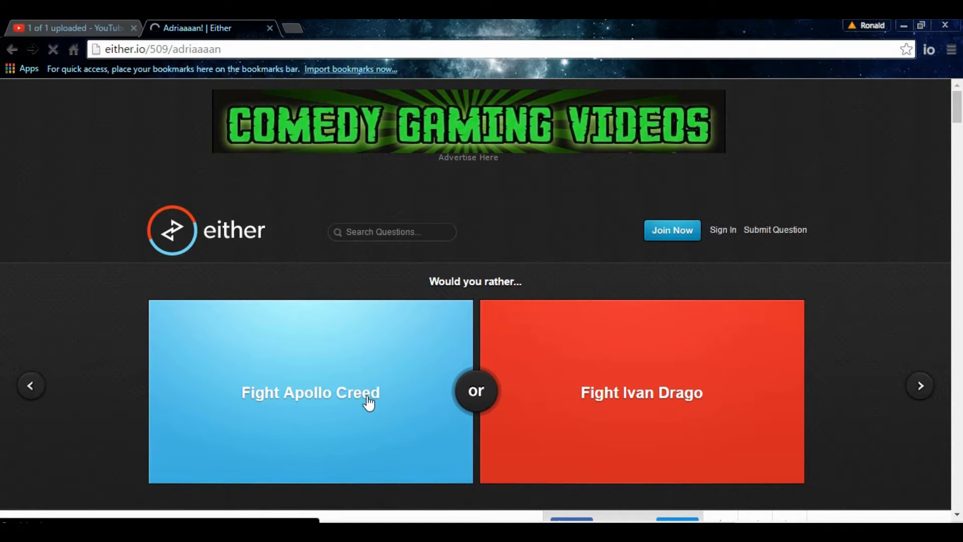
mouse_move(489, 454)
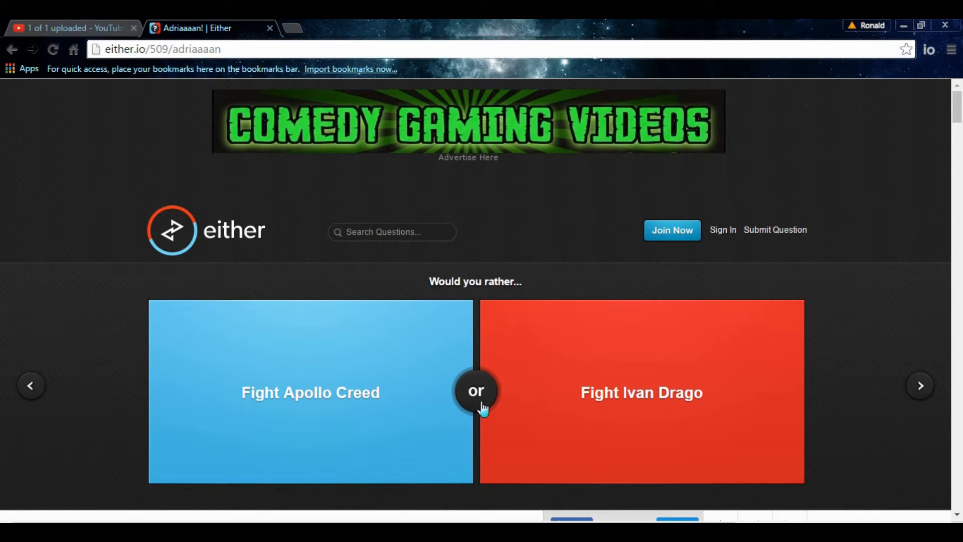
mouse_move(653, 375)
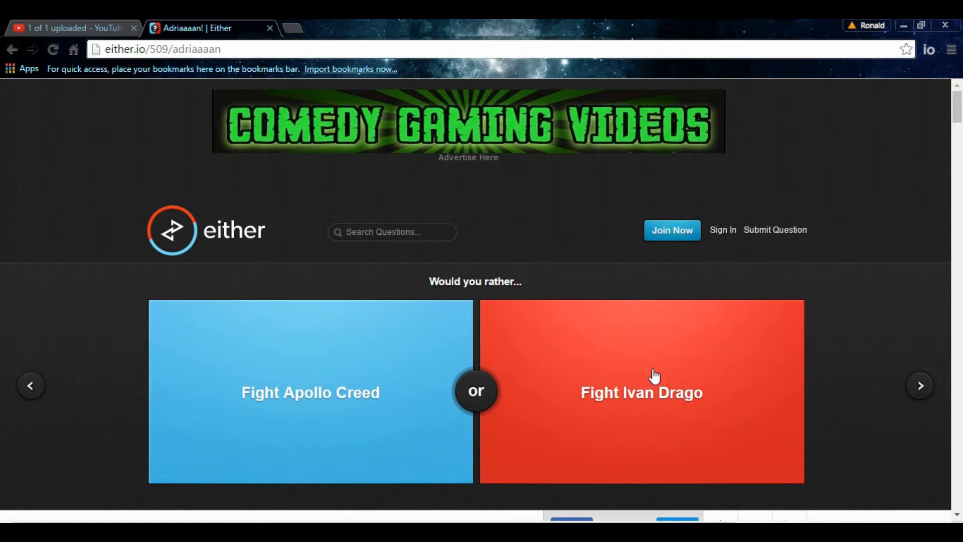
mouse_move(394, 370)
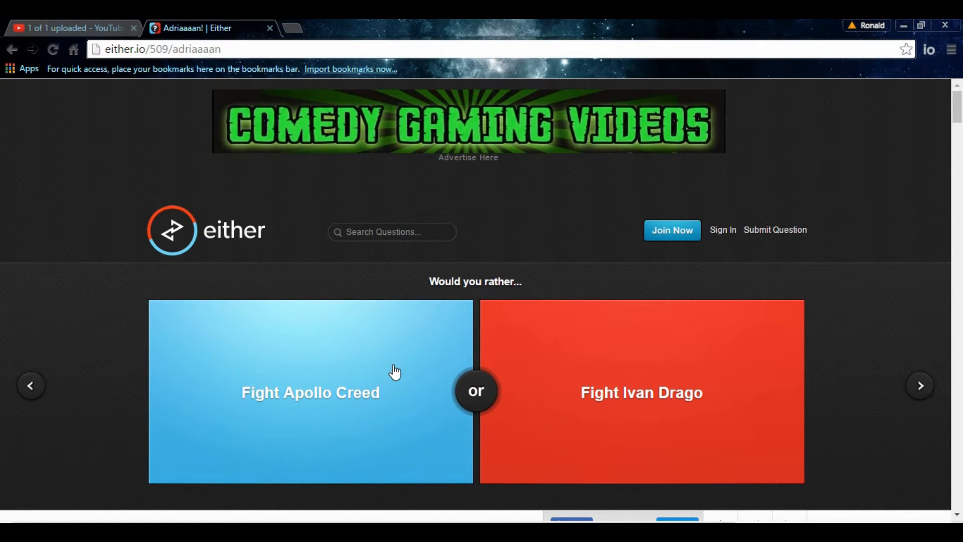
- Vote to fight Apollo Creed, see 62% versus 38%, and advance to the next question
click(310, 392)
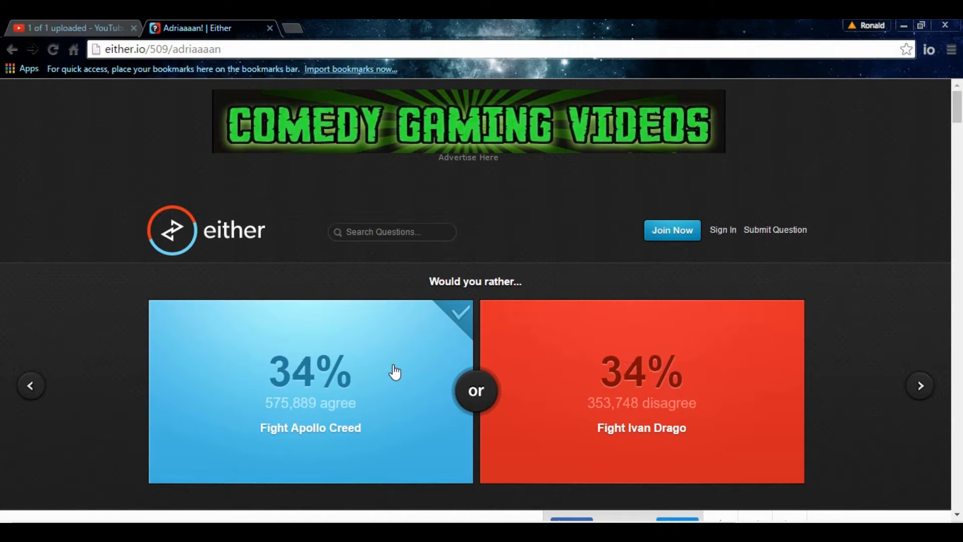
click(310, 371)
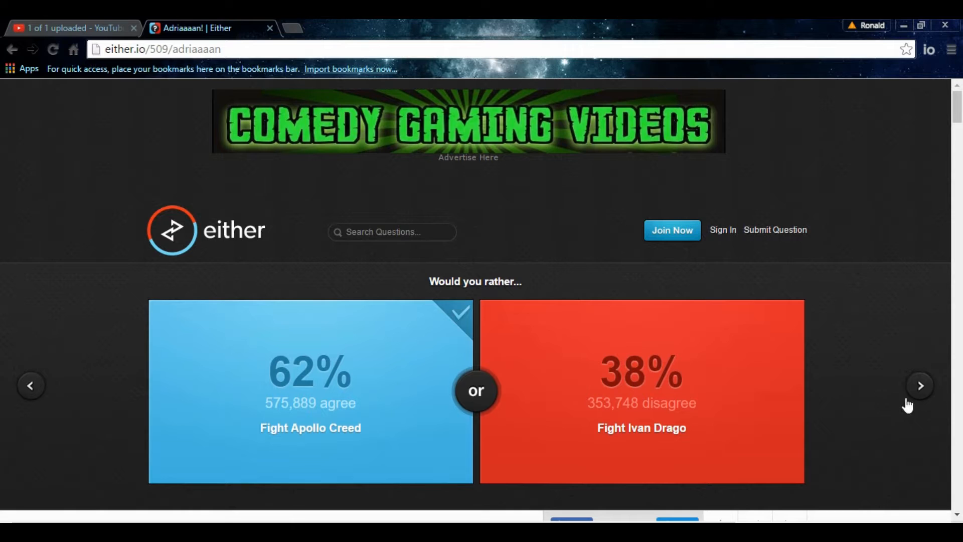
click(920, 386)
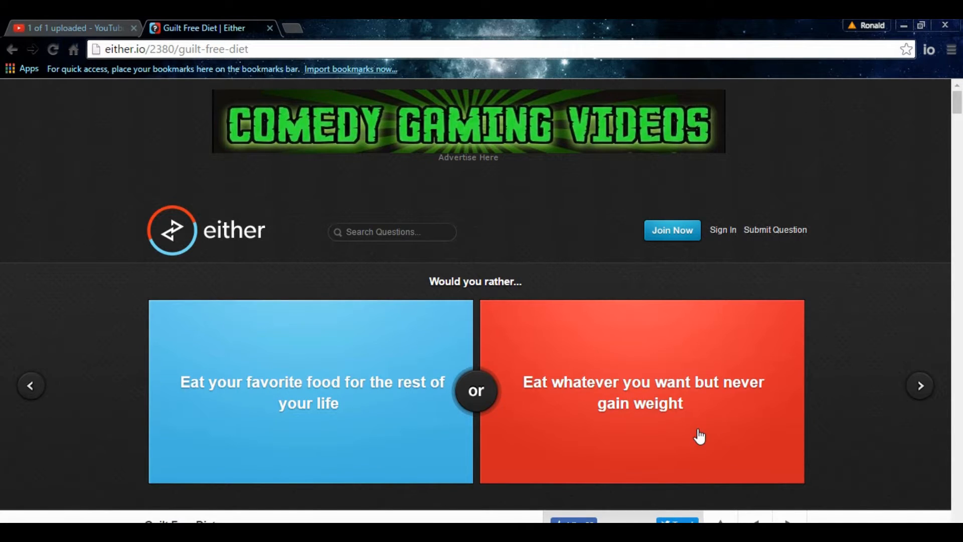
mouse_move(457, 428)
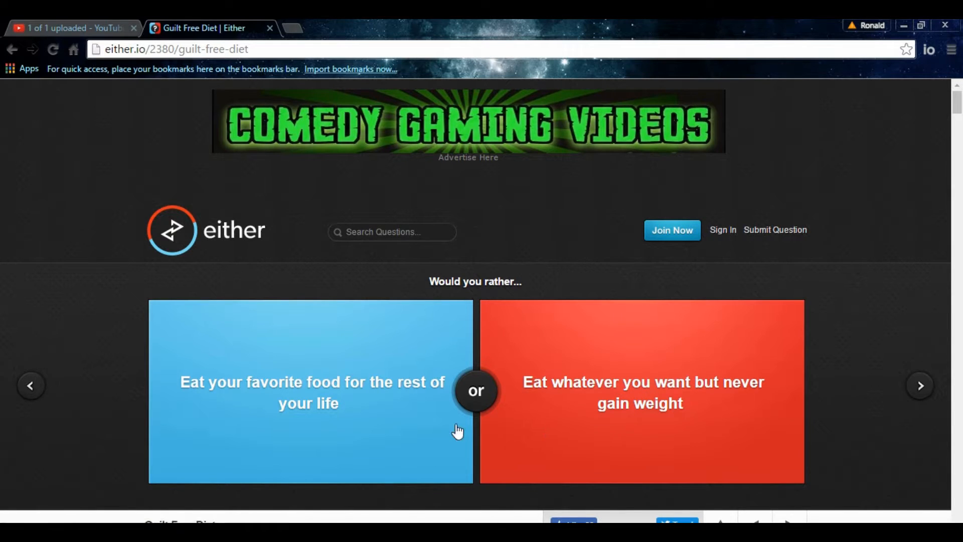
mouse_move(672, 387)
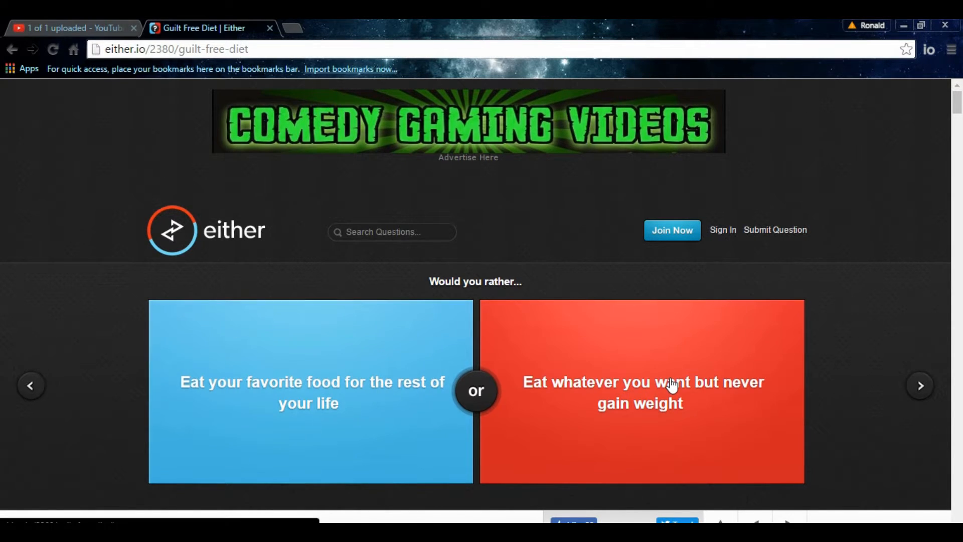
- Vote to eat anything without gaining weight, see 89% versus 11%, and advance
click(641, 381)
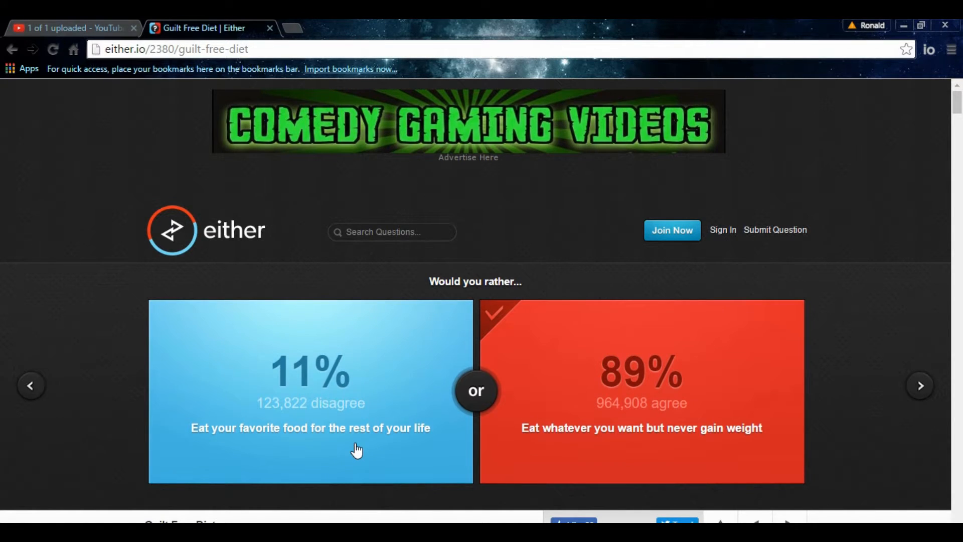
mouse_move(712, 450)
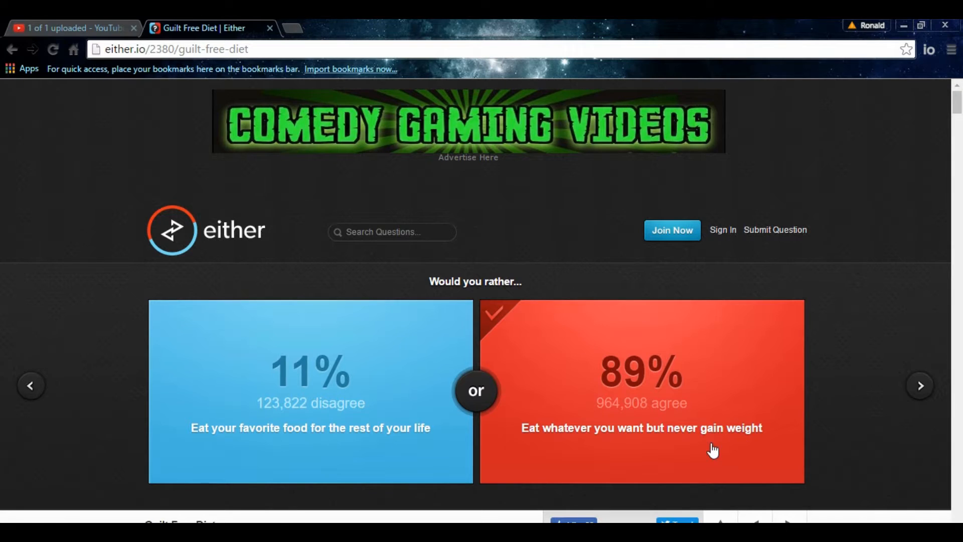
click(641, 390)
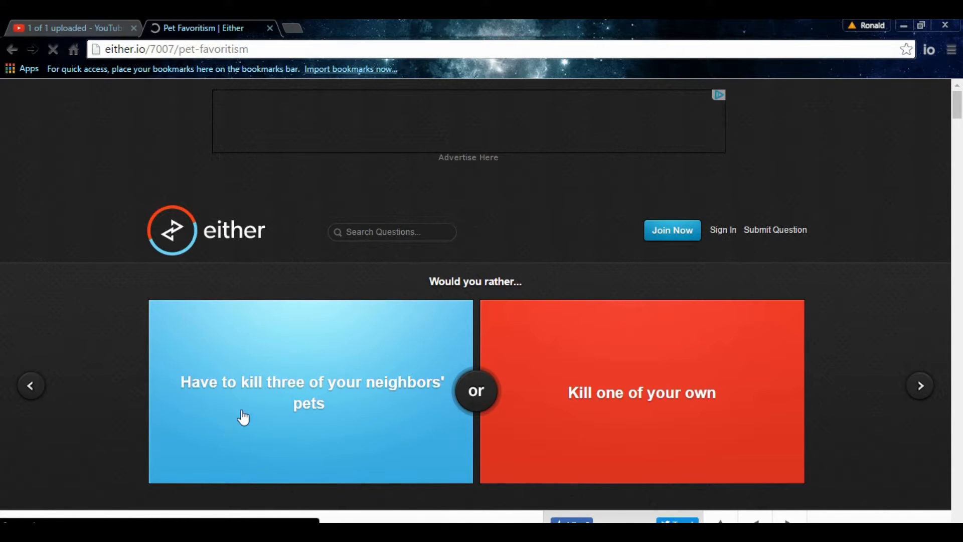
mouse_move(382, 418)
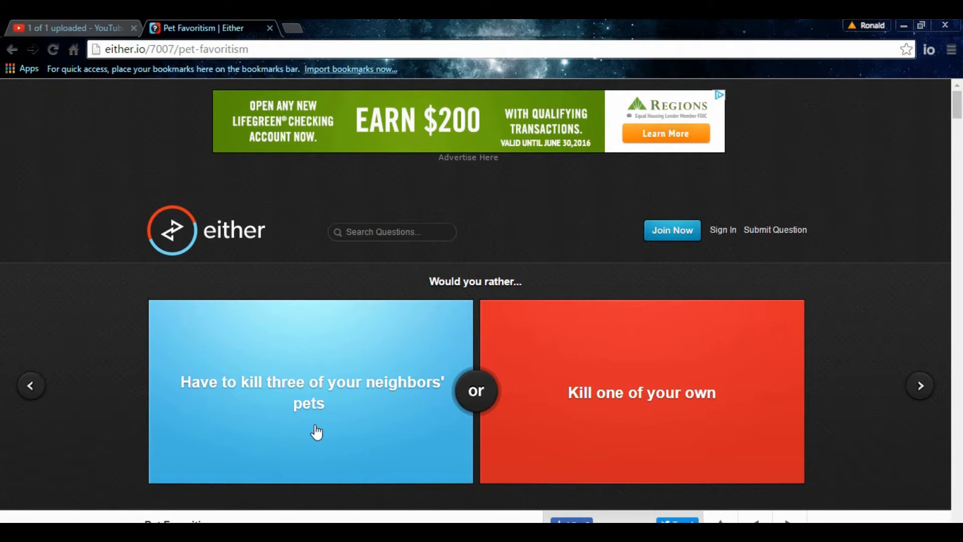
- Vote to kill three of your neighbors' pets and see 81% versus 19%
click(310, 392)
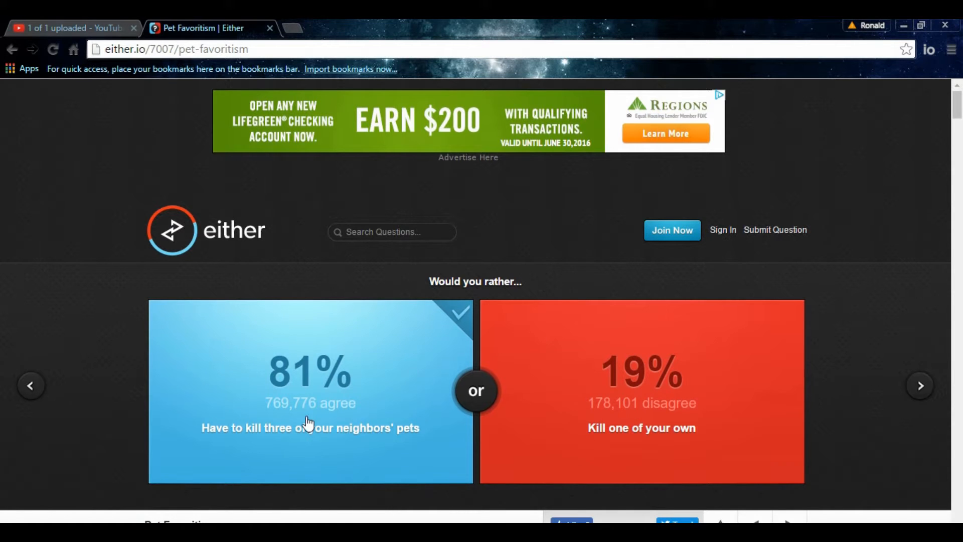
mouse_move(210, 408)
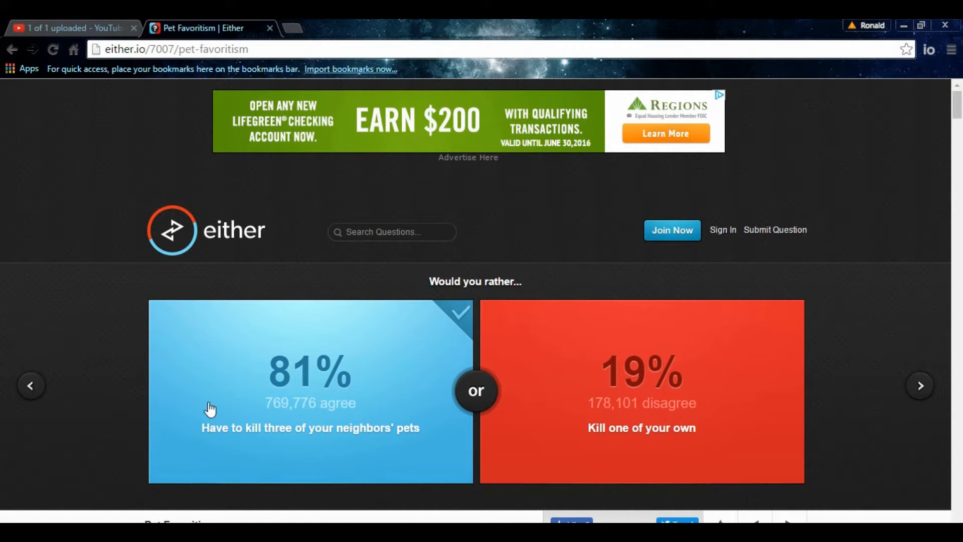
mouse_move(197, 437)
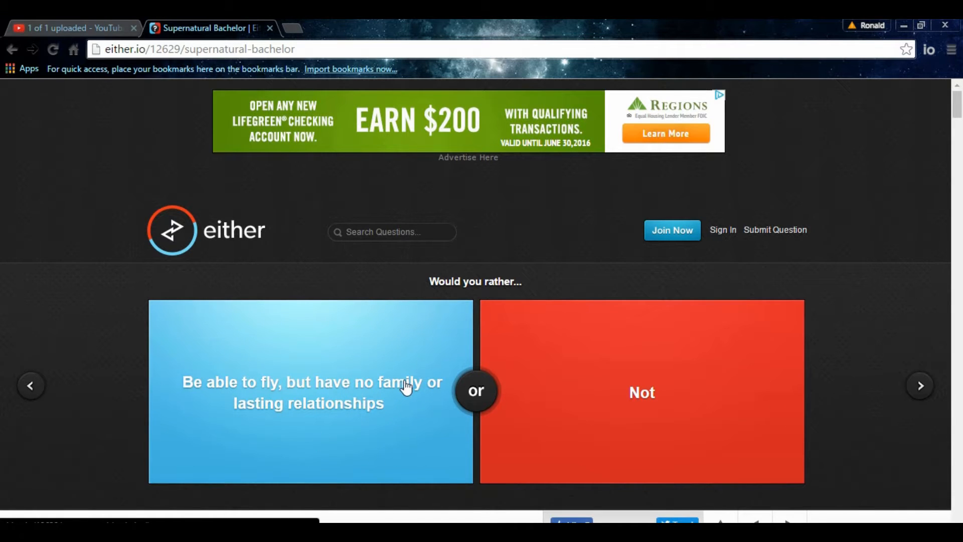
mouse_move(371, 436)
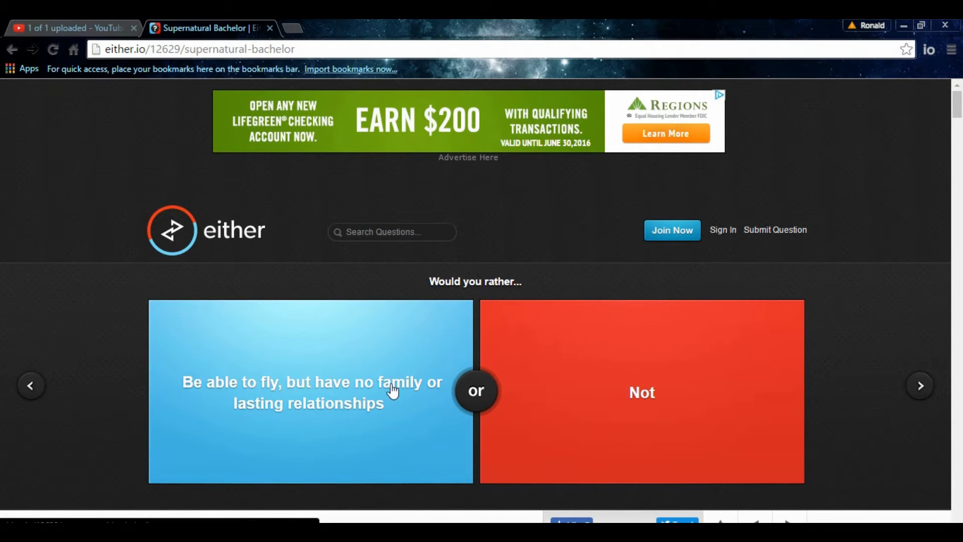
mouse_move(326, 415)
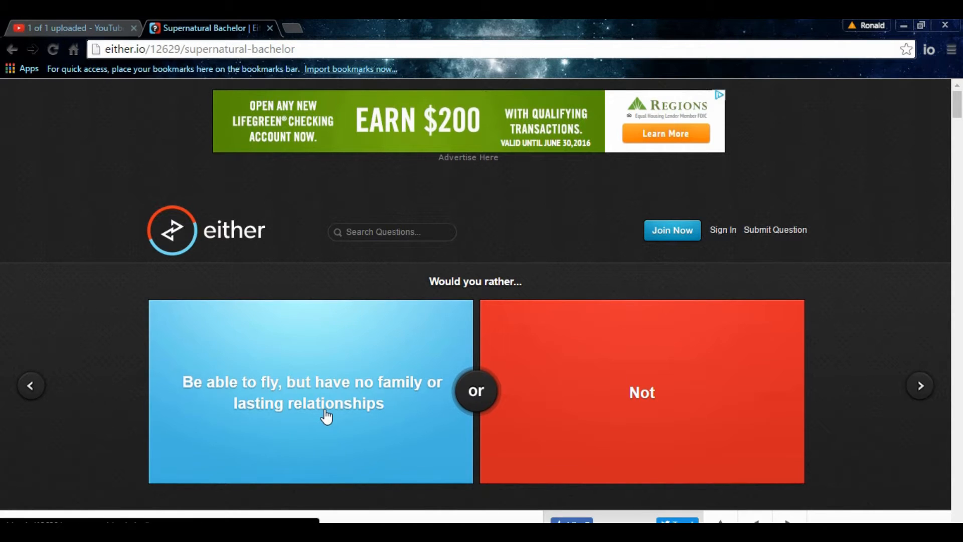
mouse_move(331, 421)
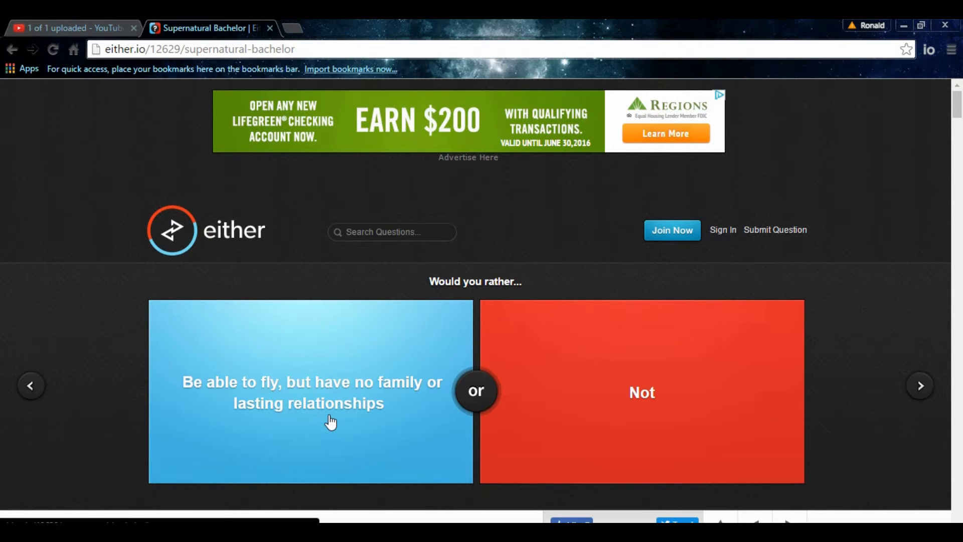
- Vote to be able to fly with no family, see 24% versus 76%, and advance
click(310, 391)
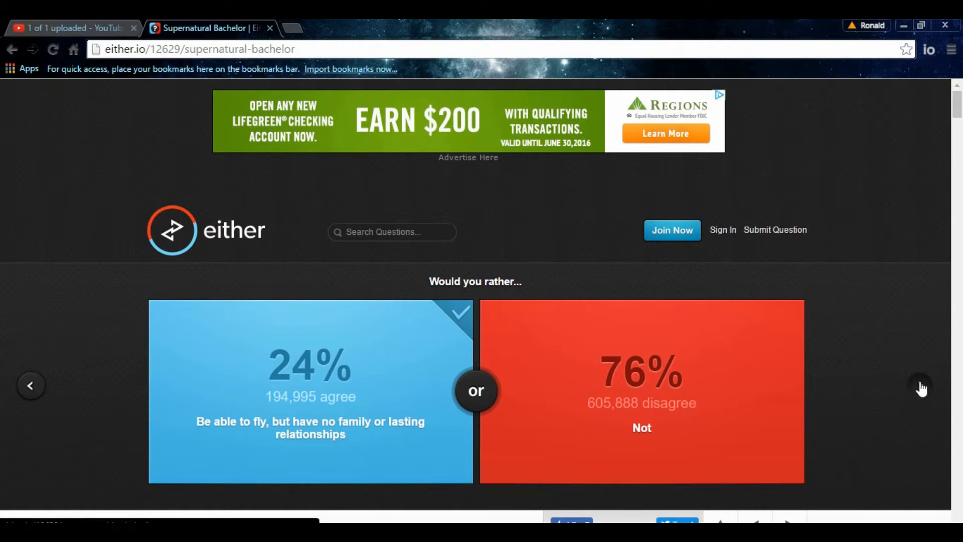
click(920, 386)
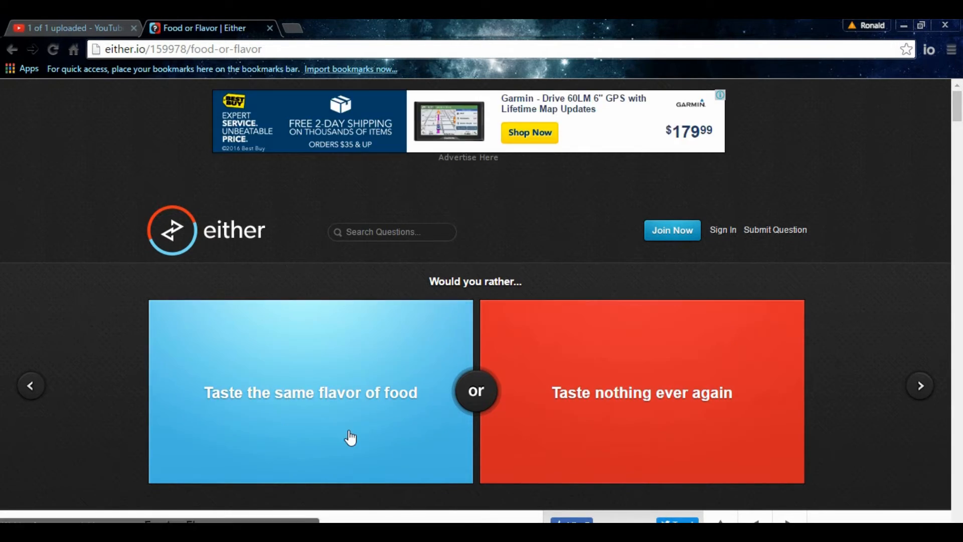
mouse_move(288, 411)
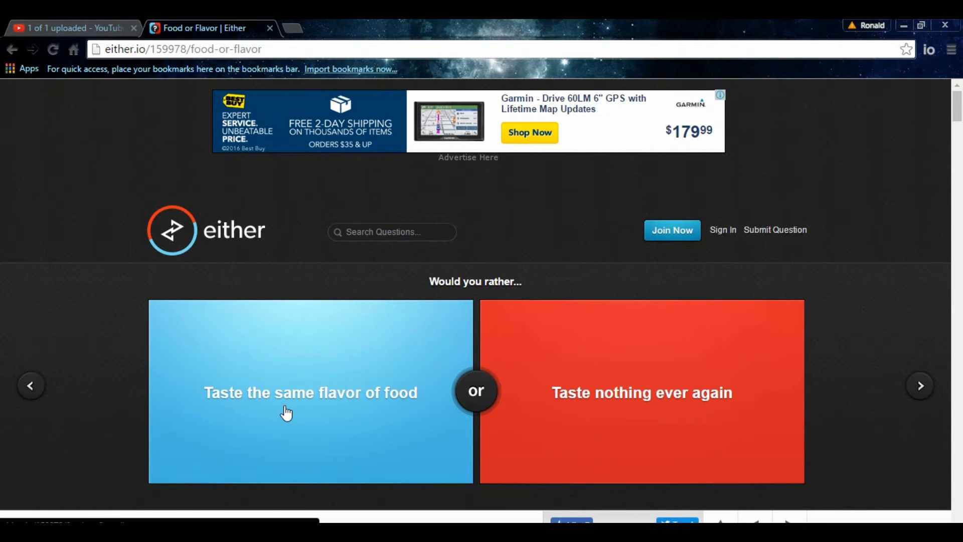
mouse_move(272, 407)
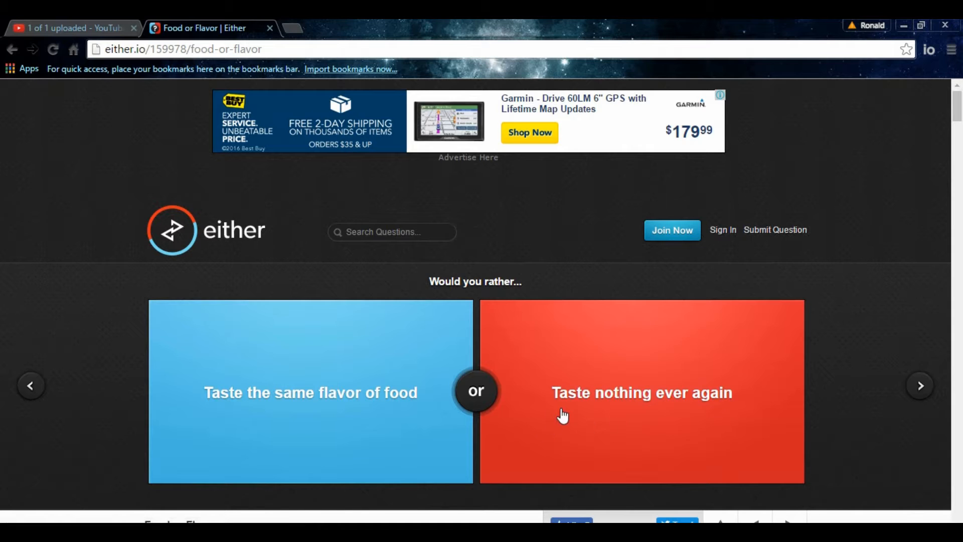
mouse_move(656, 427)
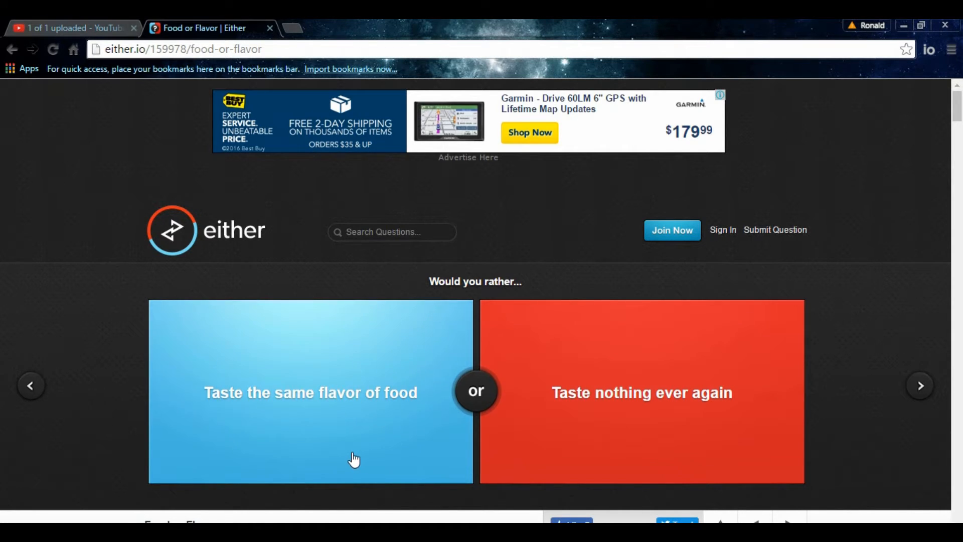
mouse_move(544, 423)
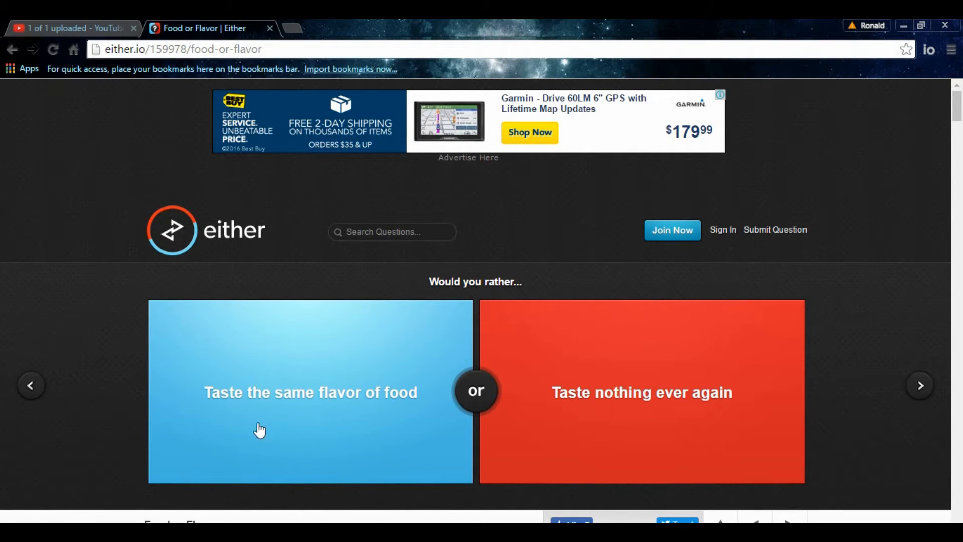
mouse_move(370, 356)
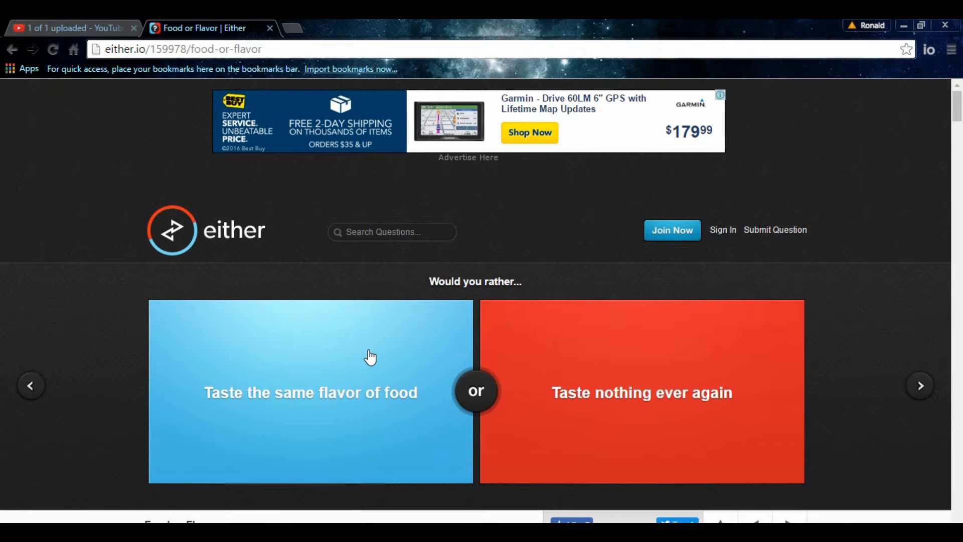
mouse_move(356, 365)
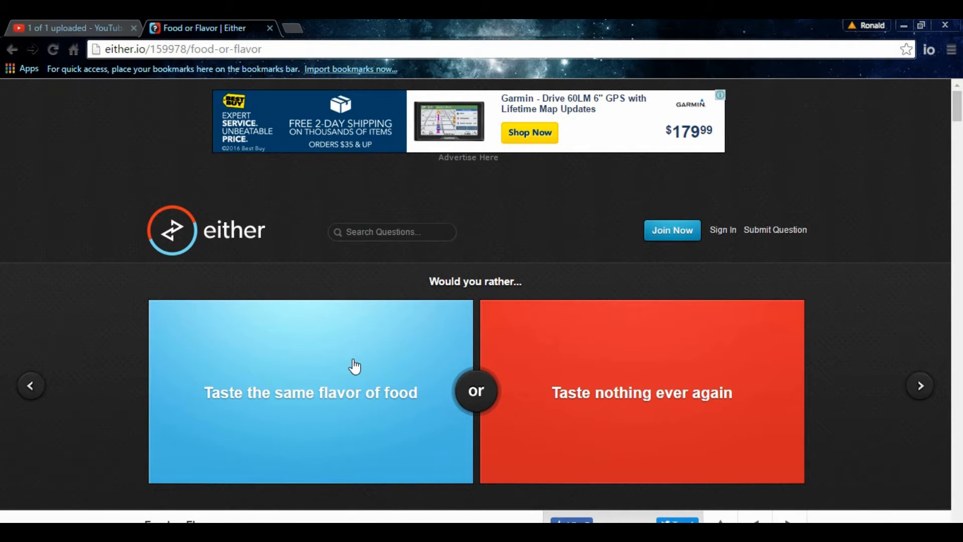
mouse_move(313, 437)
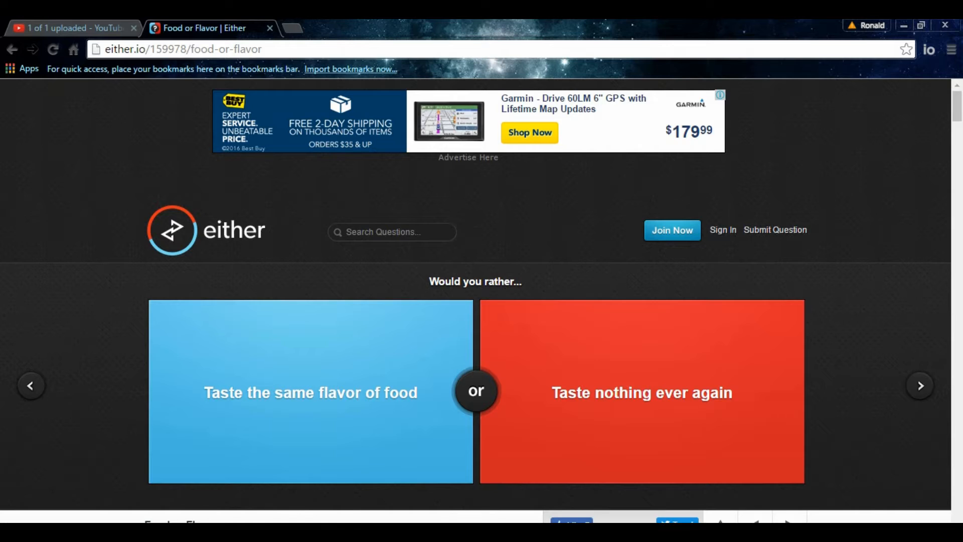
mouse_move(246, 511)
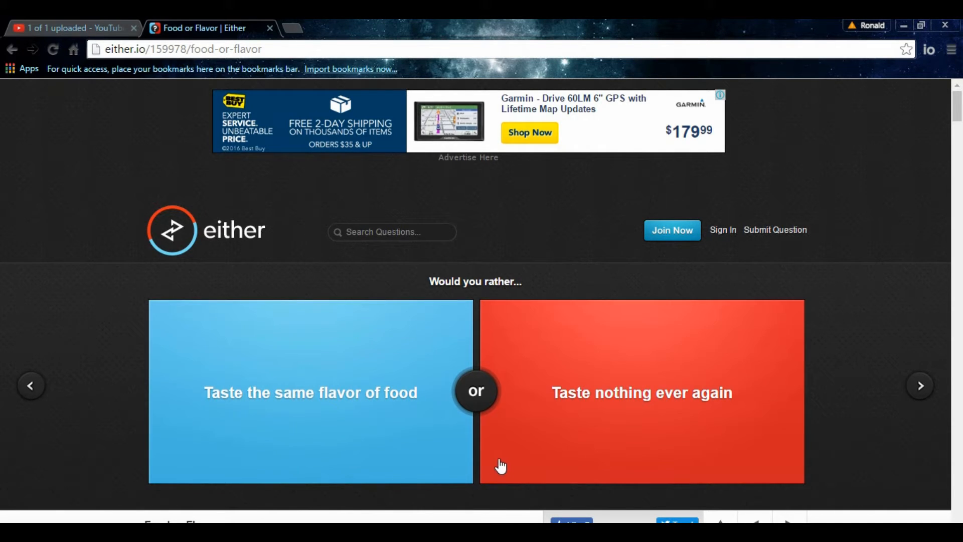
mouse_move(588, 419)
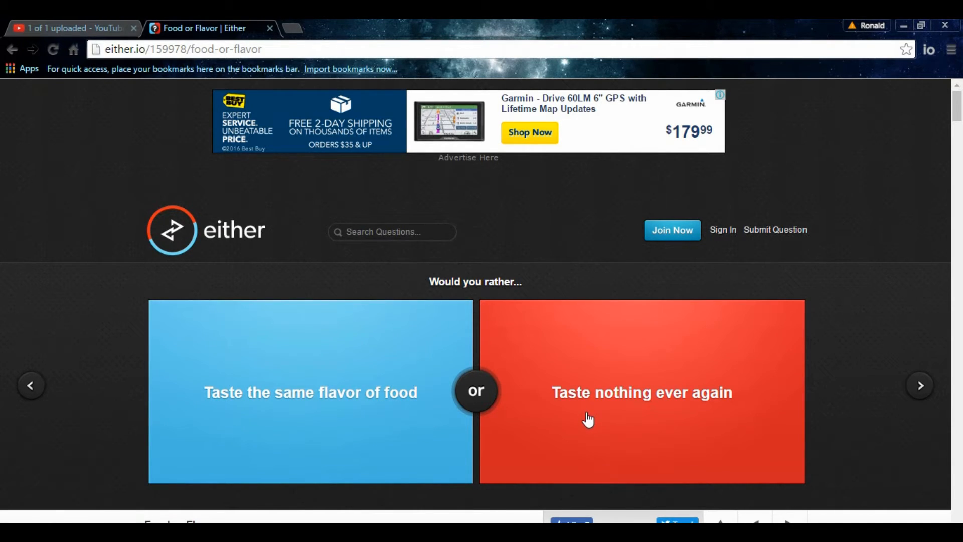
mouse_move(496, 390)
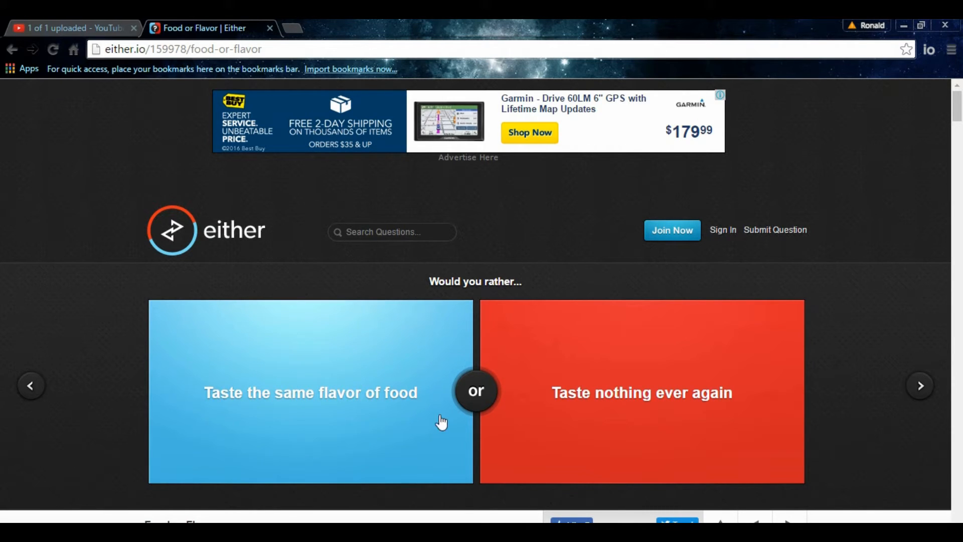
mouse_move(483, 377)
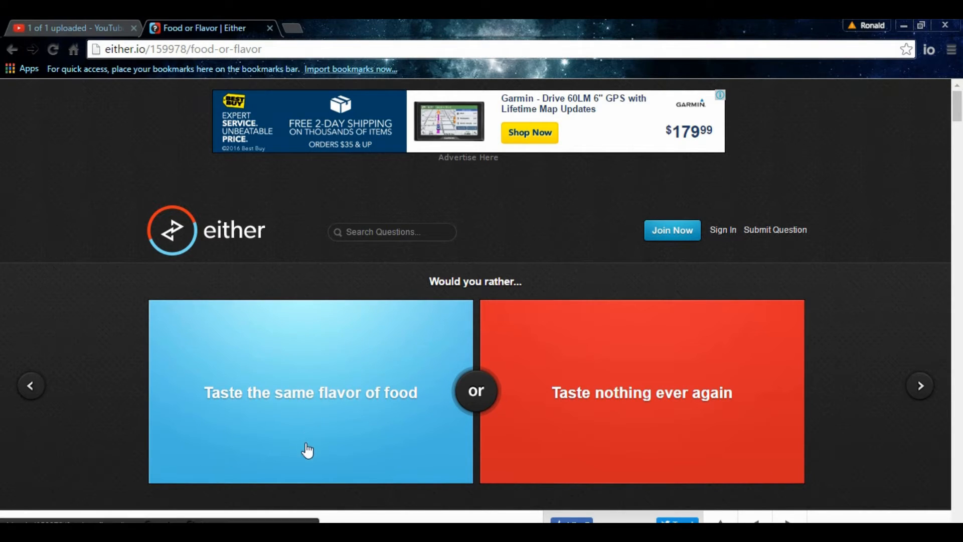
mouse_move(693, 422)
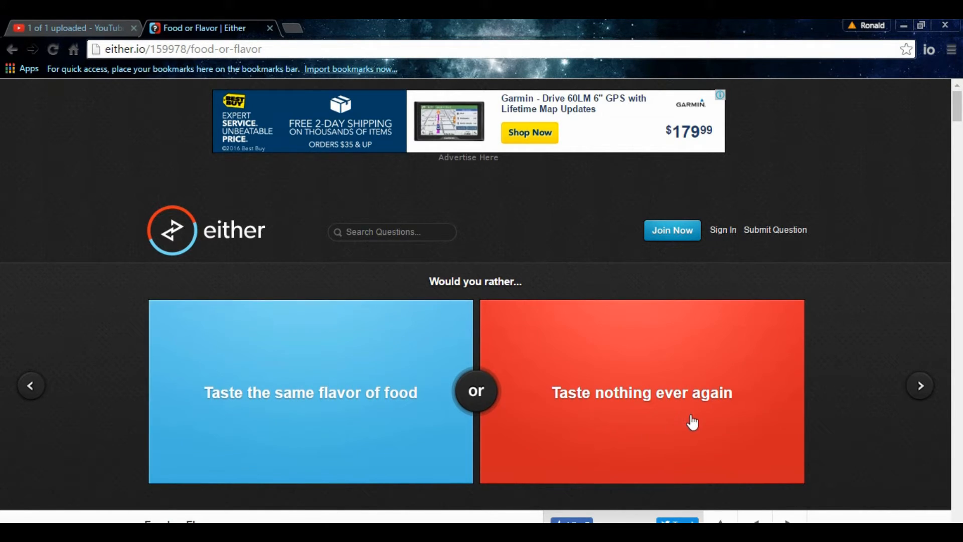
mouse_move(441, 426)
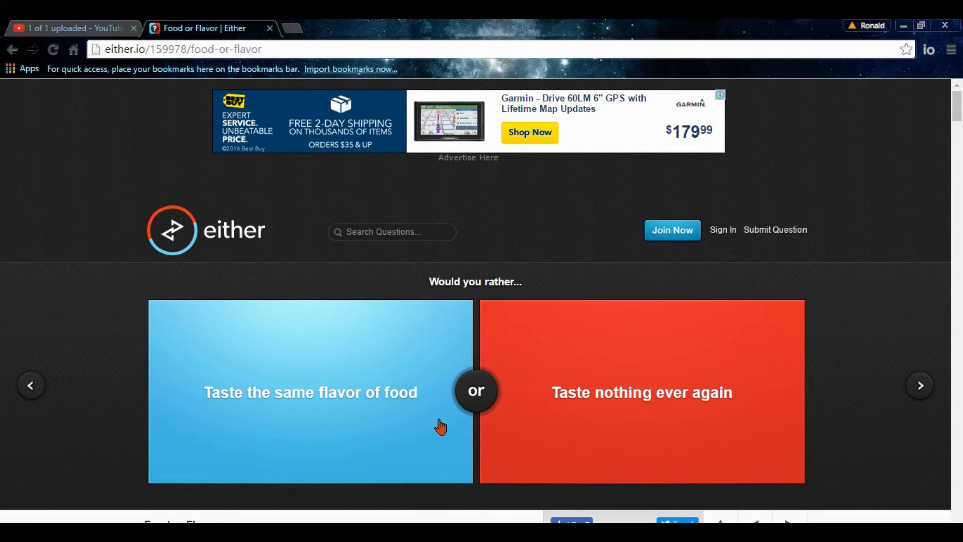
mouse_move(469, 440)
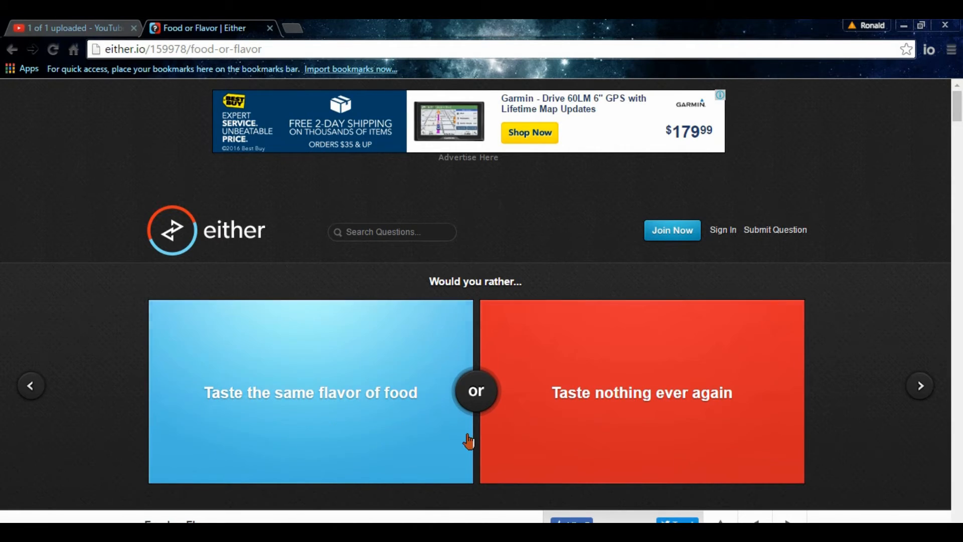
mouse_move(297, 446)
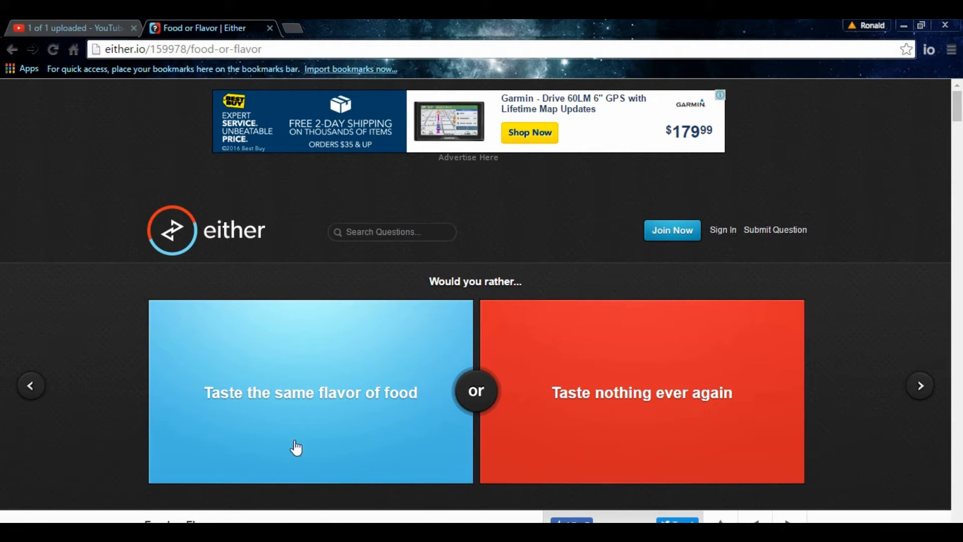
mouse_move(598, 421)
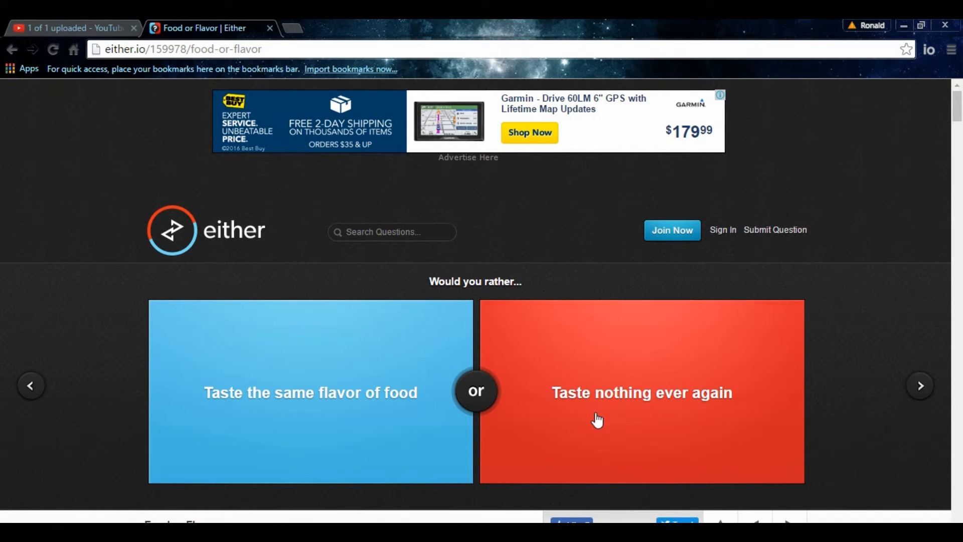
mouse_move(653, 439)
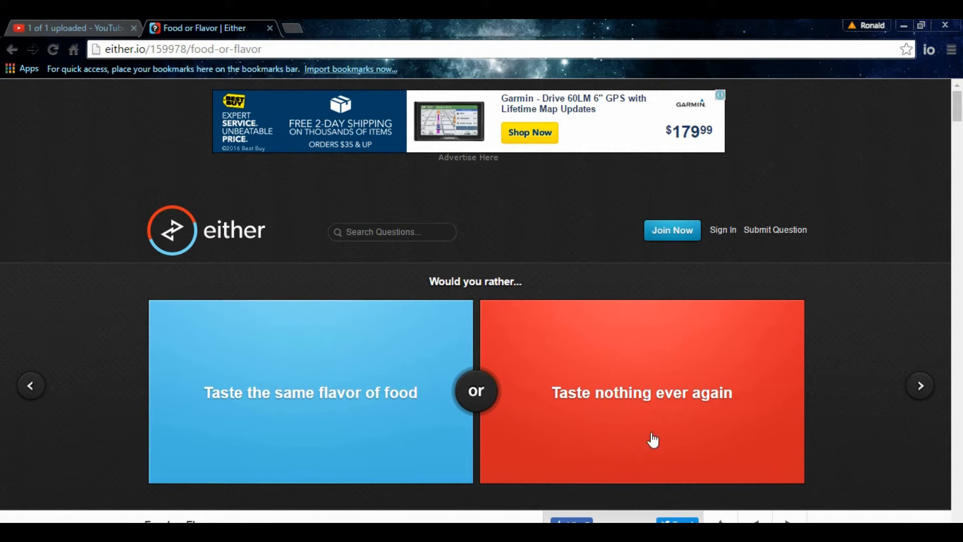
mouse_move(366, 453)
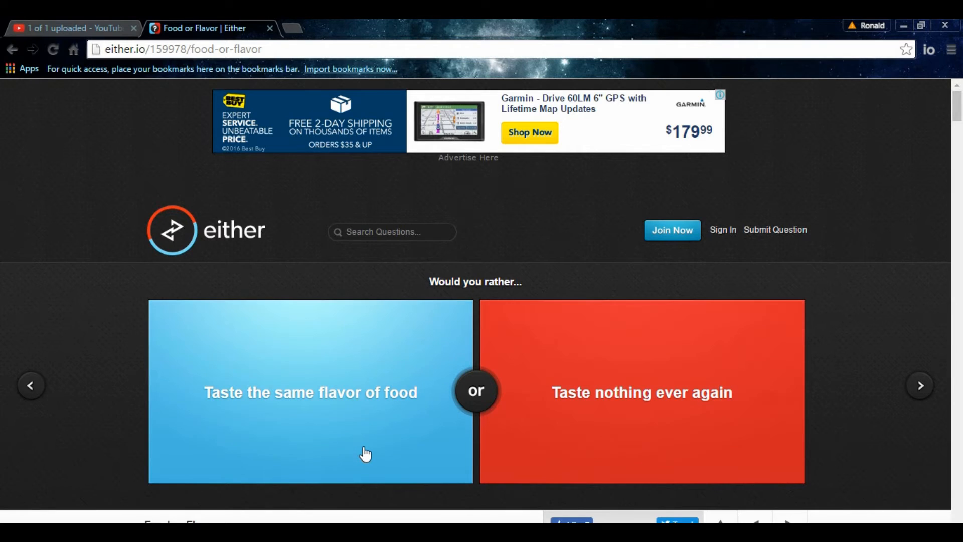
mouse_move(309, 422)
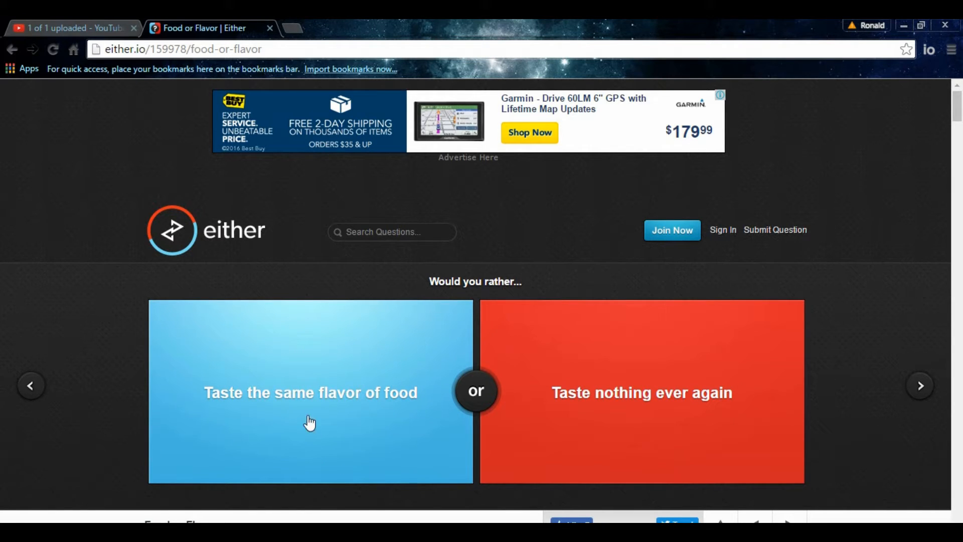
mouse_move(358, 422)
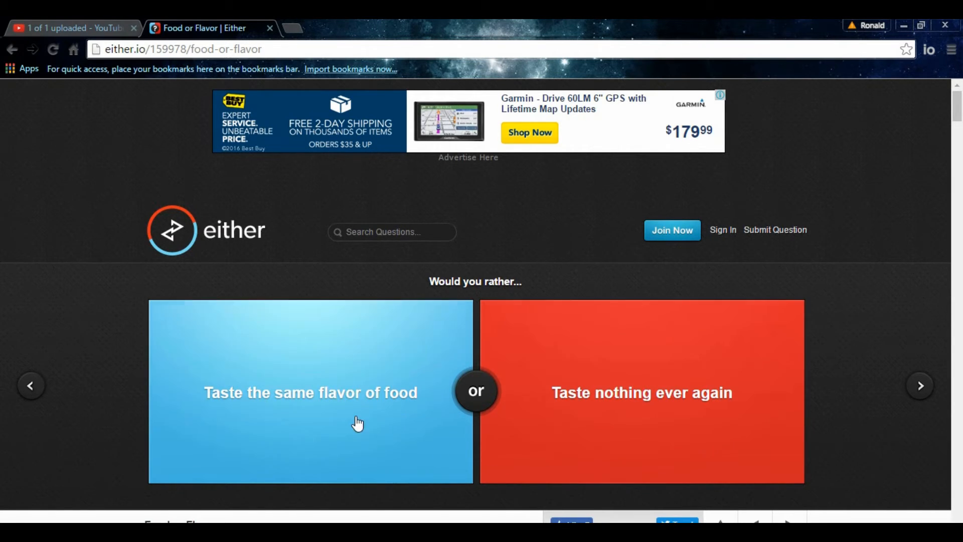
mouse_move(460, 436)
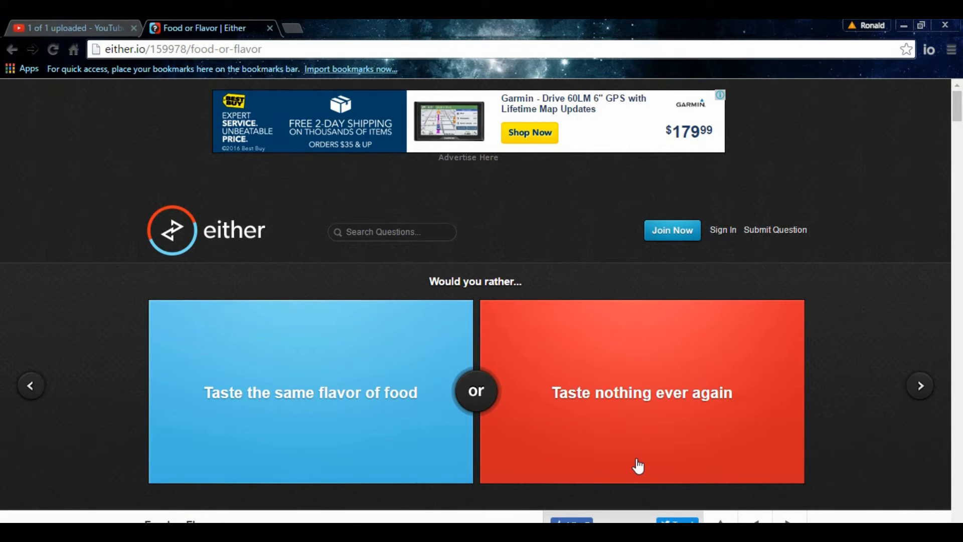
- Vote for tasting nothing ever again, see 19% versus 81%, and advance to the Tyson question
click(641, 392)
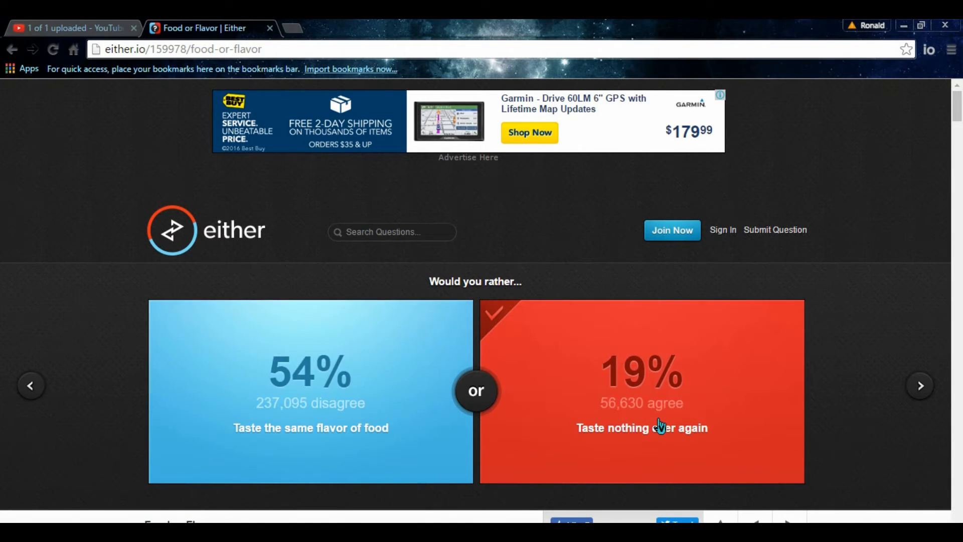
click(310, 392)
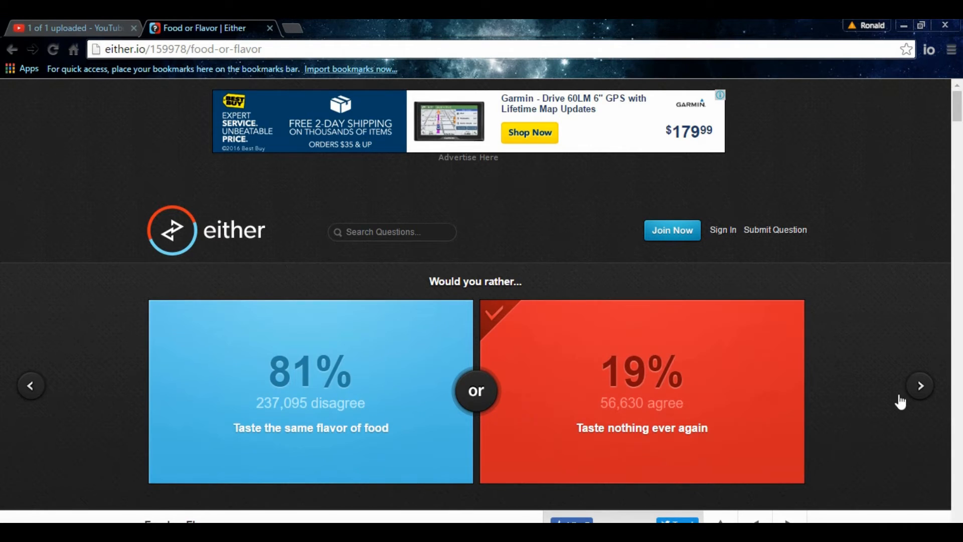
click(920, 385)
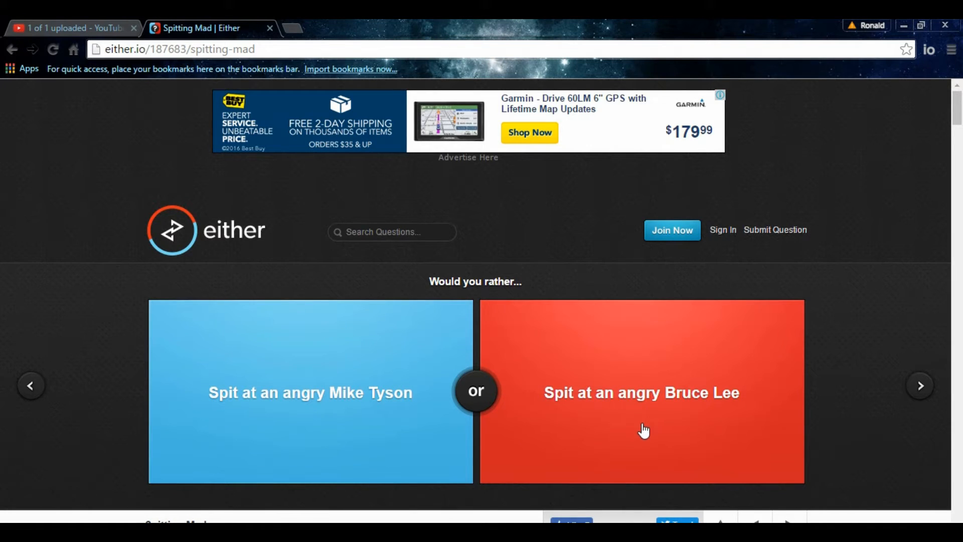
mouse_move(767, 433)
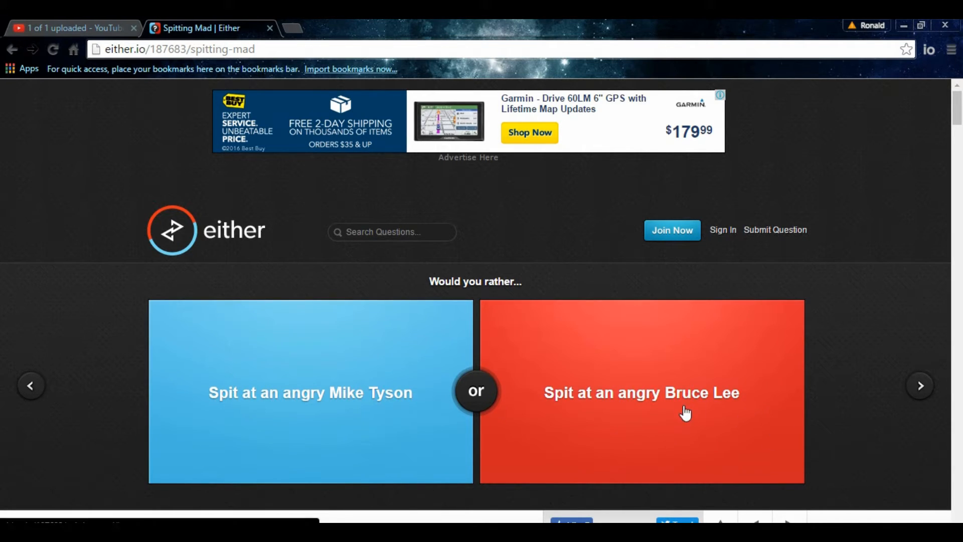
mouse_move(372, 424)
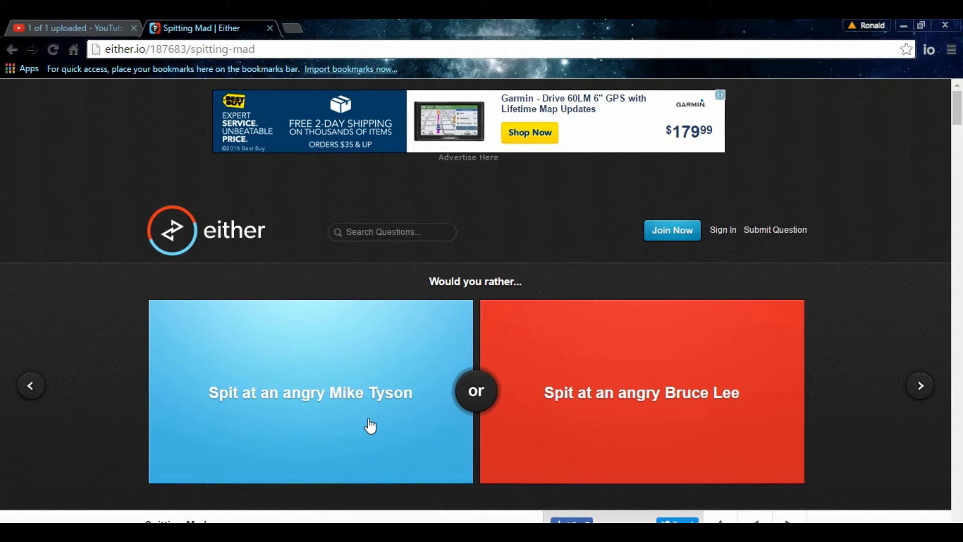
- Vote for spitting at an angry Mike Tyson and see 54% versus 46%
click(310, 392)
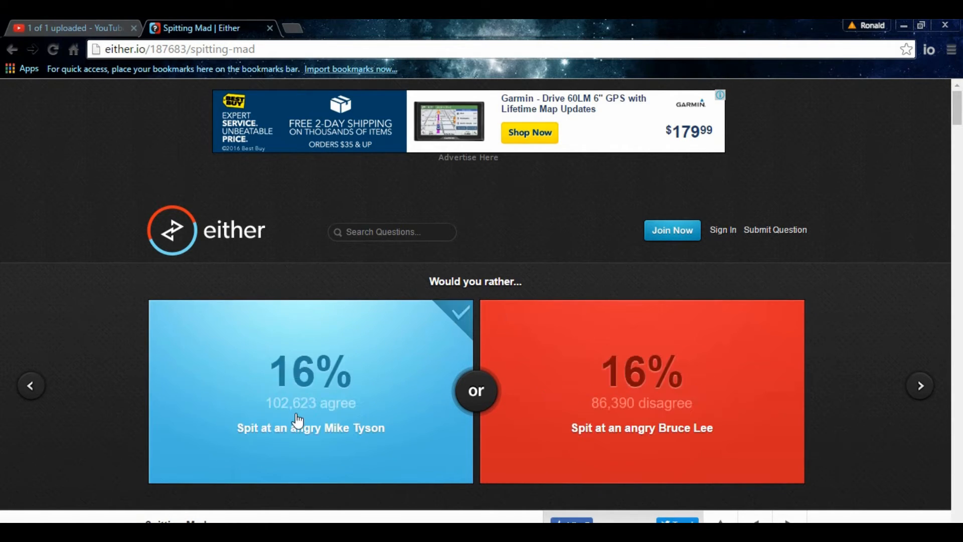
click(310, 392)
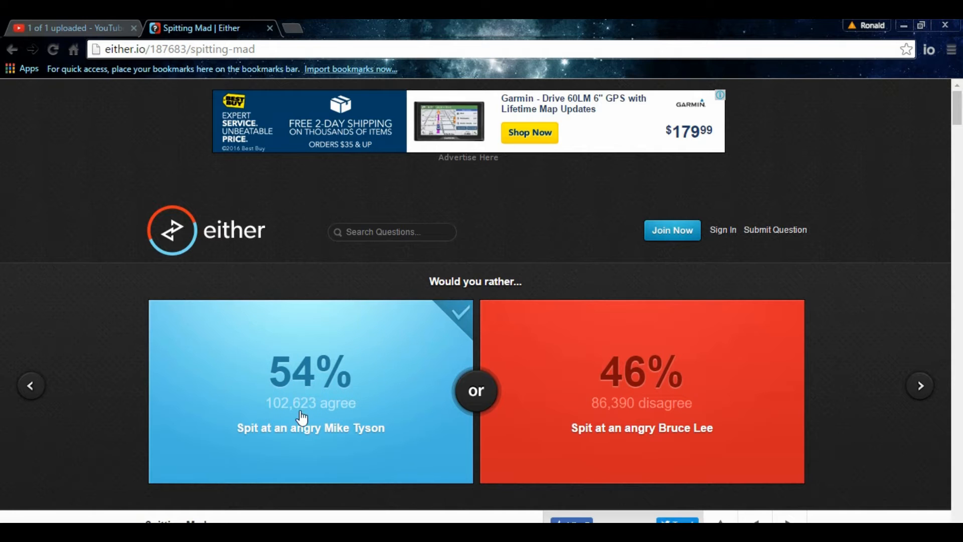
mouse_move(606, 380)
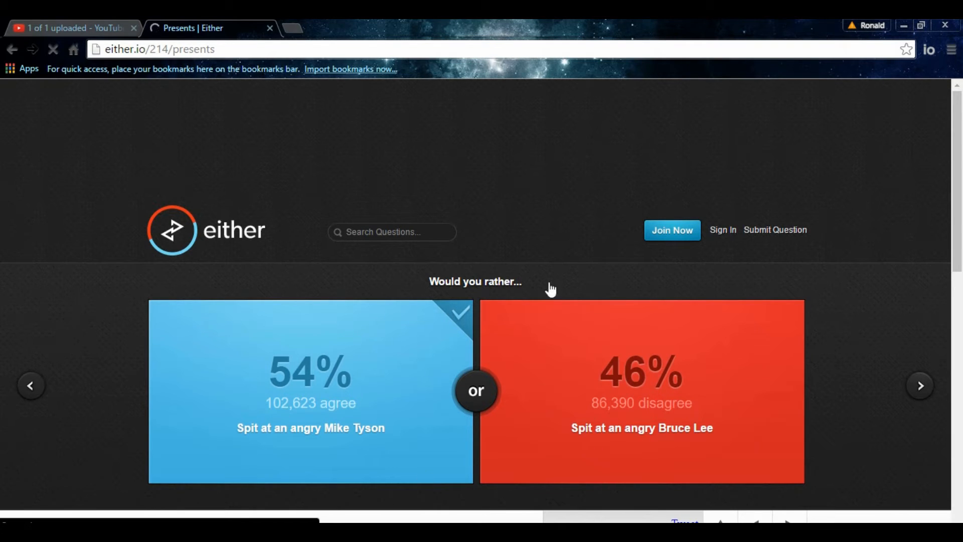
mouse_move(620, 317)
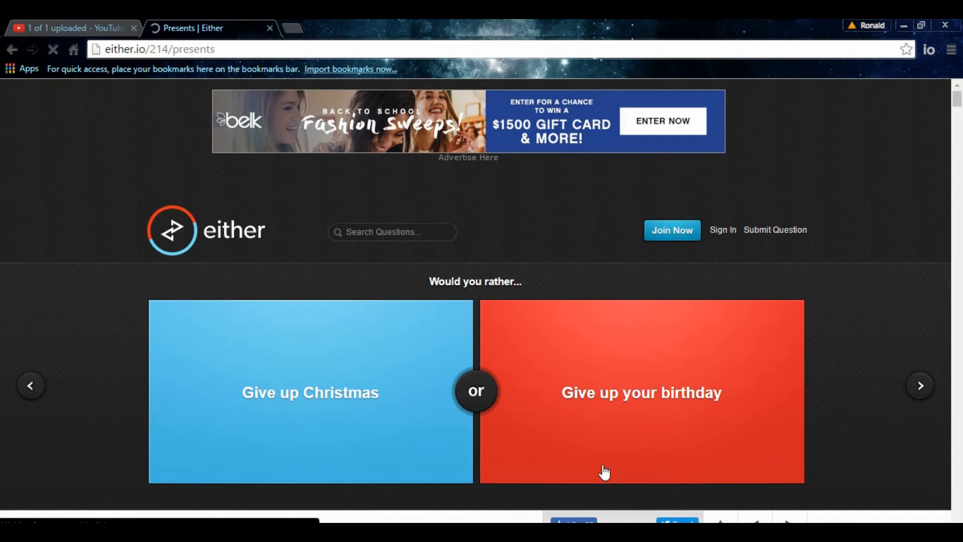
mouse_move(226, 390)
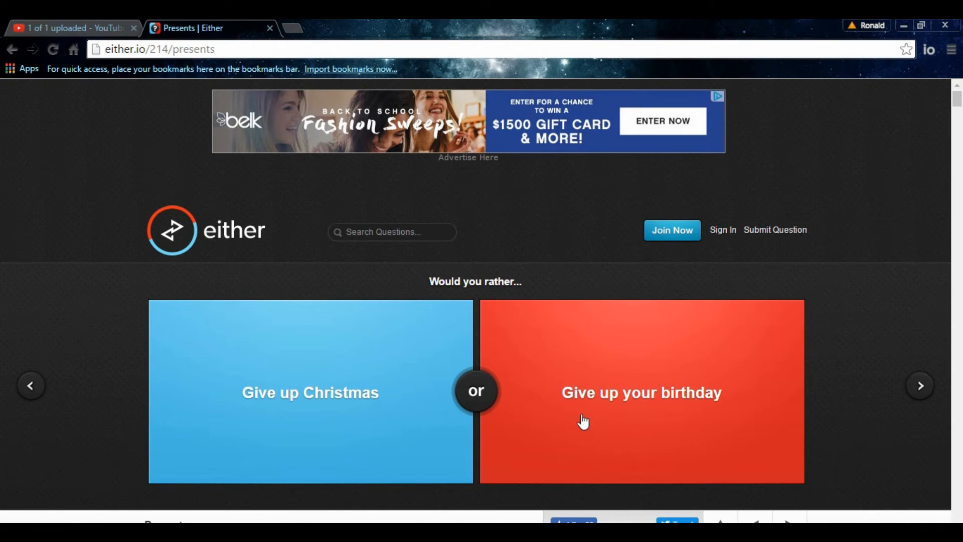
mouse_move(145, 428)
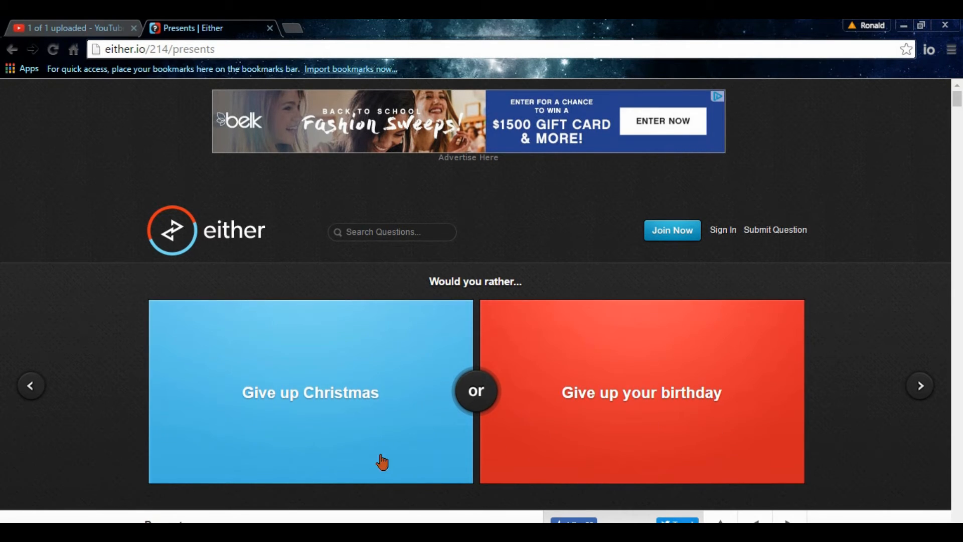
mouse_move(258, 419)
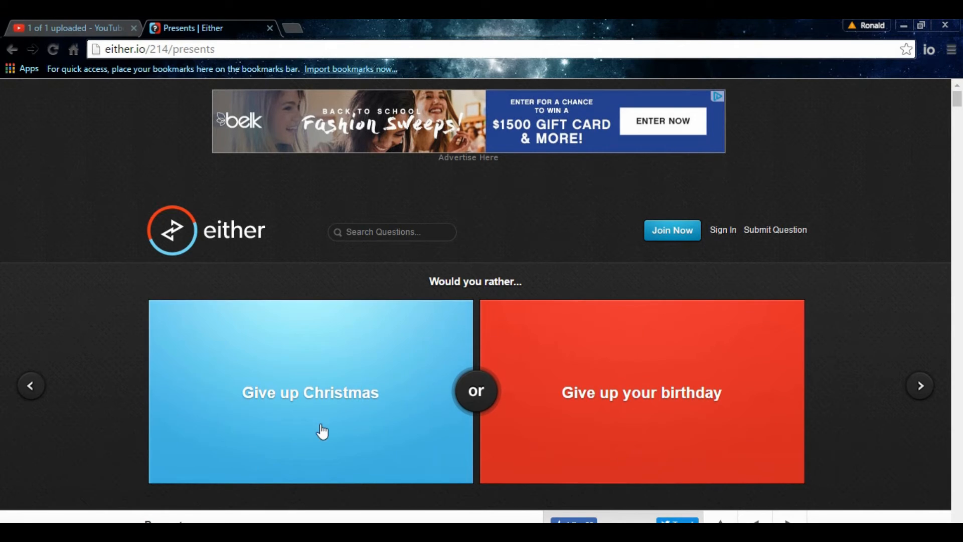
mouse_move(300, 432)
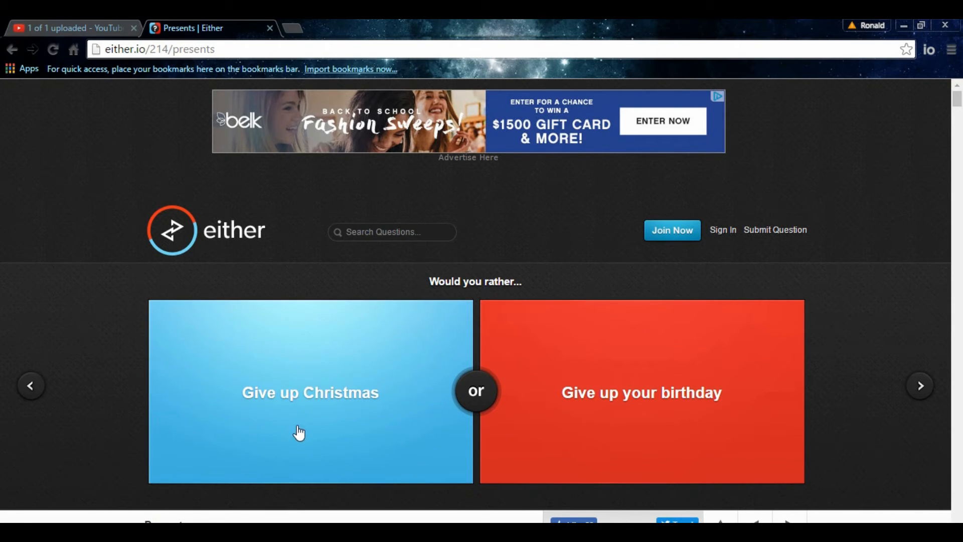
mouse_move(355, 423)
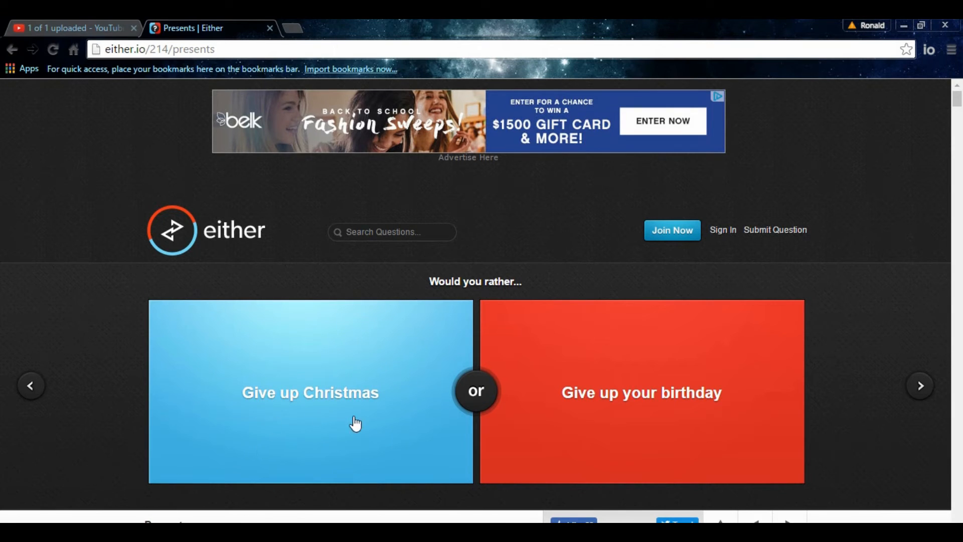
mouse_move(478, 439)
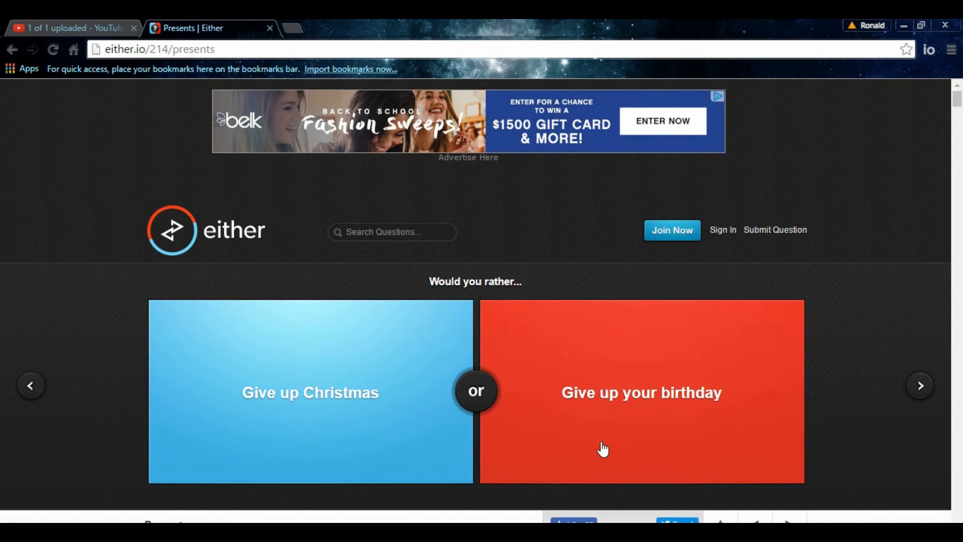
mouse_move(414, 399)
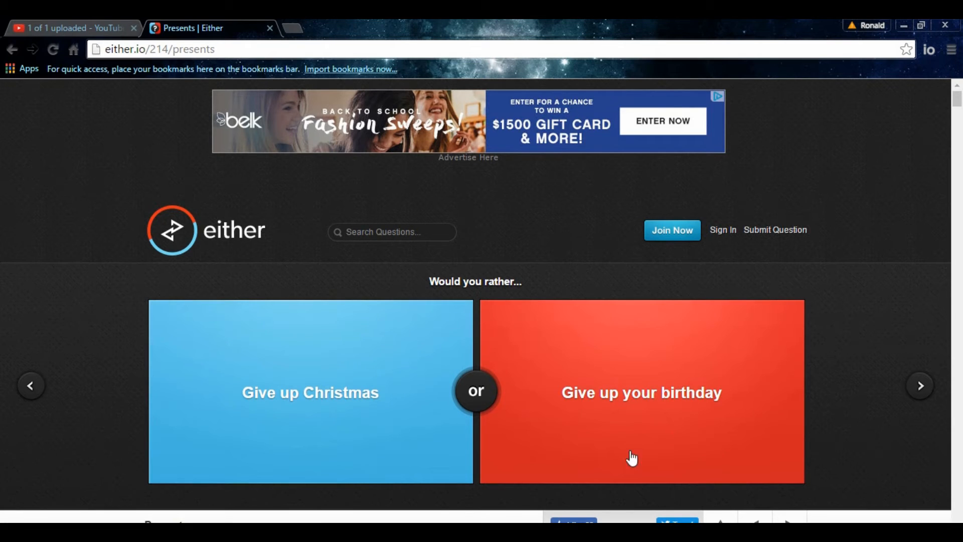
mouse_move(804, 417)
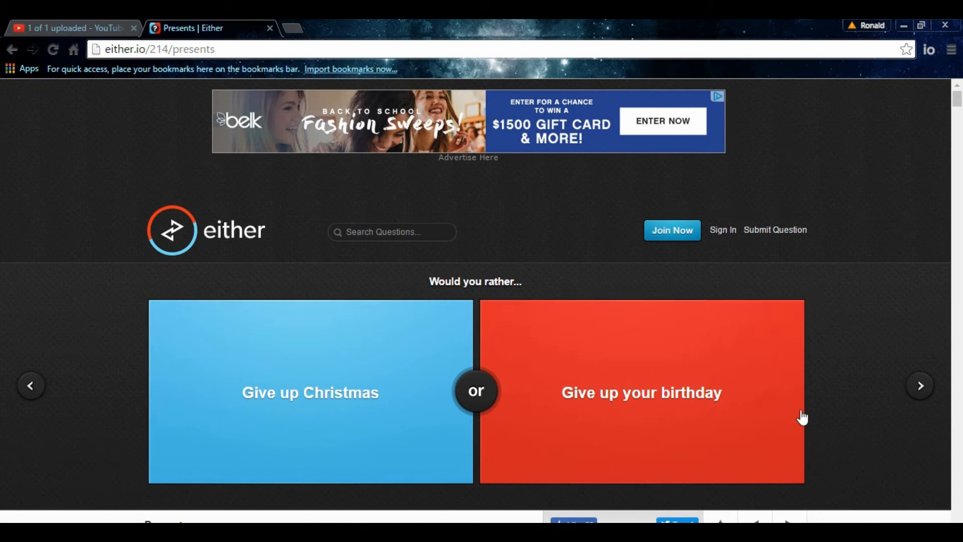
mouse_move(680, 399)
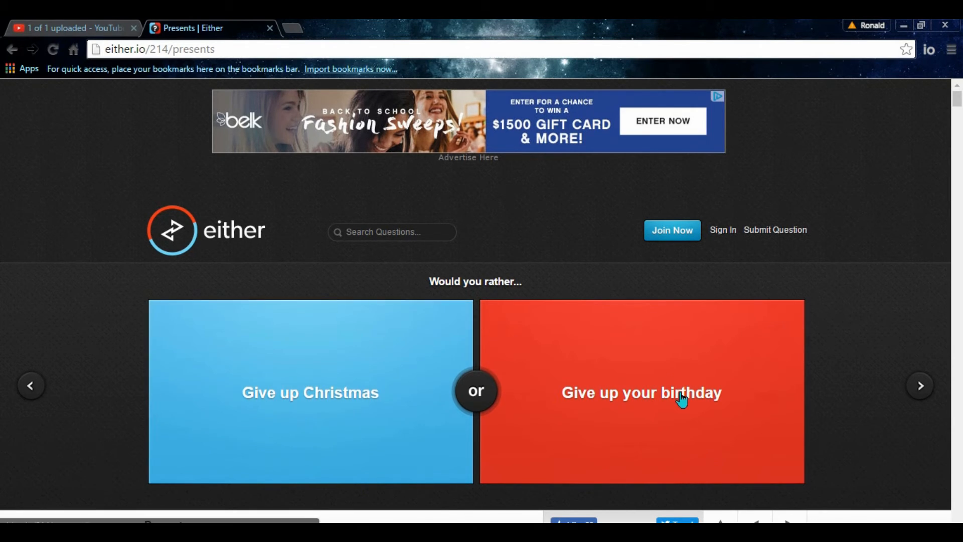
mouse_move(384, 428)
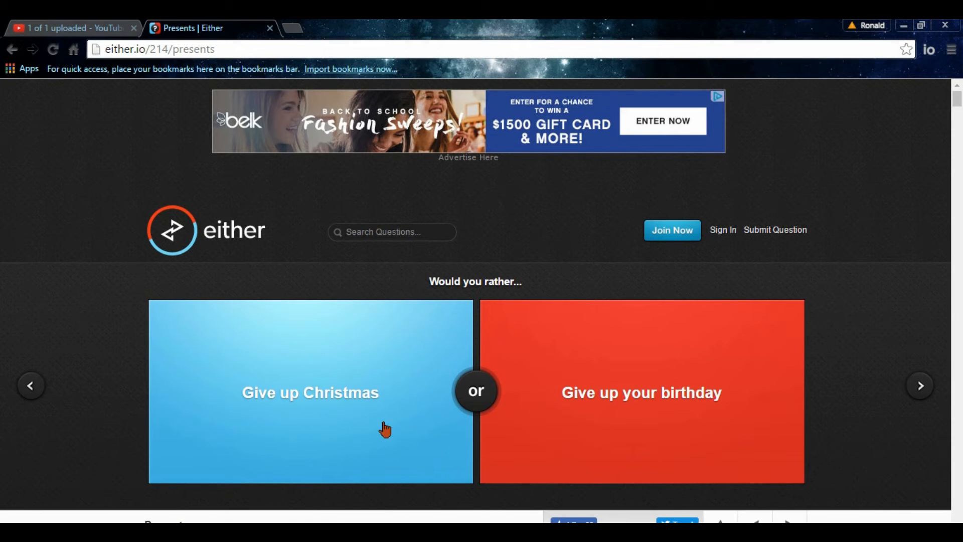
mouse_move(273, 412)
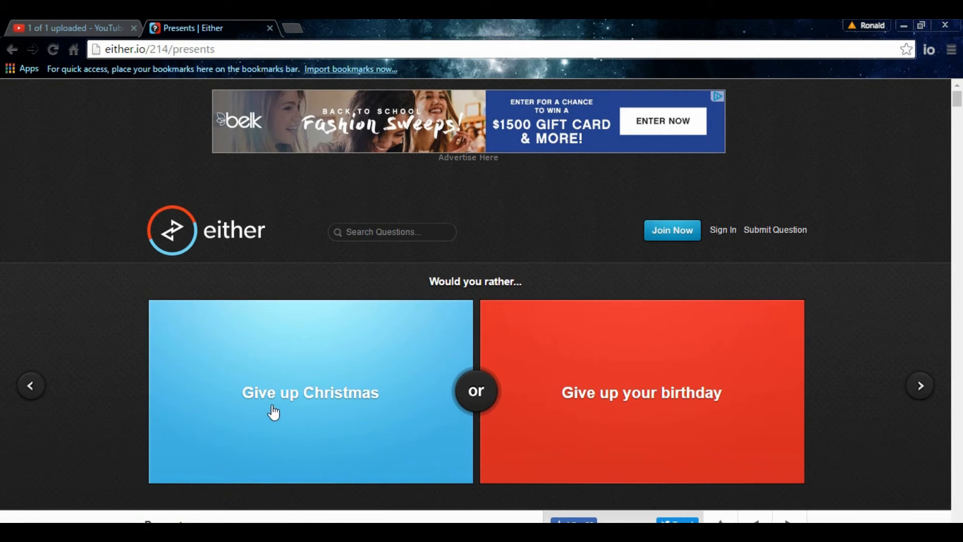
mouse_move(362, 422)
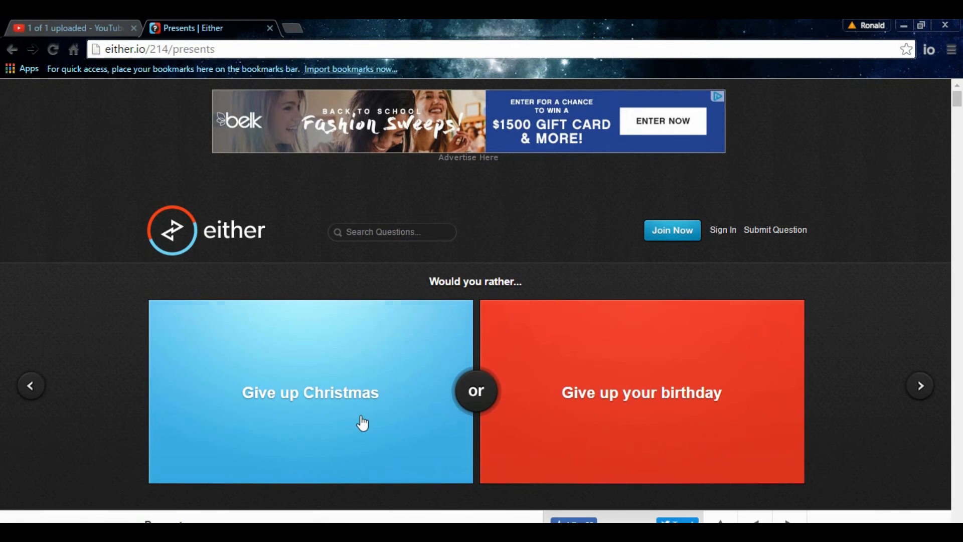
mouse_move(543, 424)
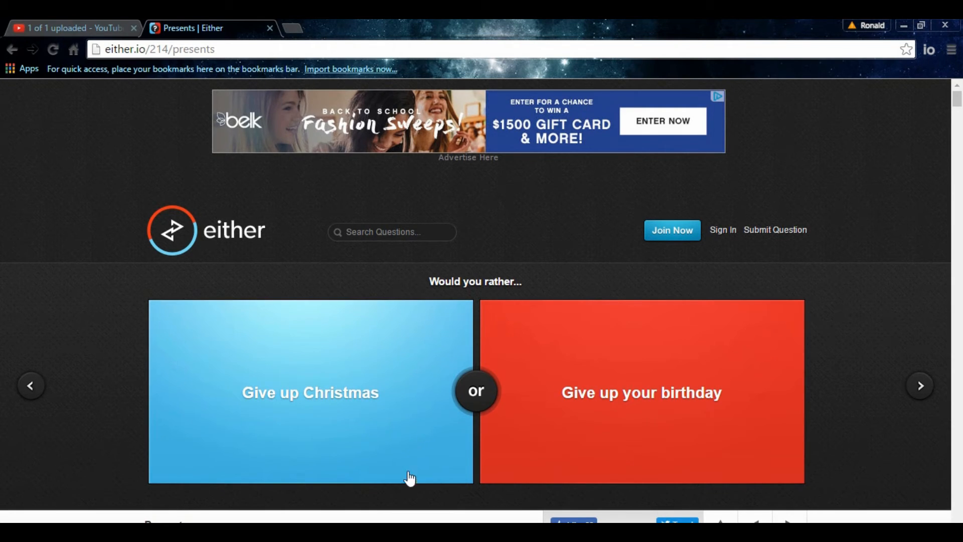
mouse_move(680, 461)
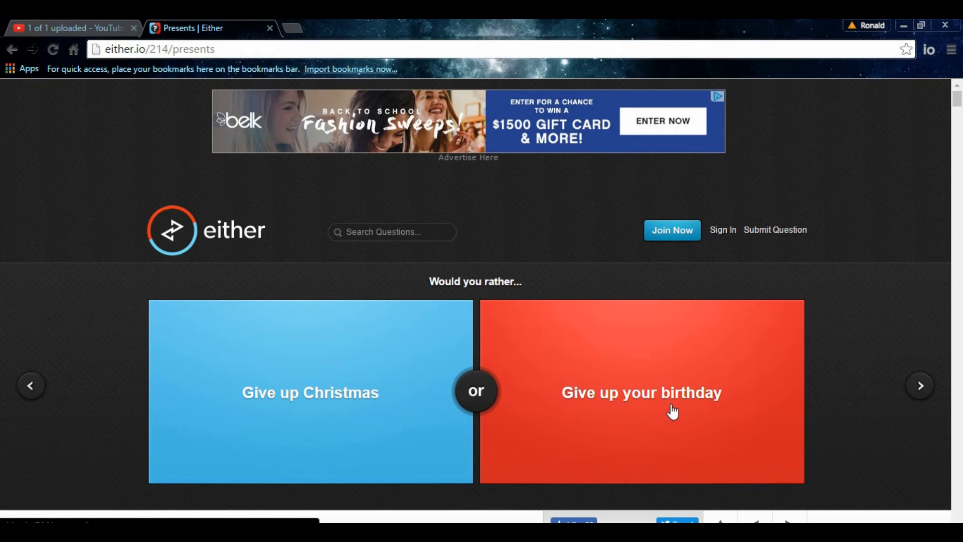
- Vote to give up your birthday over Christmas and see 61% versus 39%
click(641, 393)
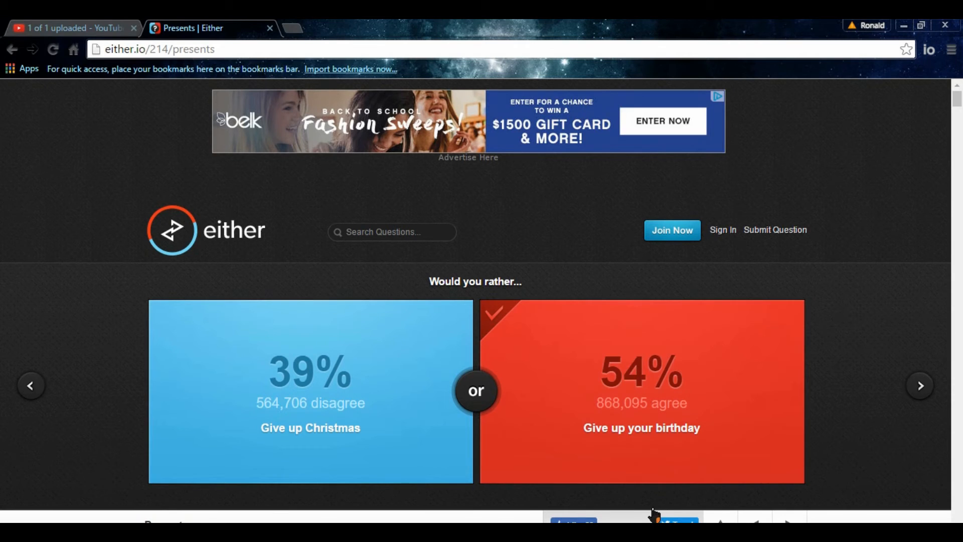
click(641, 391)
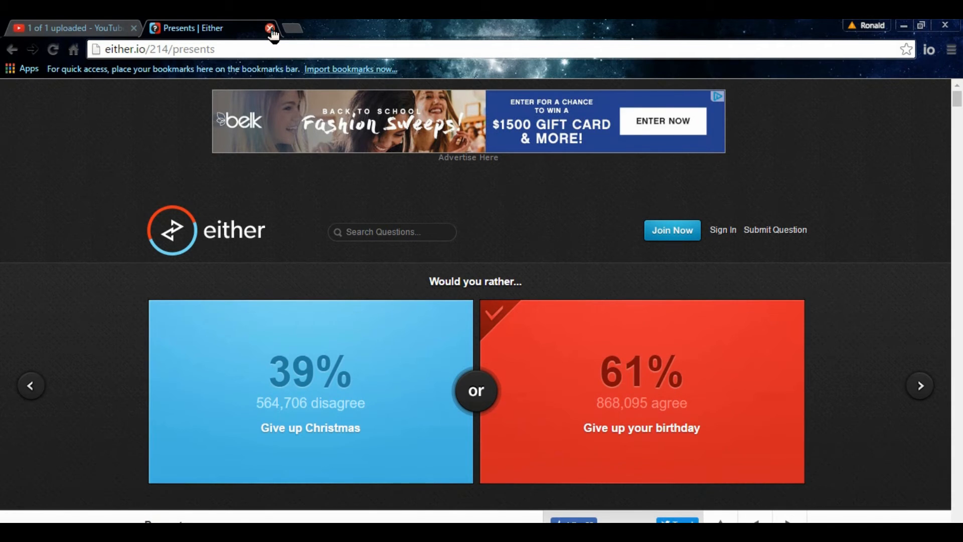
- Close the 'Presents | Either' tab, returning to the YouTube upload page
click(269, 28)
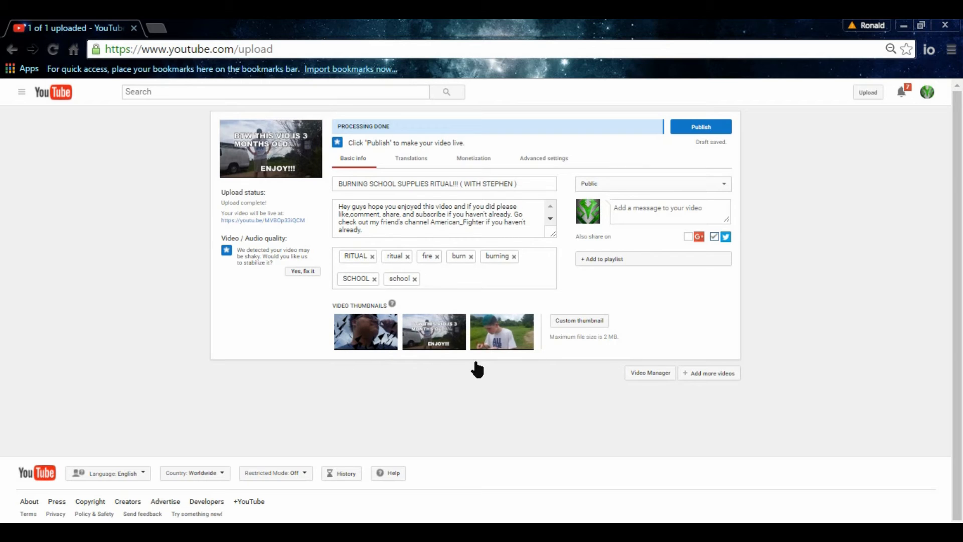
mouse_move(451, 374)
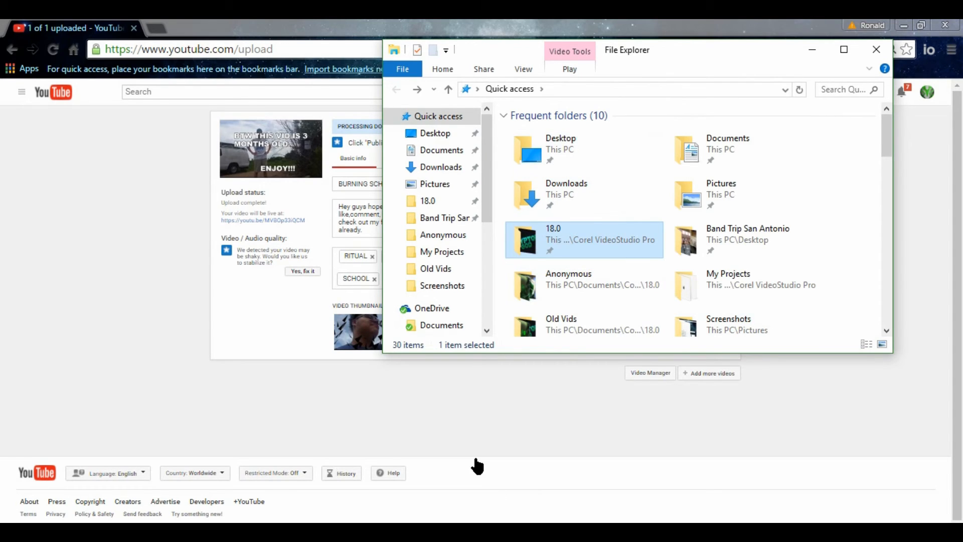
mouse_move(401, 488)
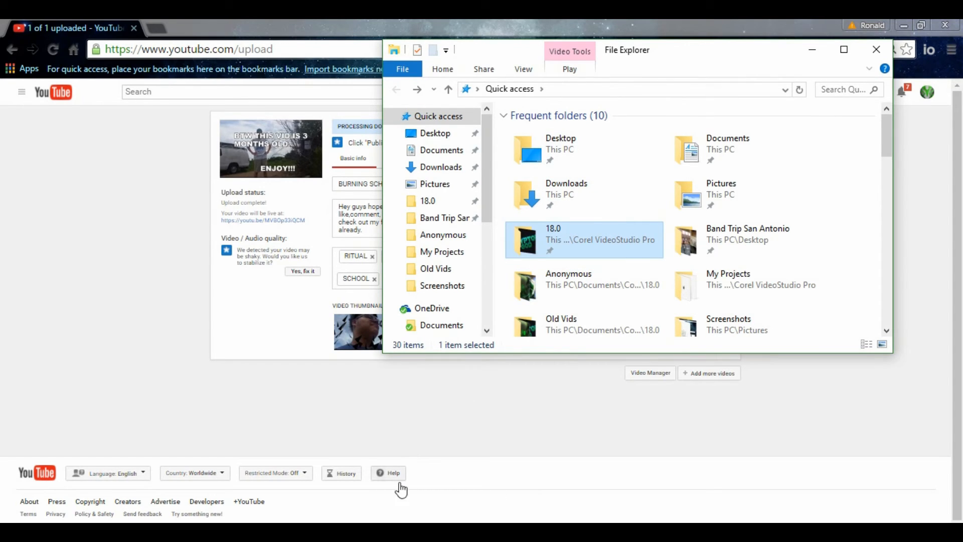
mouse_move(248, 303)
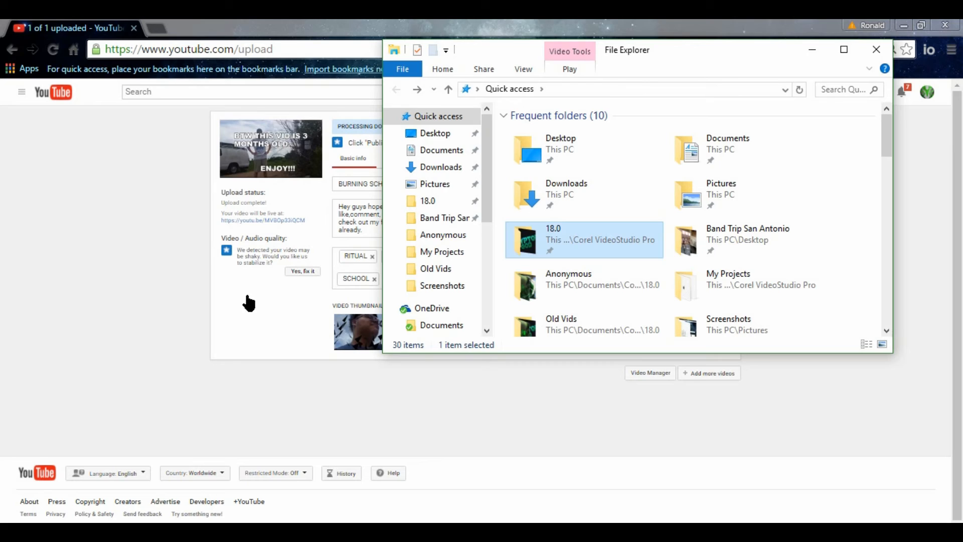
mouse_move(185, 492)
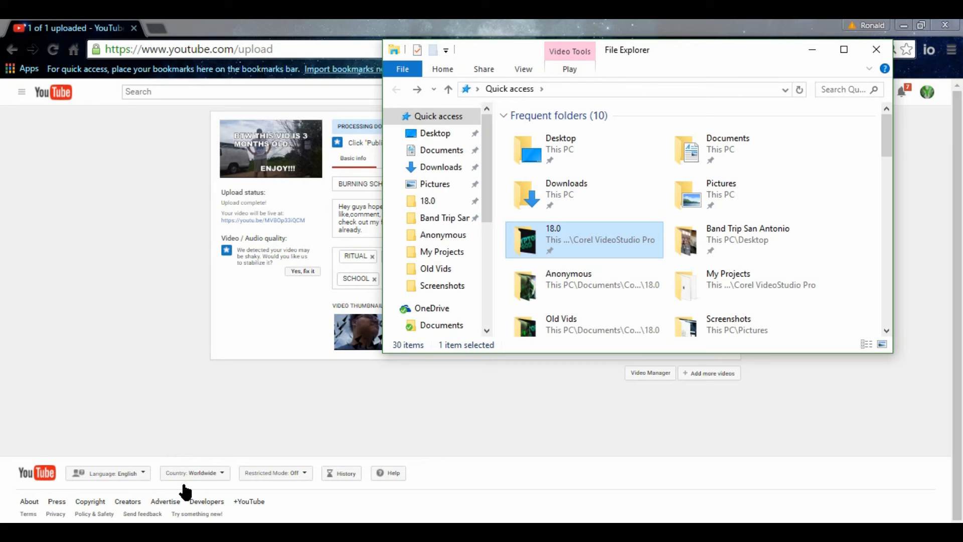
mouse_move(208, 325)
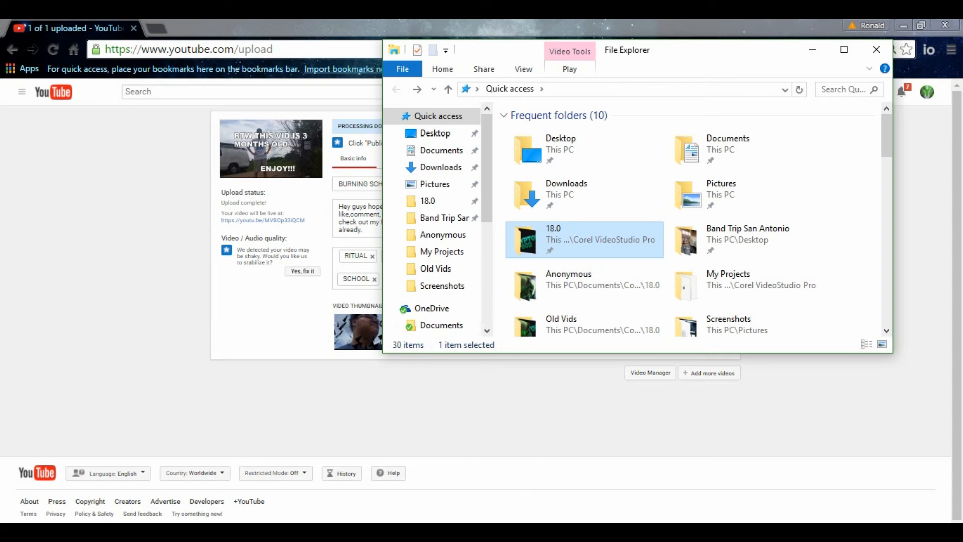
mouse_move(631, 266)
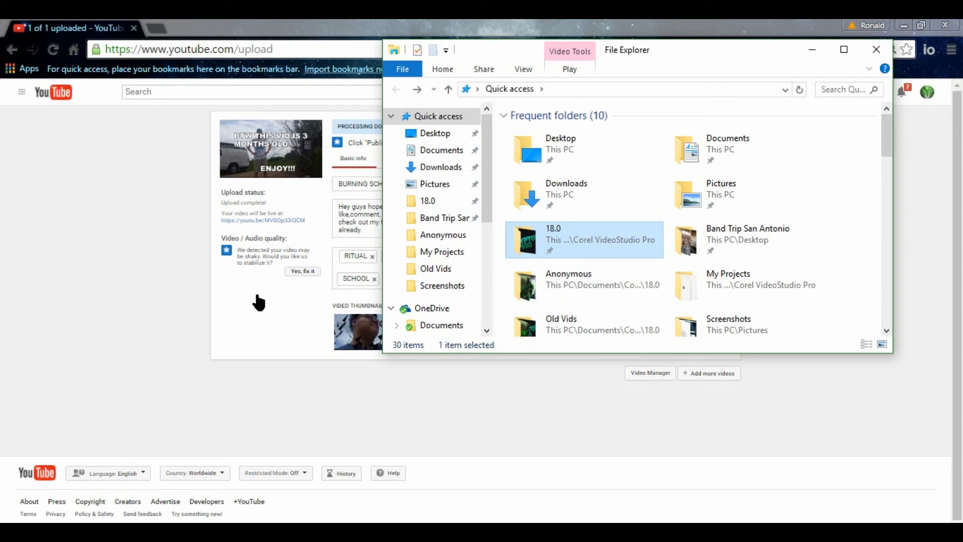
mouse_move(278, 235)
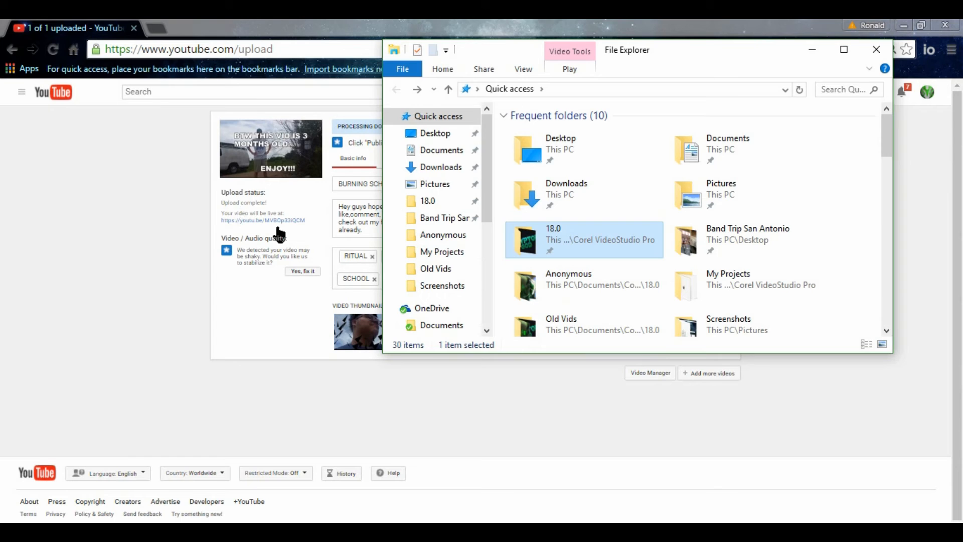
mouse_move(571, 241)
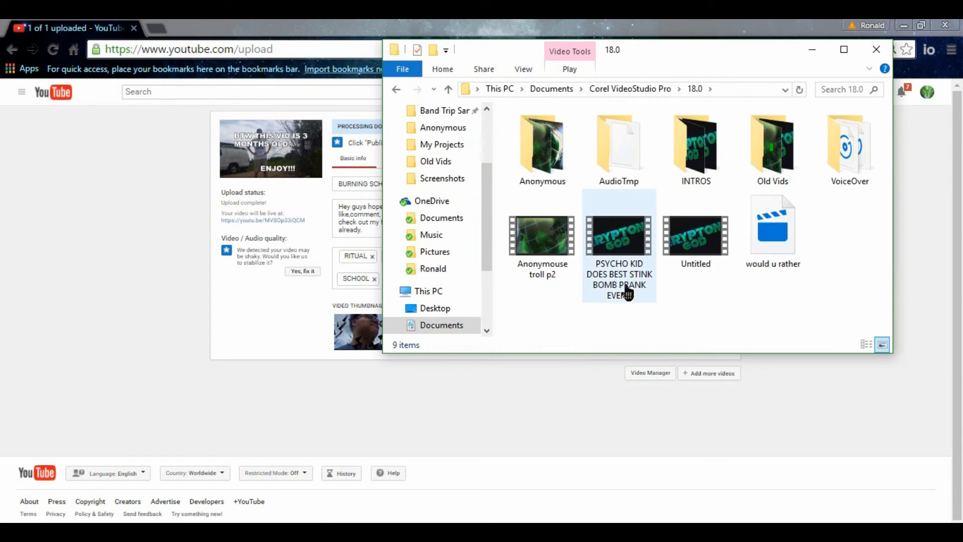
mouse_move(625, 237)
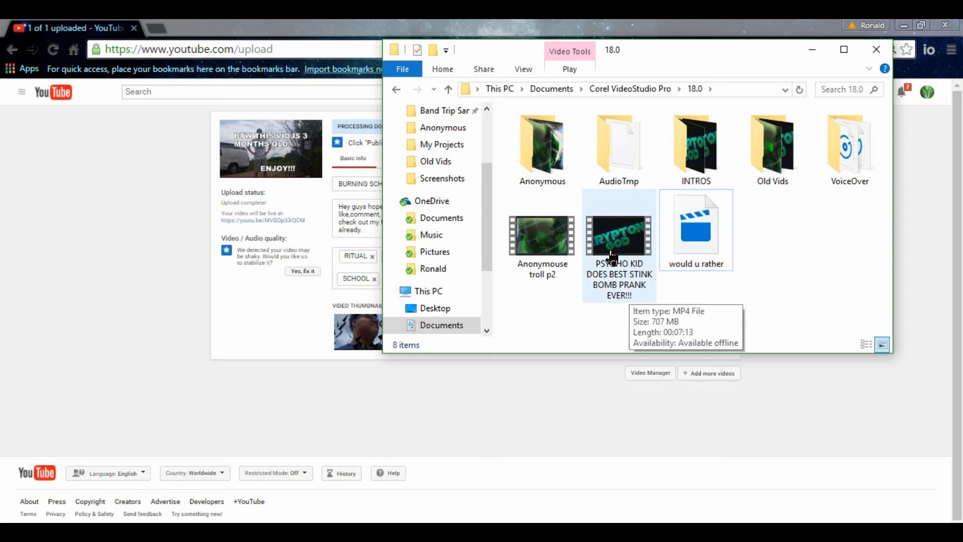
mouse_move(625, 238)
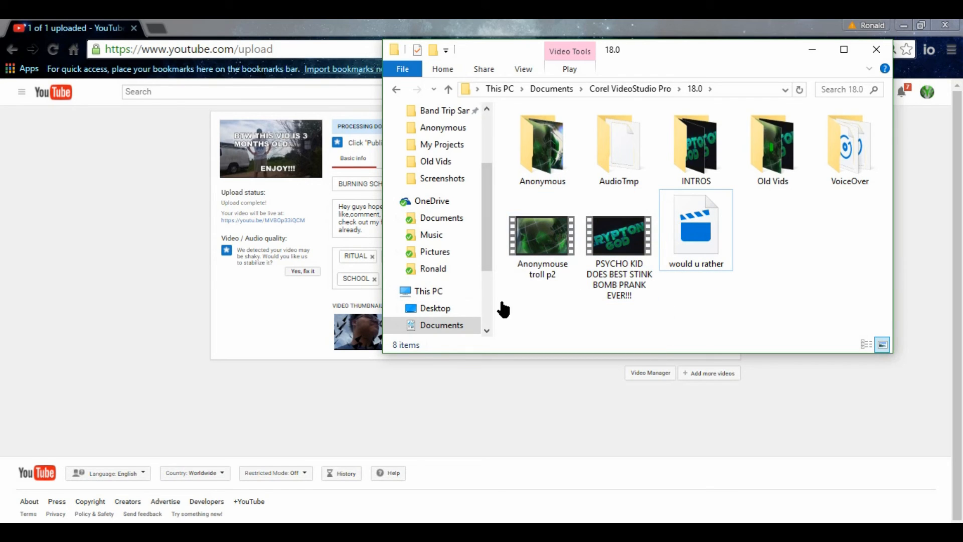
- Delete the Untitled video from the 18.0 folder and return to Quick access
click(541, 236)
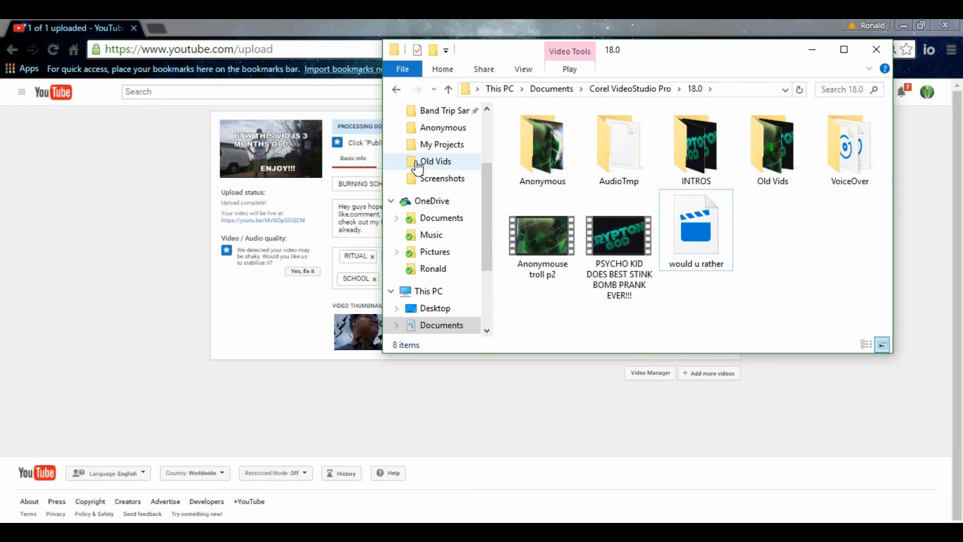
click(396, 89)
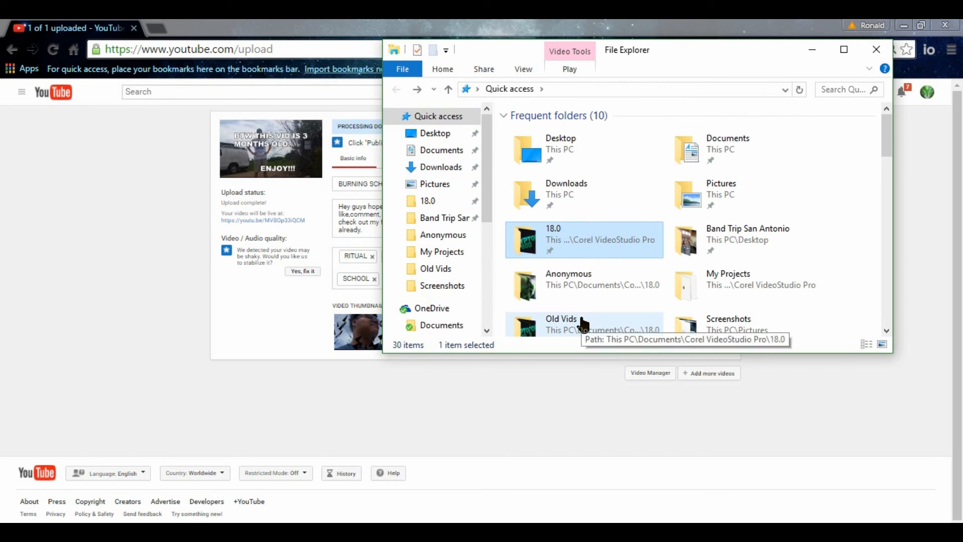
mouse_move(599, 289)
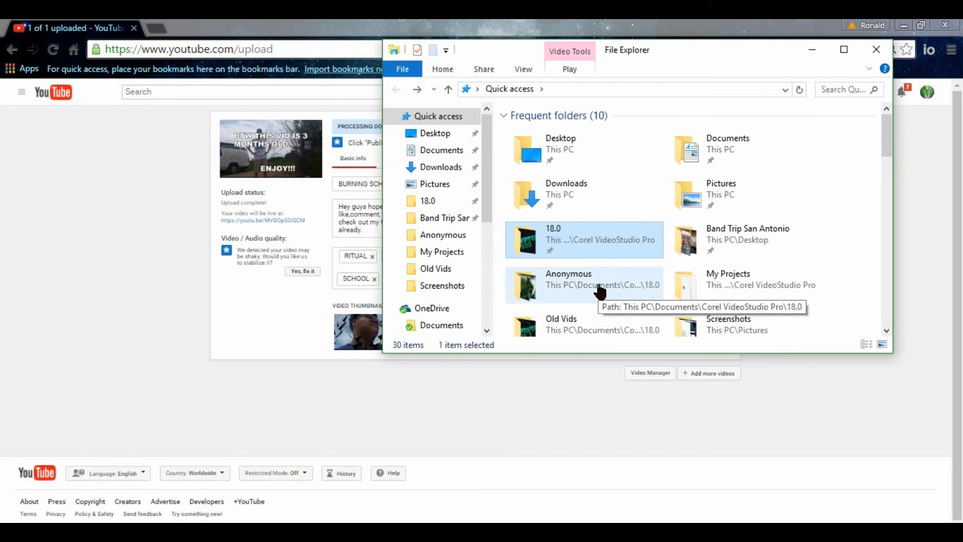
mouse_move(620, 239)
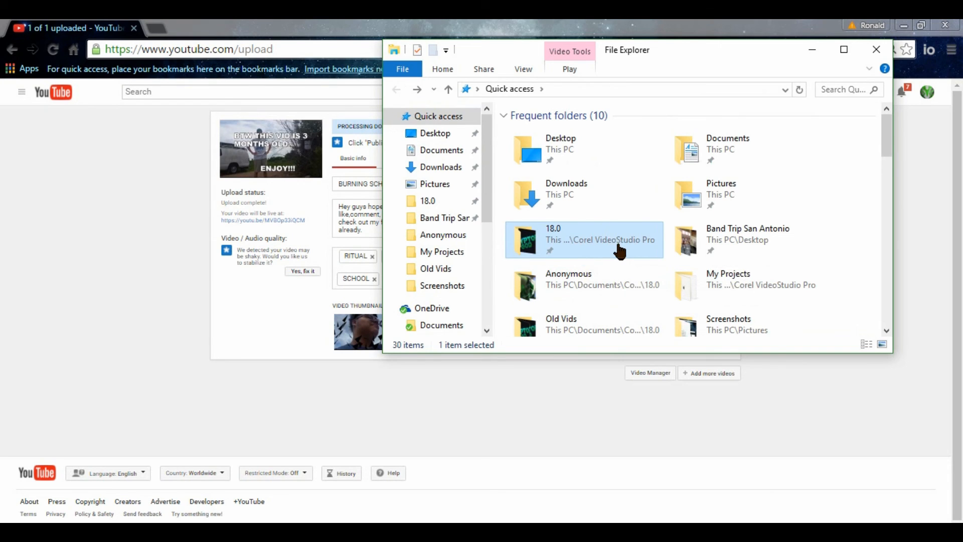
scroll(down, 3)
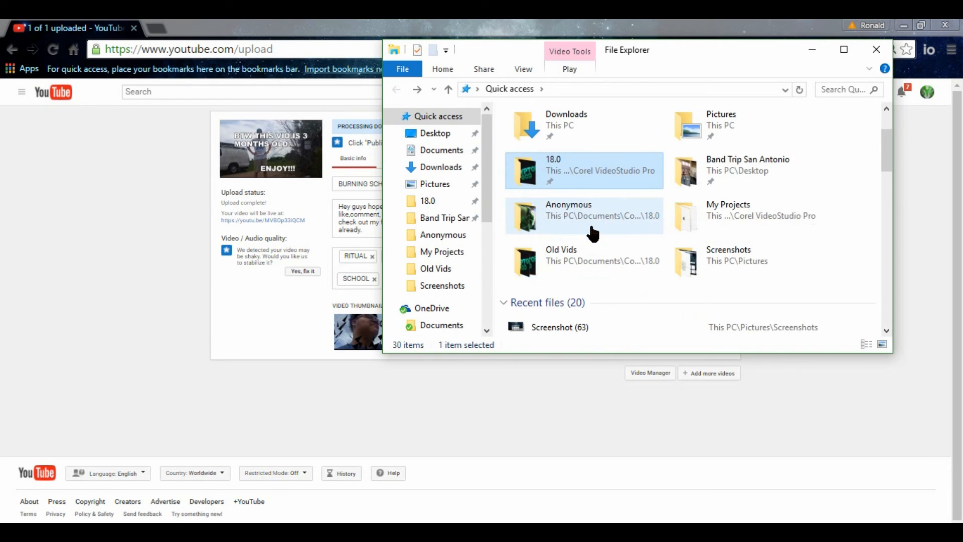
mouse_move(590, 260)
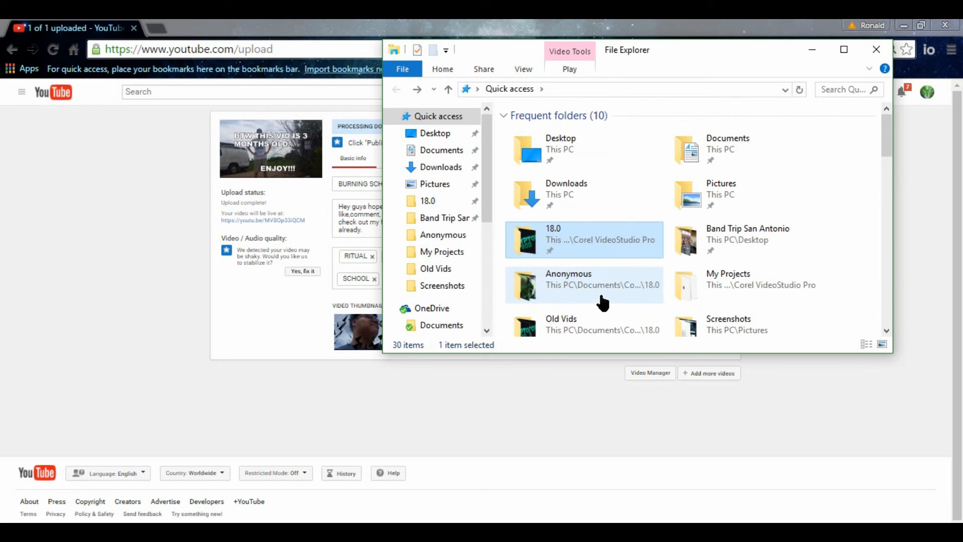
mouse_move(584, 193)
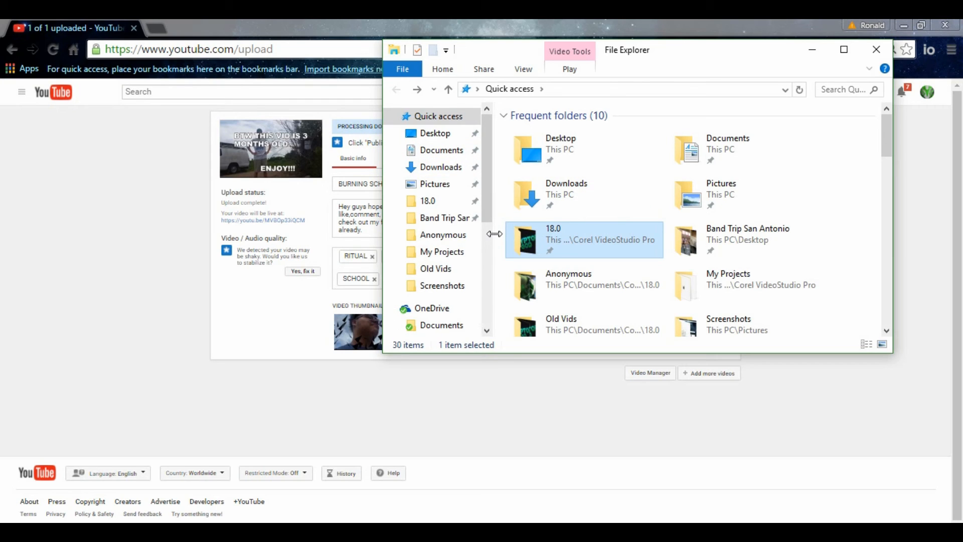
mouse_move(492, 249)
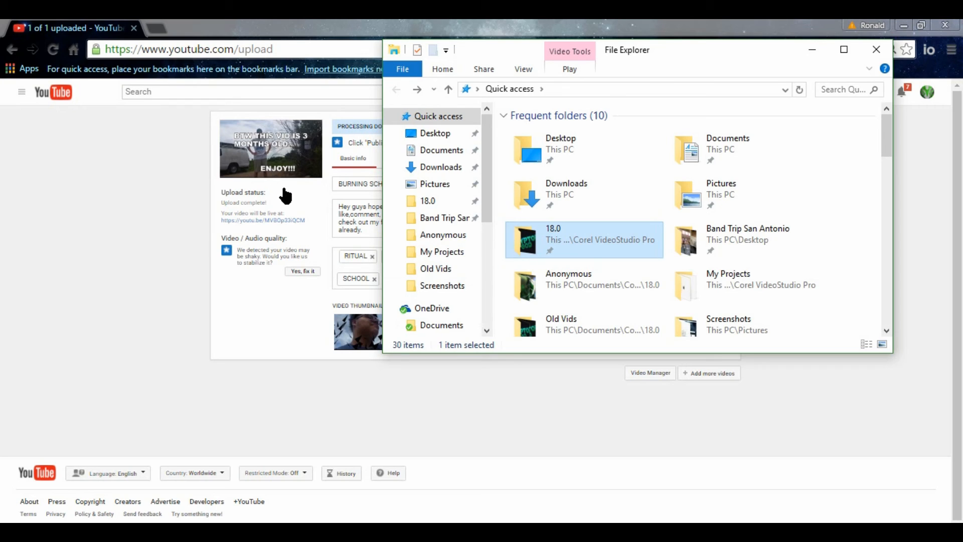
mouse_move(316, 203)
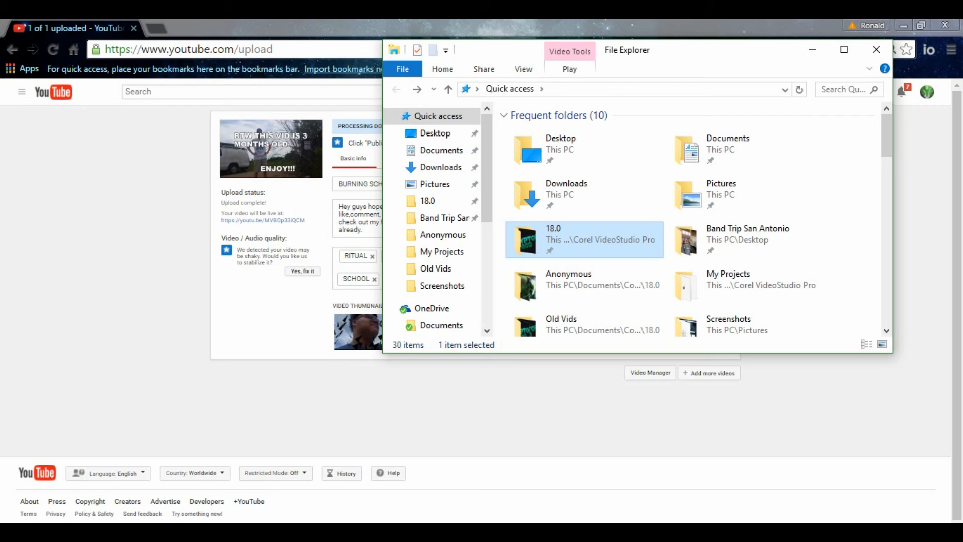
mouse_move(305, 453)
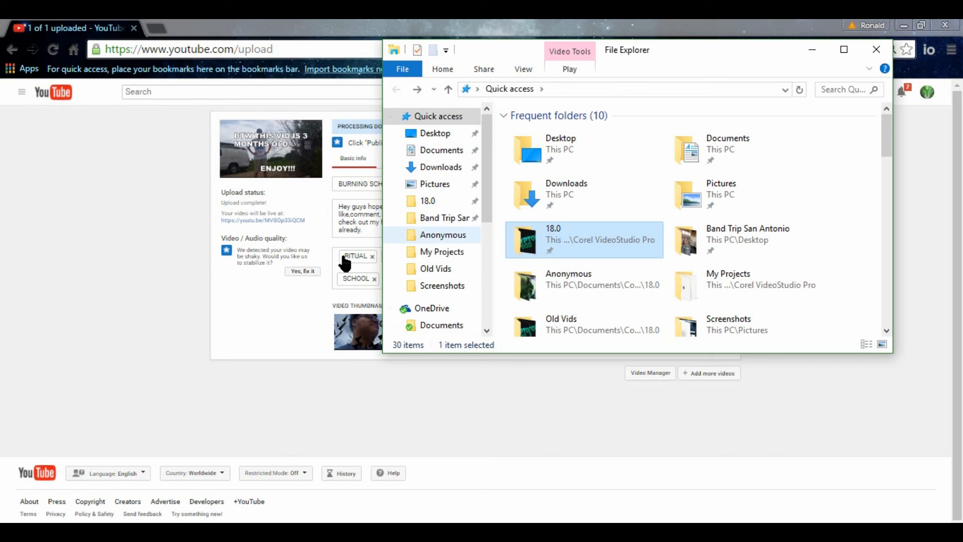
mouse_move(359, 301)
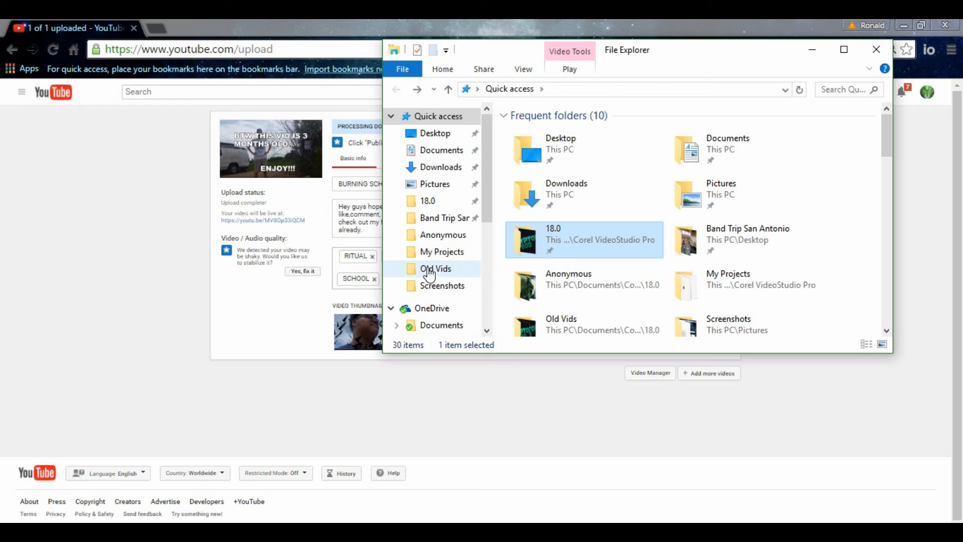
mouse_move(446, 275)
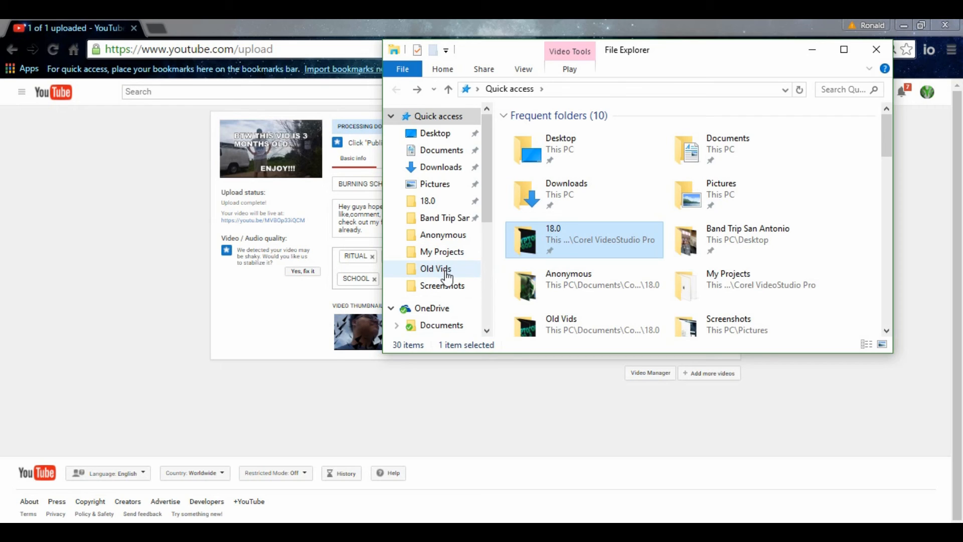
mouse_move(430, 352)
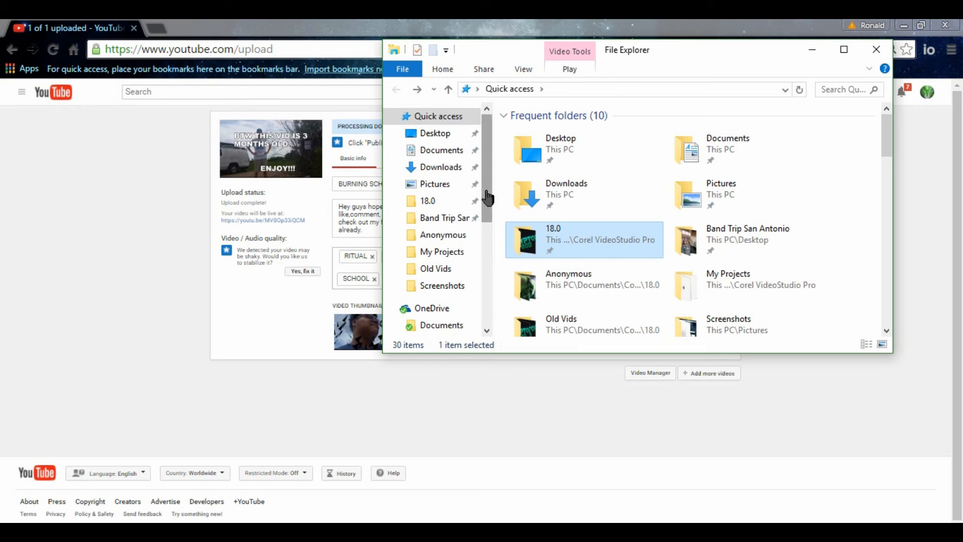
mouse_move(781, 42)
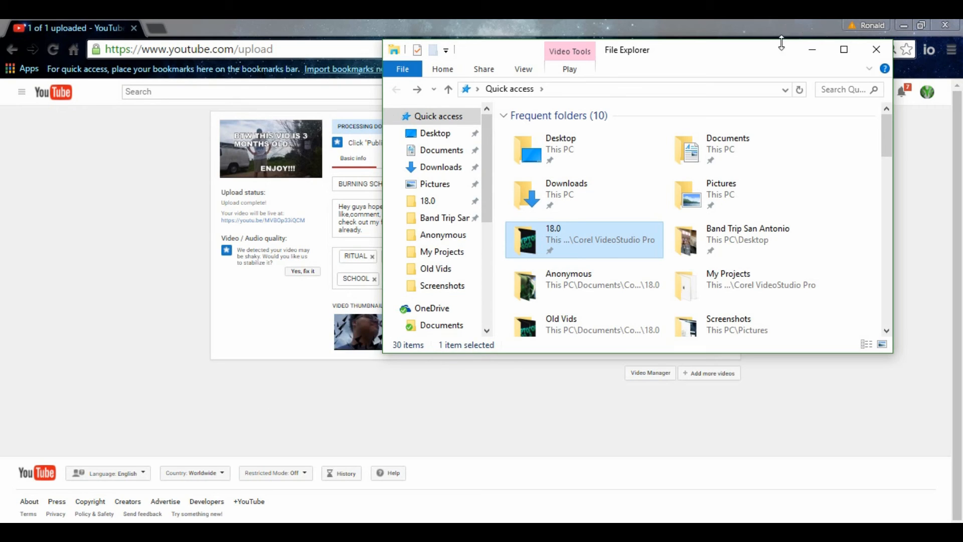